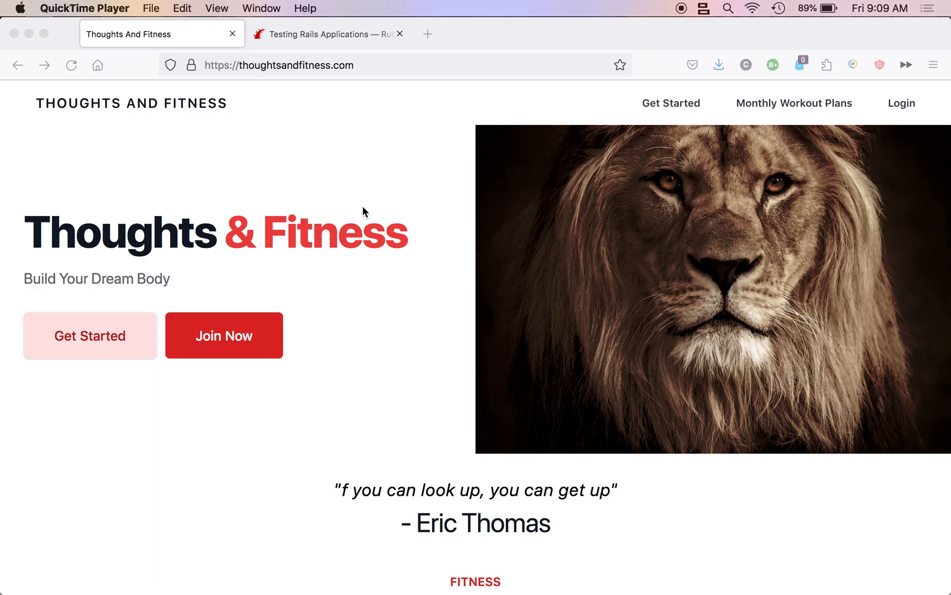
pyautogui.moveTo(354, 103)
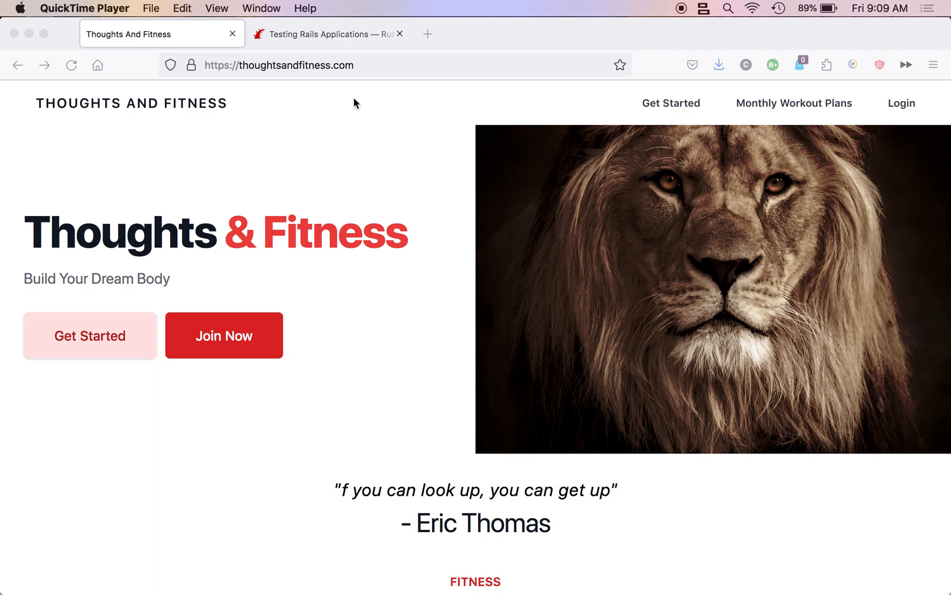
pyautogui.moveTo(353, 153)
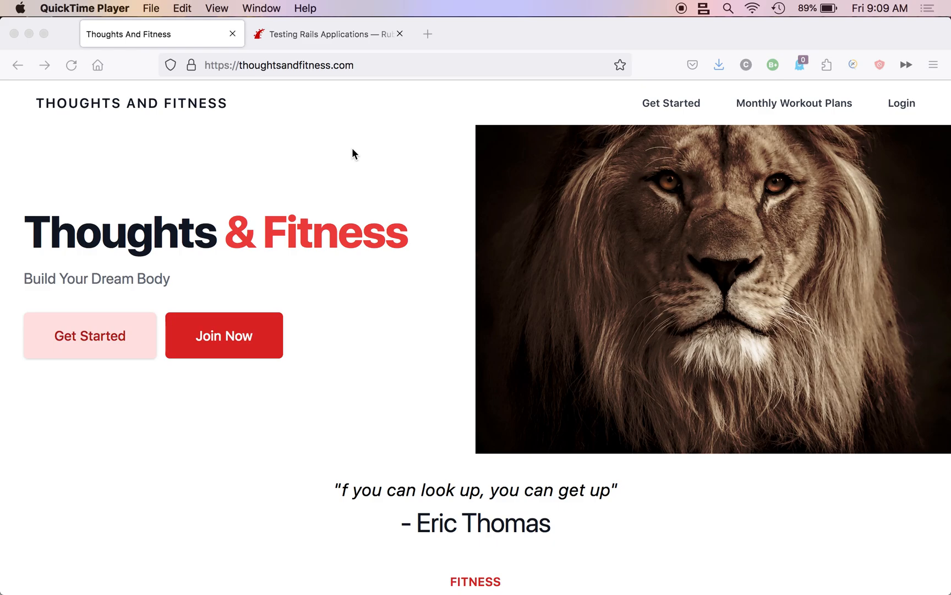
# Step: Generate the home_layouts integration test with rails g in the terminal and open lifts.yml
pyautogui.press('cmd+tab')
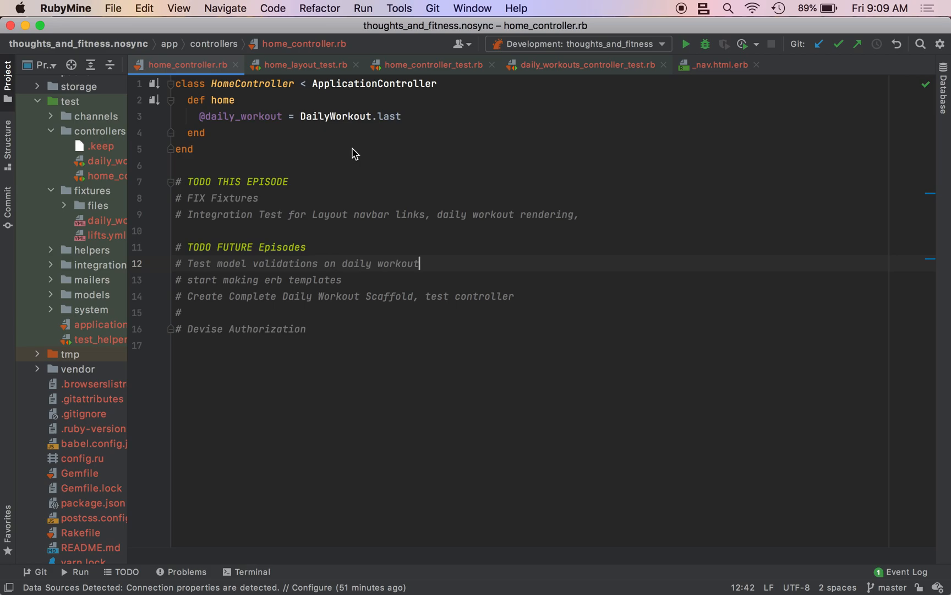
pyautogui.moveTo(261, 576)
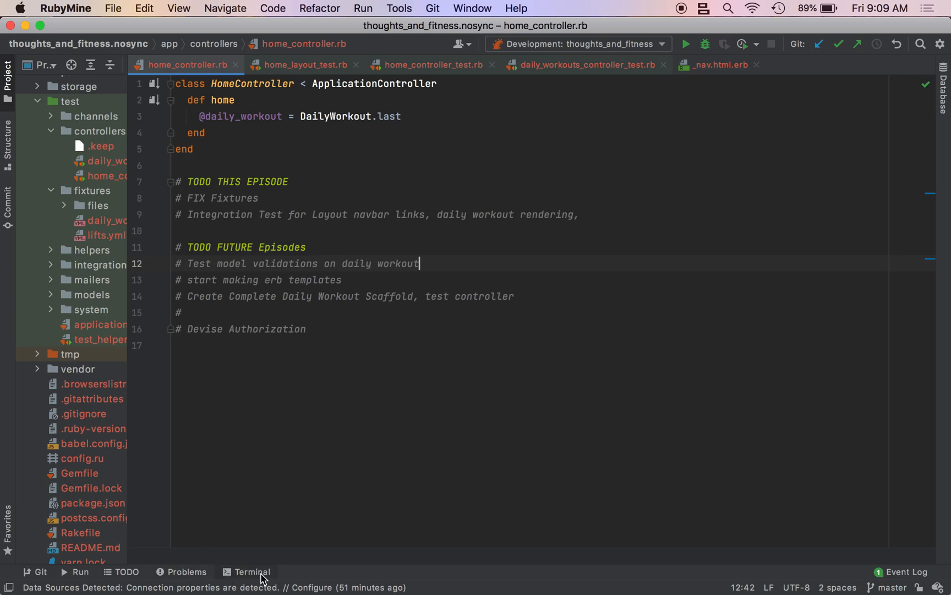
pyautogui.click(251, 571)
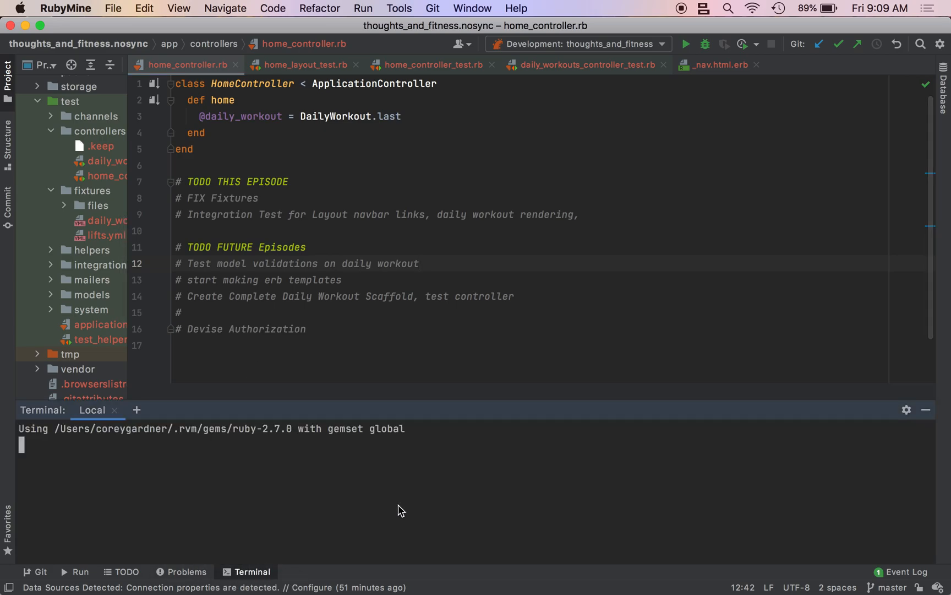
pyautogui.write('rails g integ')
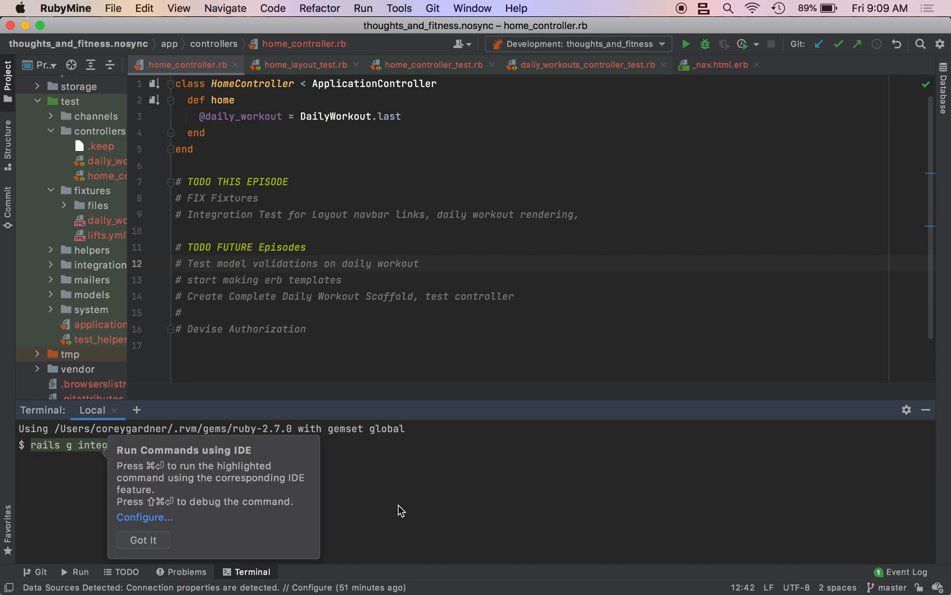
pyautogui.click(143, 539)
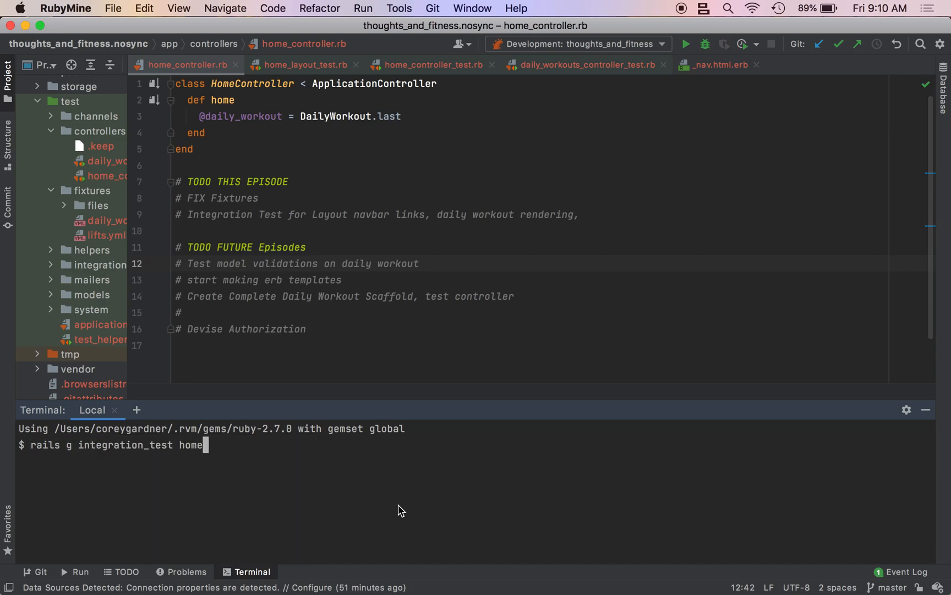
pyautogui.write('_layouts')
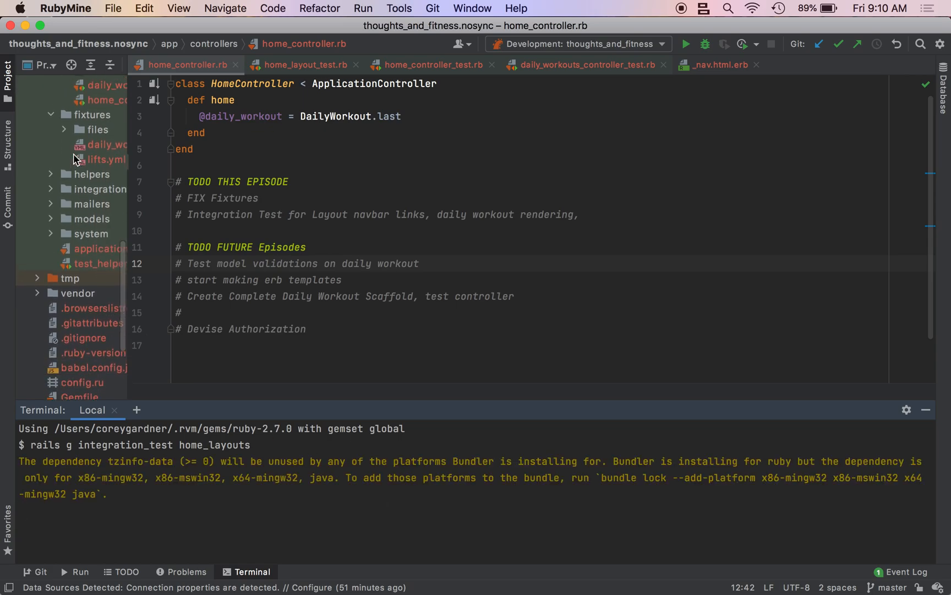
pyautogui.doubleClick(106, 212)
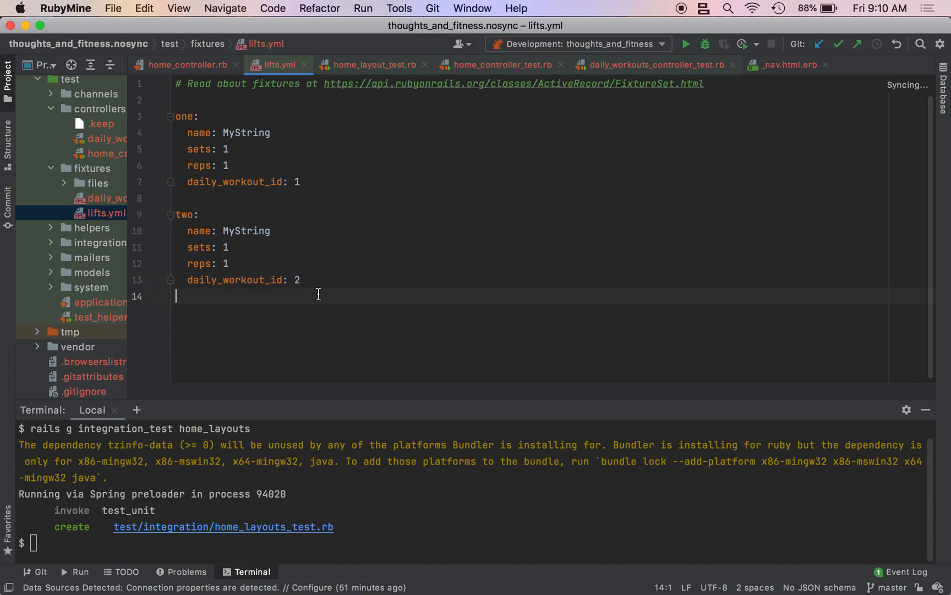
pyautogui.moveTo(359, 301)
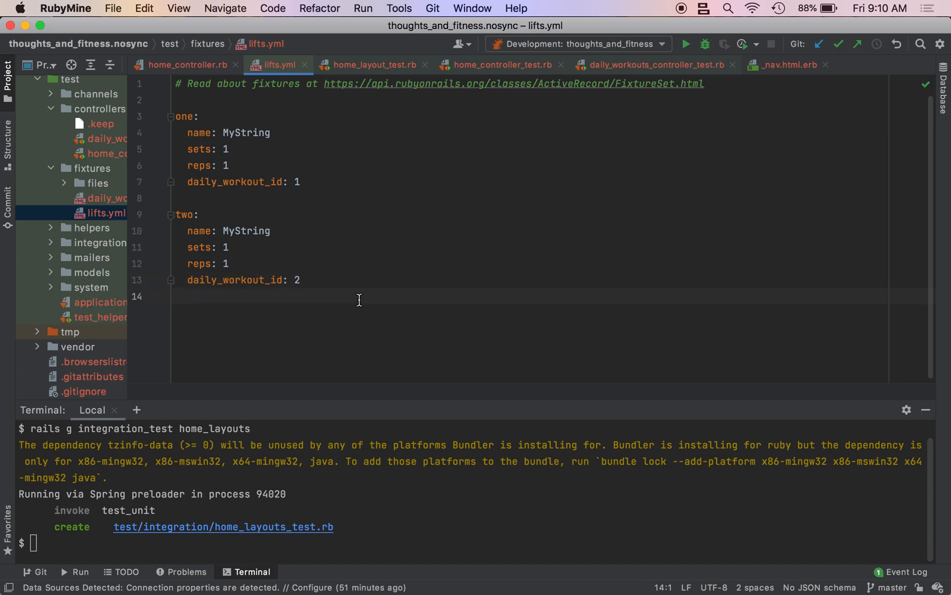
pyautogui.moveTo(247, 358)
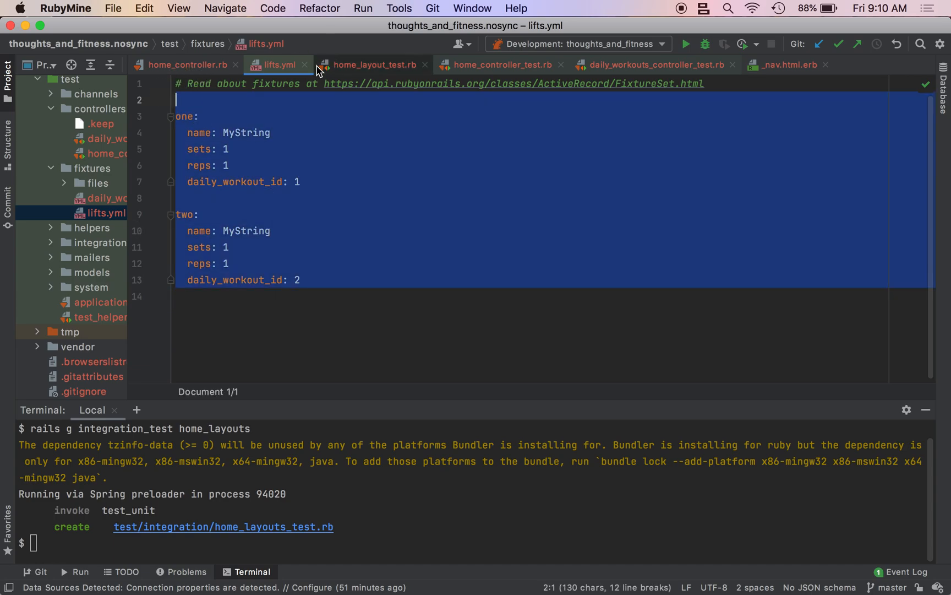
# Step: Close lifts.yml and daily_workouts.yml and open home_layout_test.rb from test/integration
pyautogui.click(108, 199)
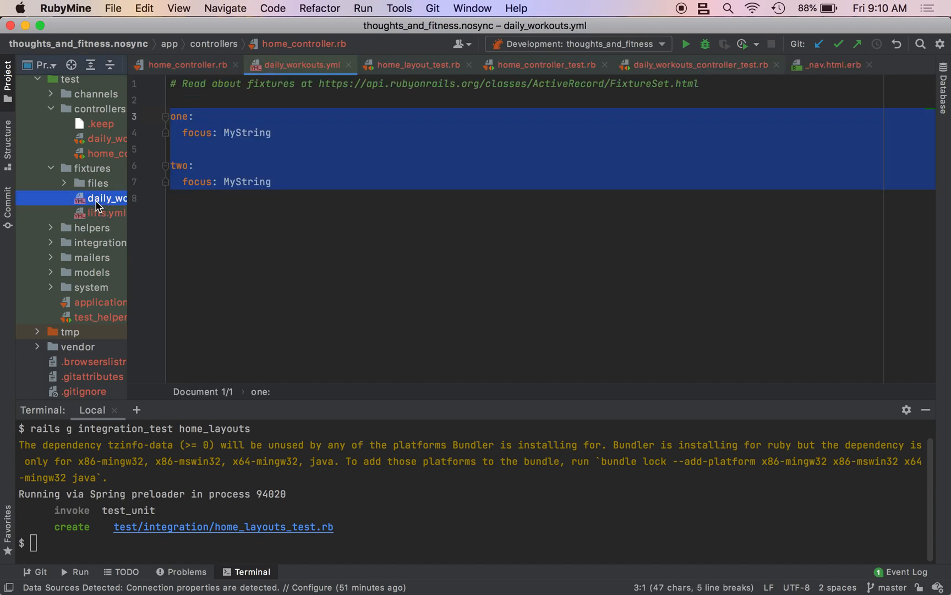
pyautogui.click(272, 182)
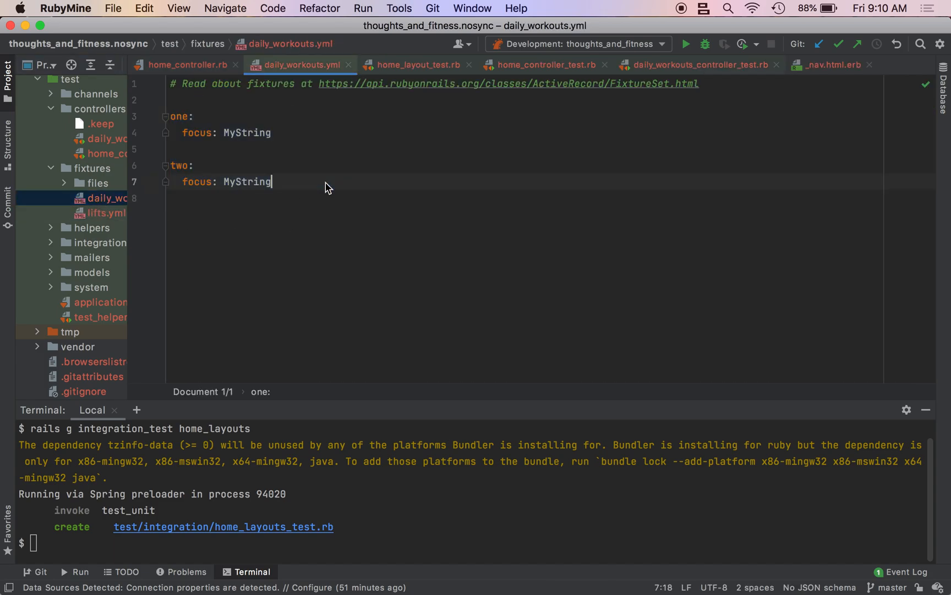
pyautogui.click(185, 65)
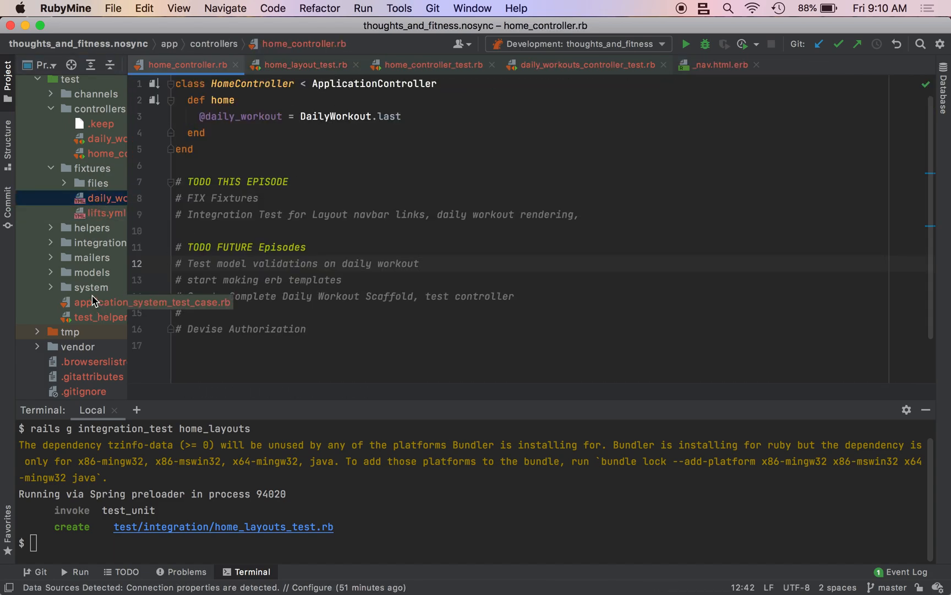
pyautogui.click(103, 172)
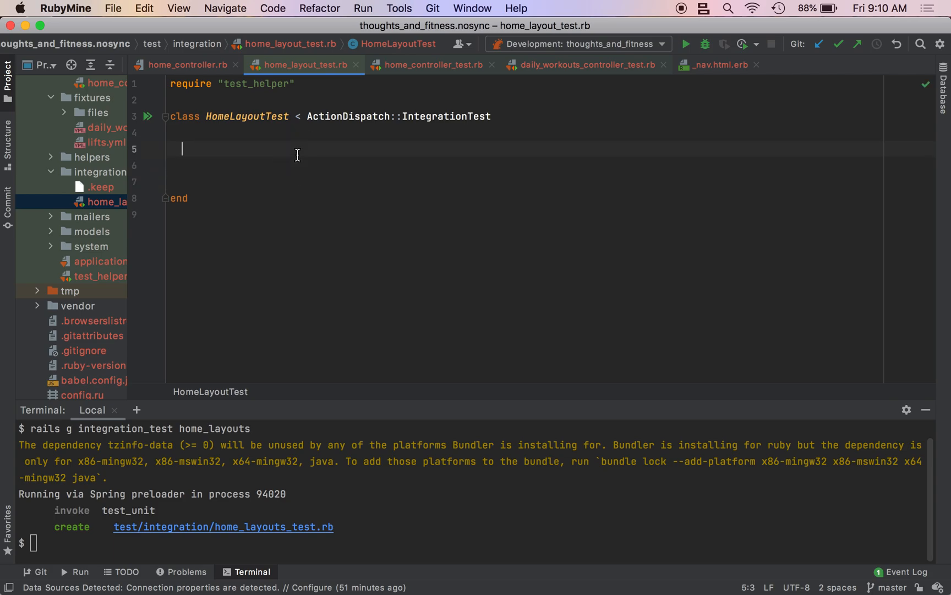
# Step: Review _nav.html.erb's links and close the home and daily_workouts controller test tabs
pyautogui.click(718, 65)
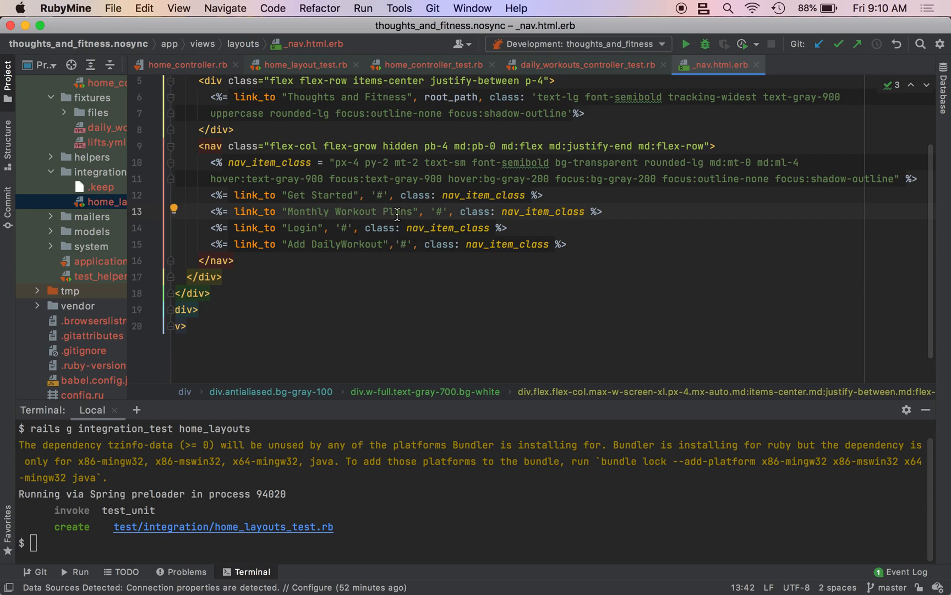
pyautogui.moveTo(388, 237)
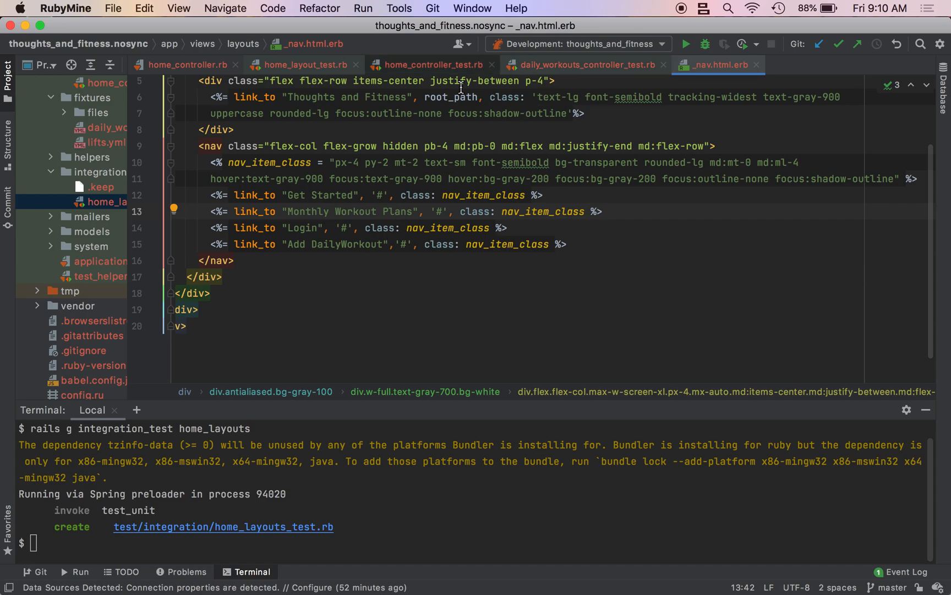
pyautogui.click(432, 65)
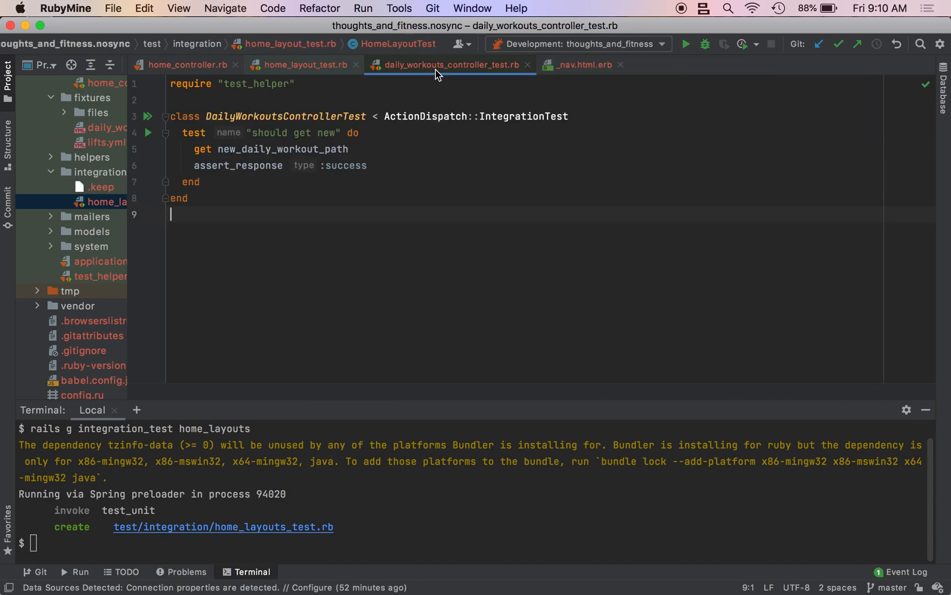
pyautogui.click(527, 65)
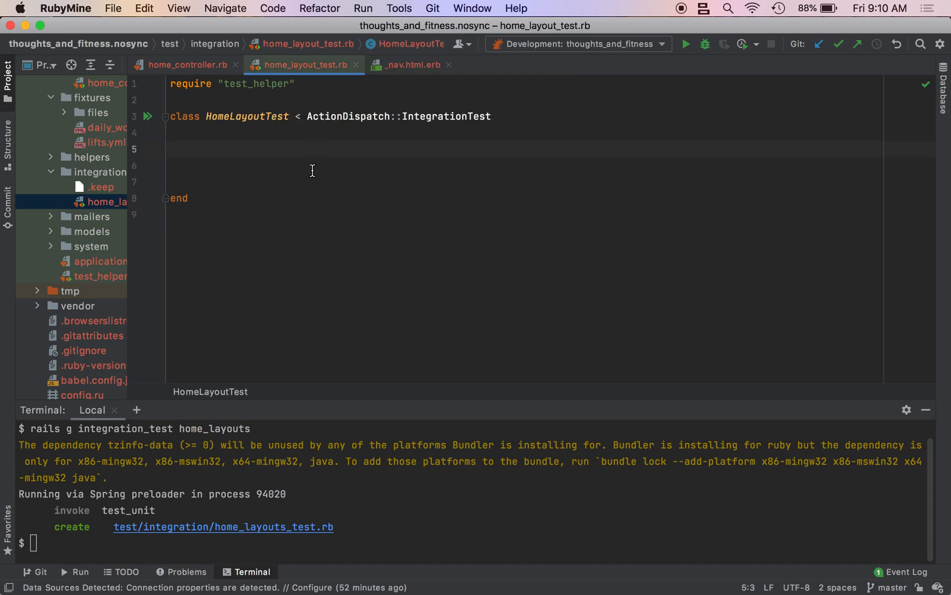
# Step: Write the 'Proper Navbar Links' test asserting an a[href=?] link to root_path
pyautogui.write('teest')
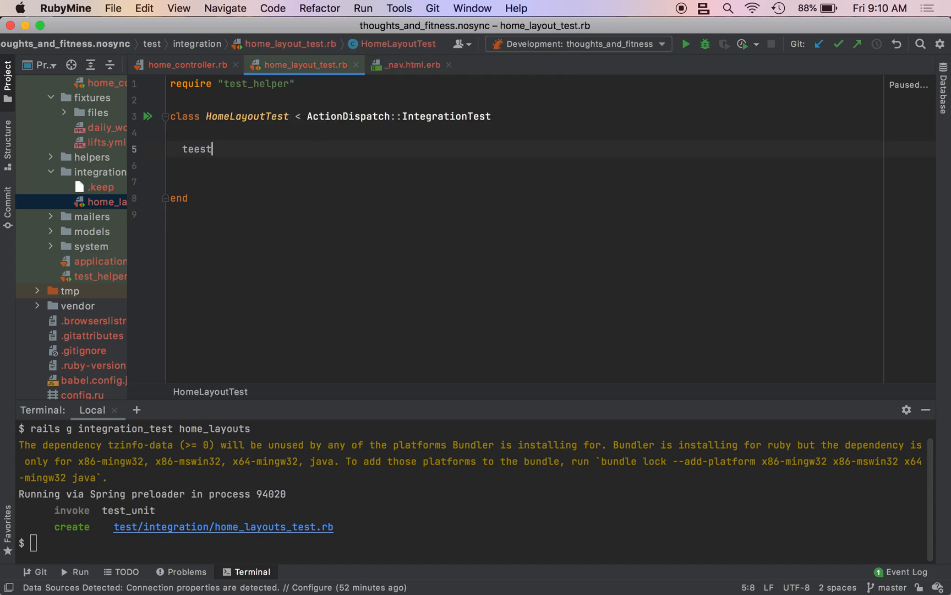
pyautogui.press('Backspace')
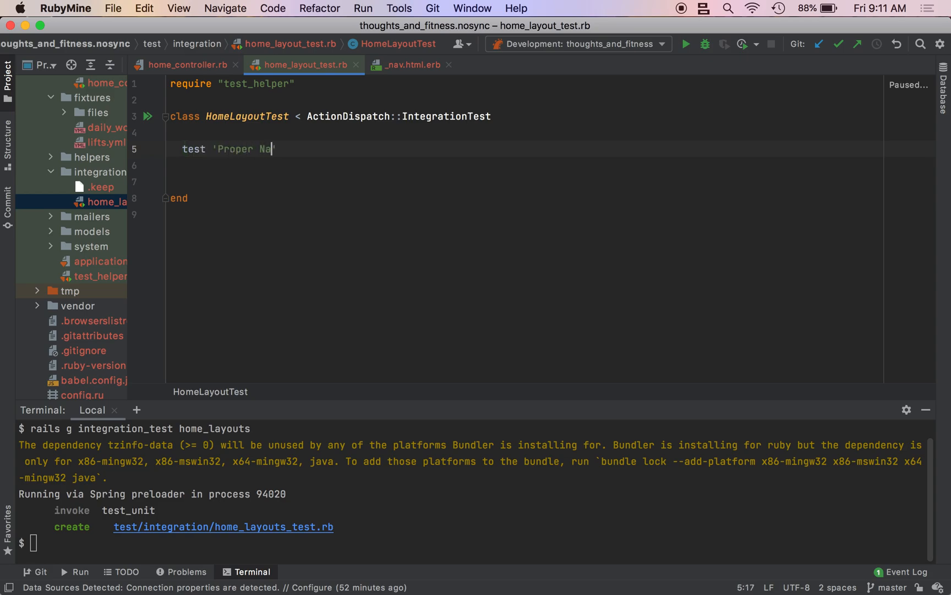
pyautogui.write('vbar Links')
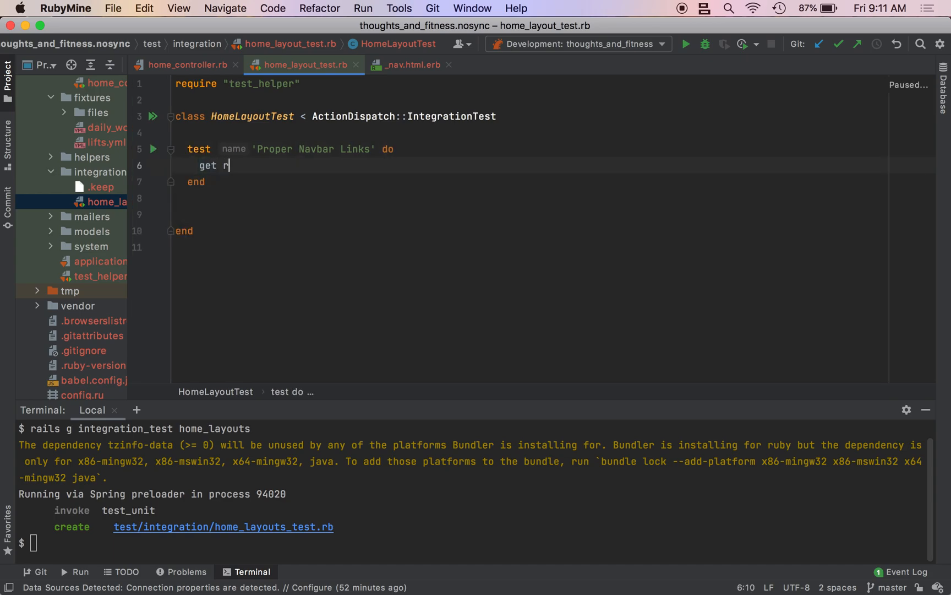
pyautogui.write('oot_path')
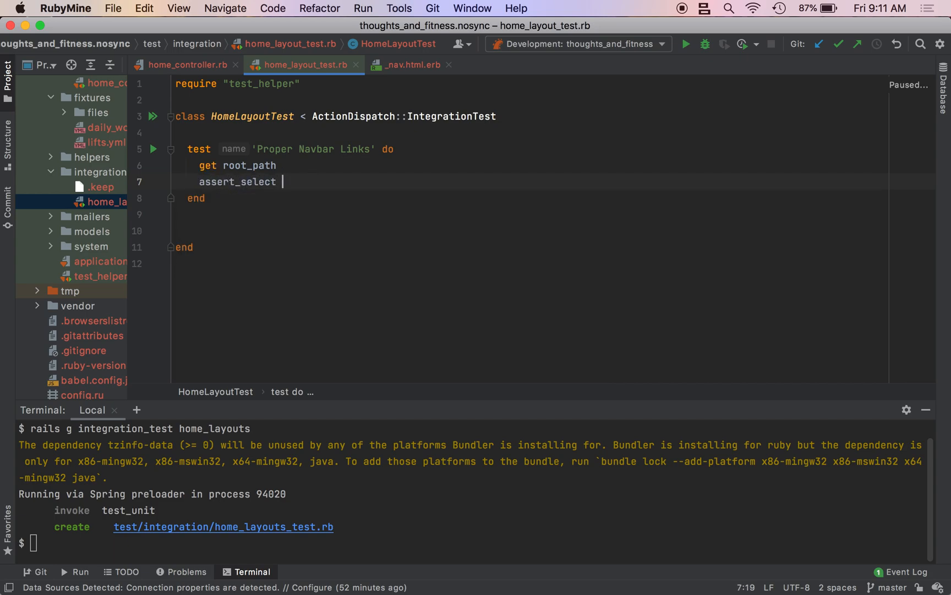
pyautogui.write("'a'")
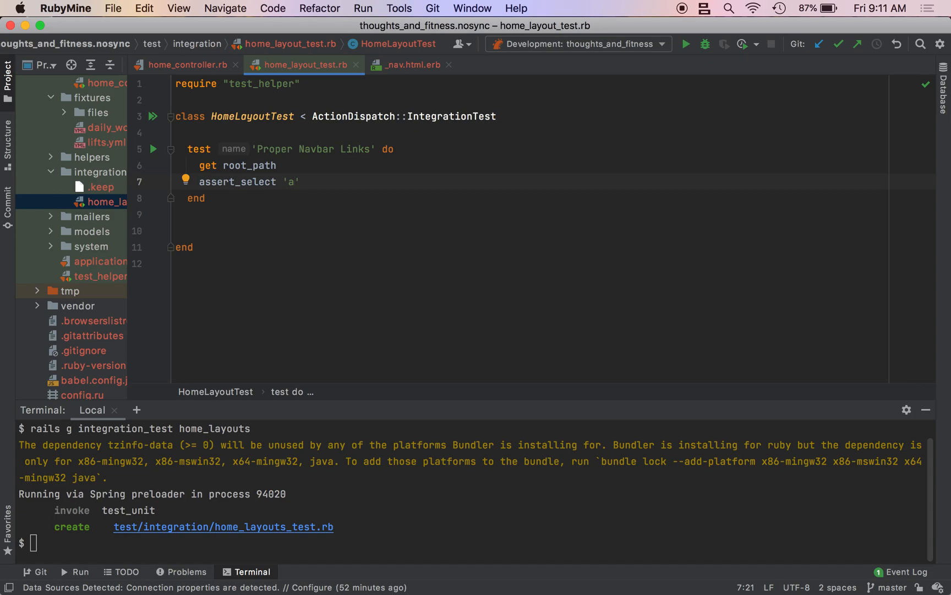
pyautogui.write('[href=')
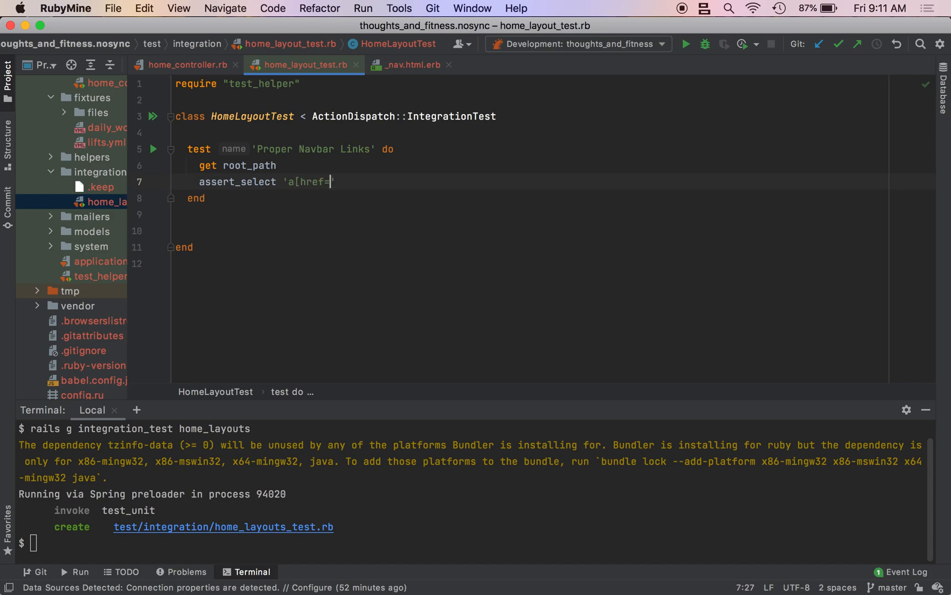
pyautogui.write('?]')
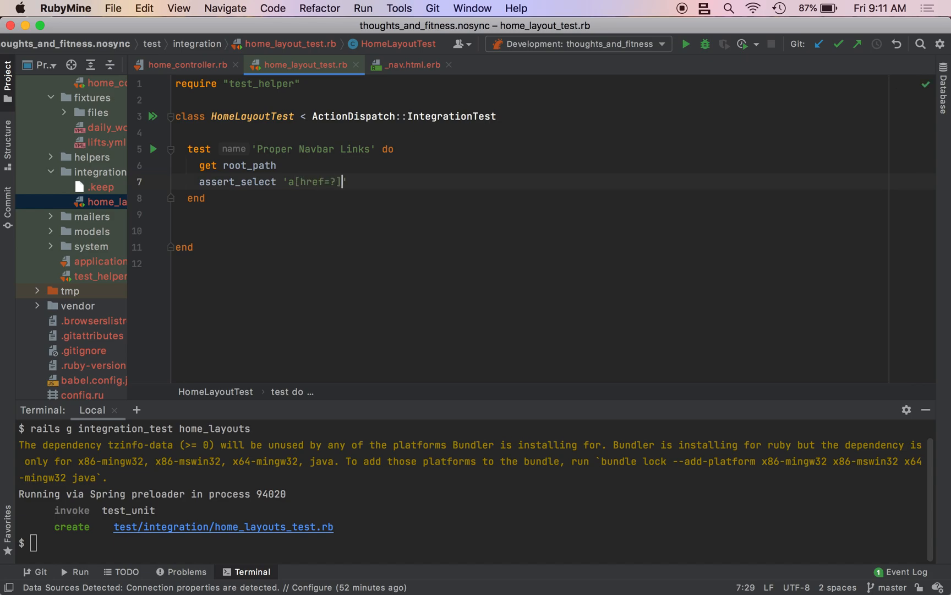
pyautogui.write(', root_path')
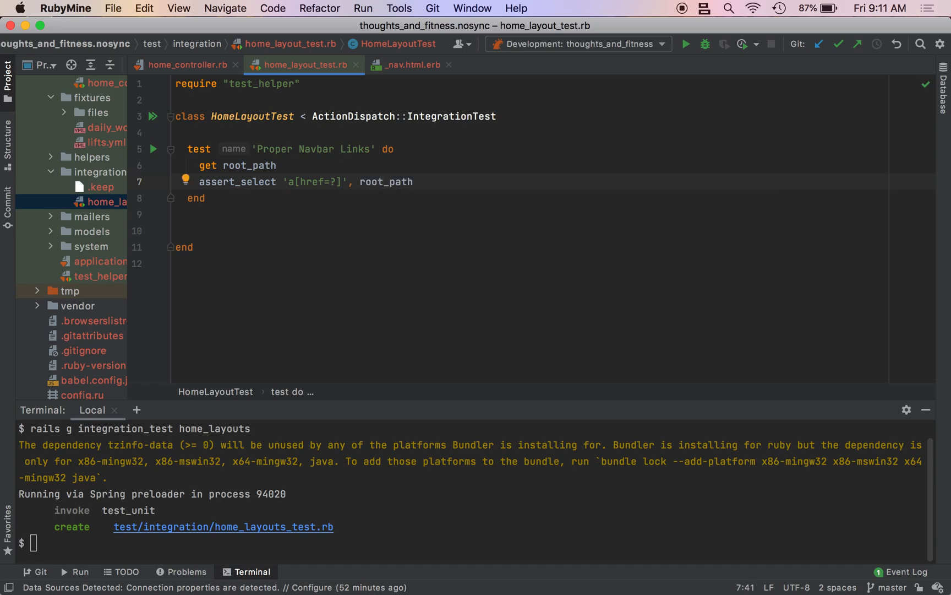
# Step: Assert exactly four a[href=?] links to '#', checking the count against the navbar partial
pyautogui.write('assert_select,')
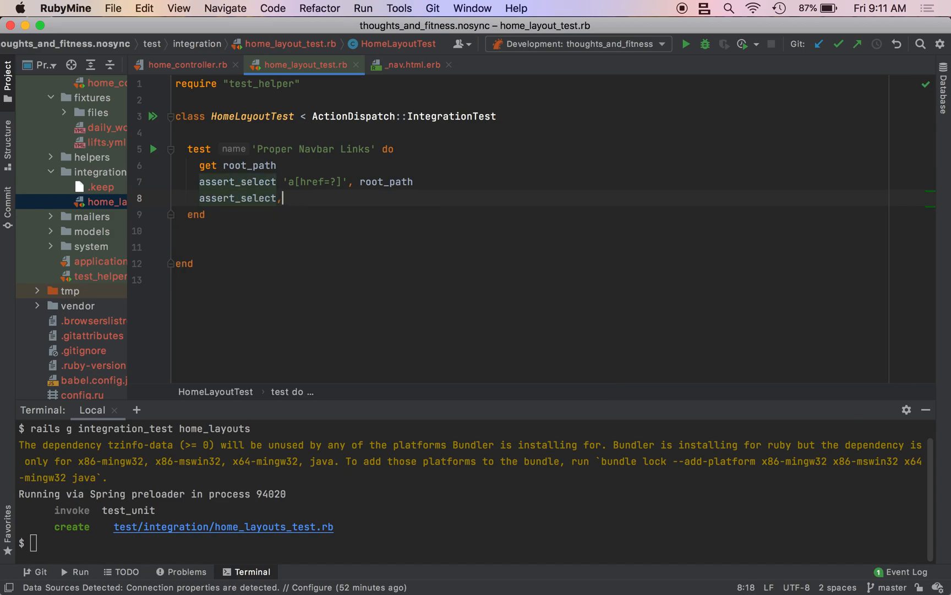
pyautogui.write("'")
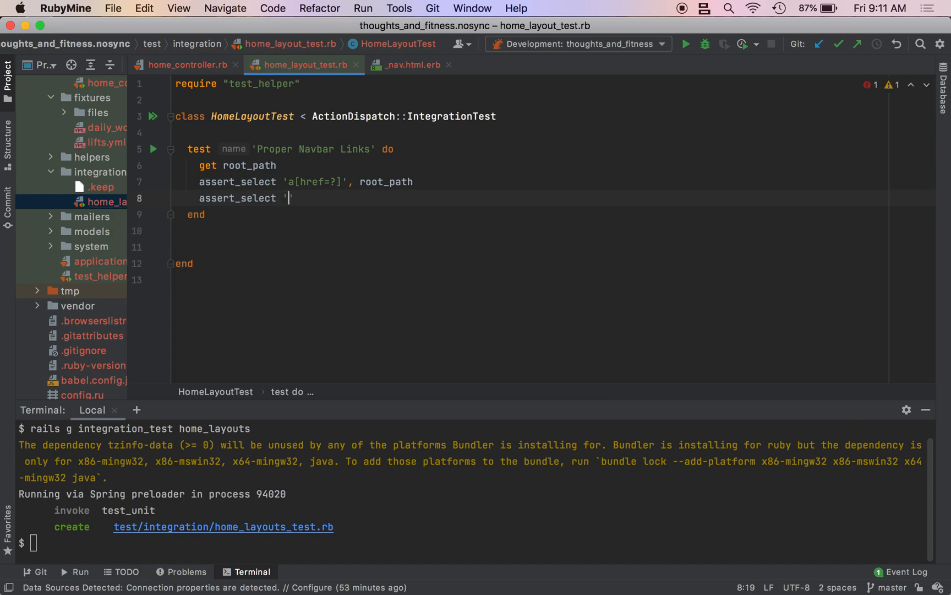
pyautogui.write('a')
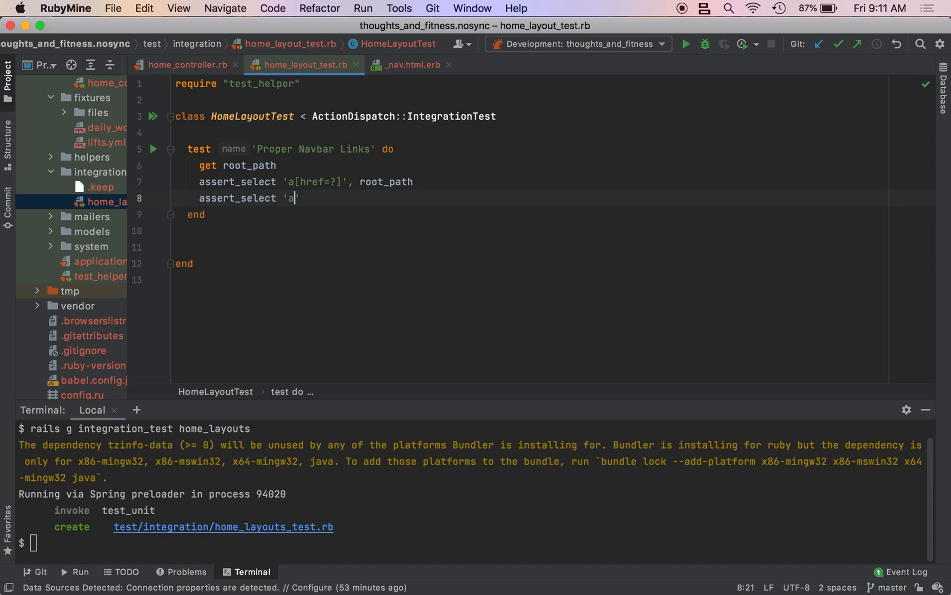
pyautogui.write('[href=')
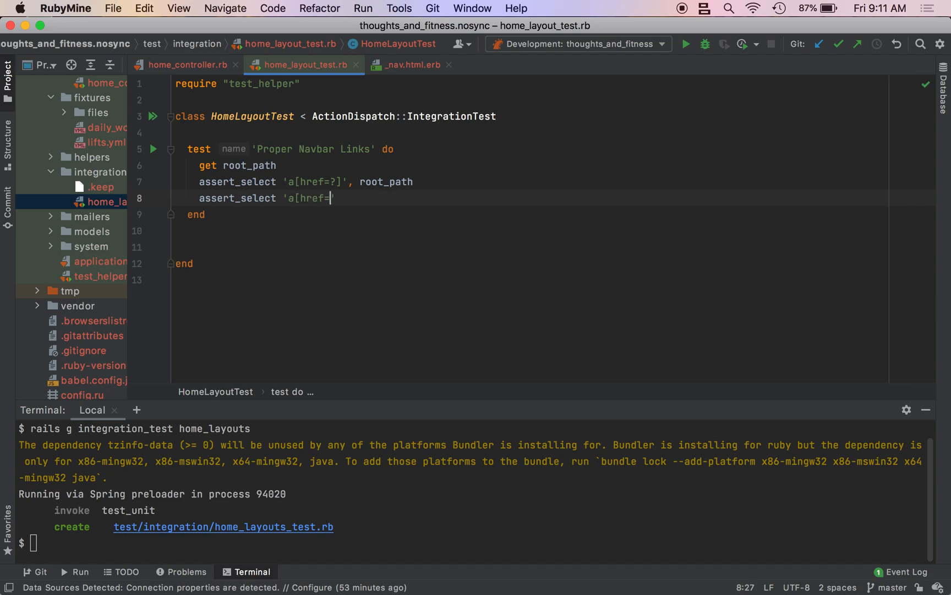
pyautogui.write("?'")
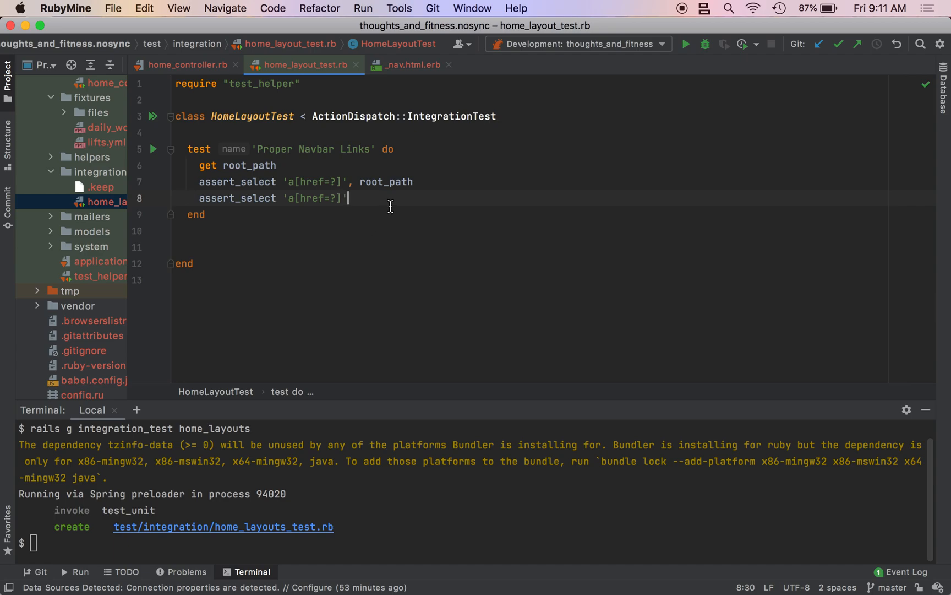
pyautogui.write(',')
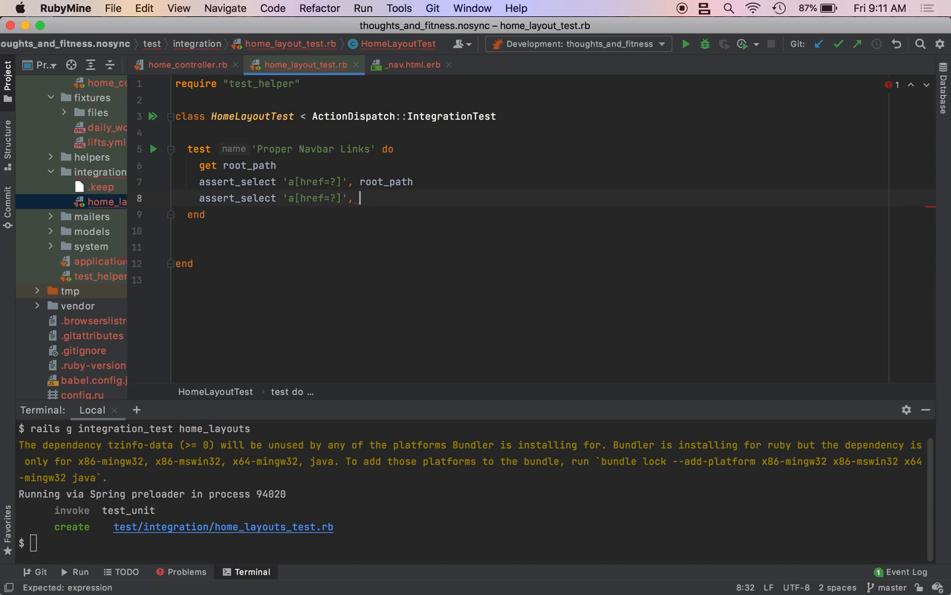
pyautogui.write("'#'")
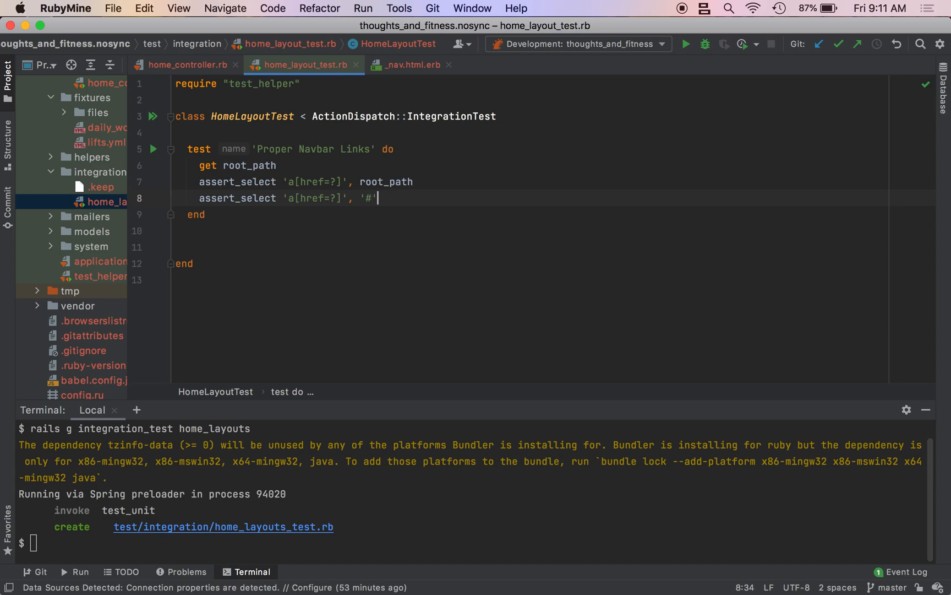
pyautogui.click(408, 64)
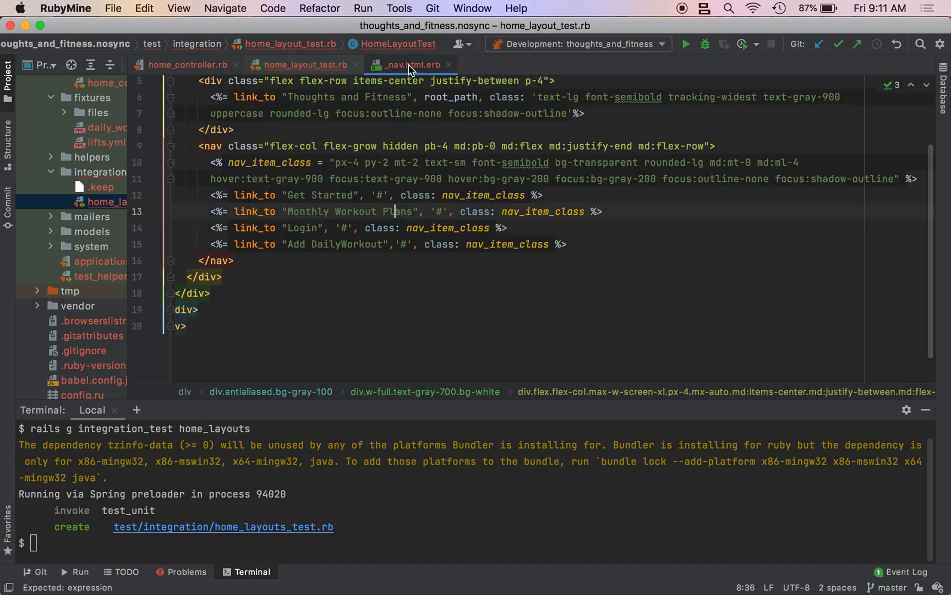
pyautogui.click(412, 64)
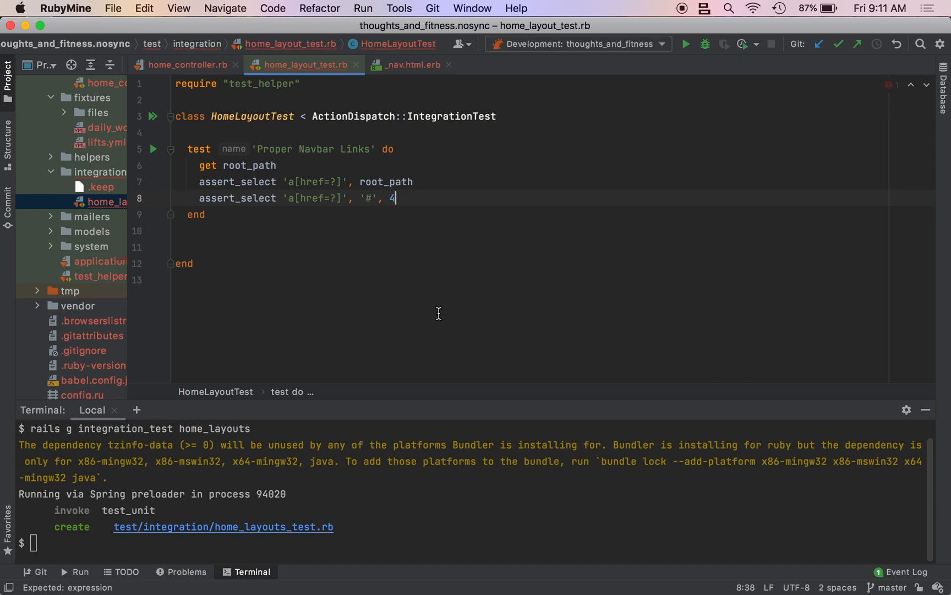
pyautogui.write('rails test:inte')
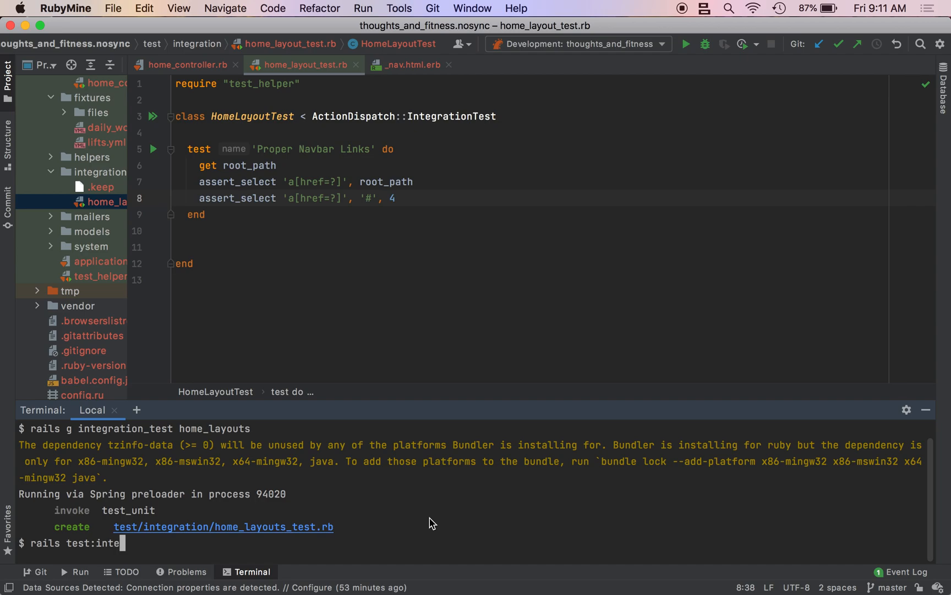
# Step: Run rails test:integration in the terminal and collapse the integration tests folder
pyautogui.write('gration')
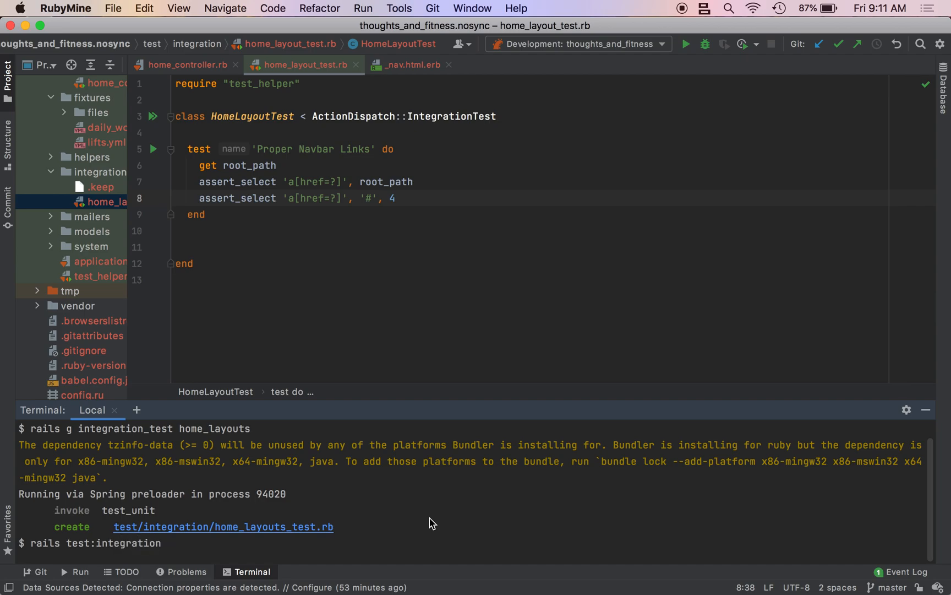
pyautogui.click(103, 172)
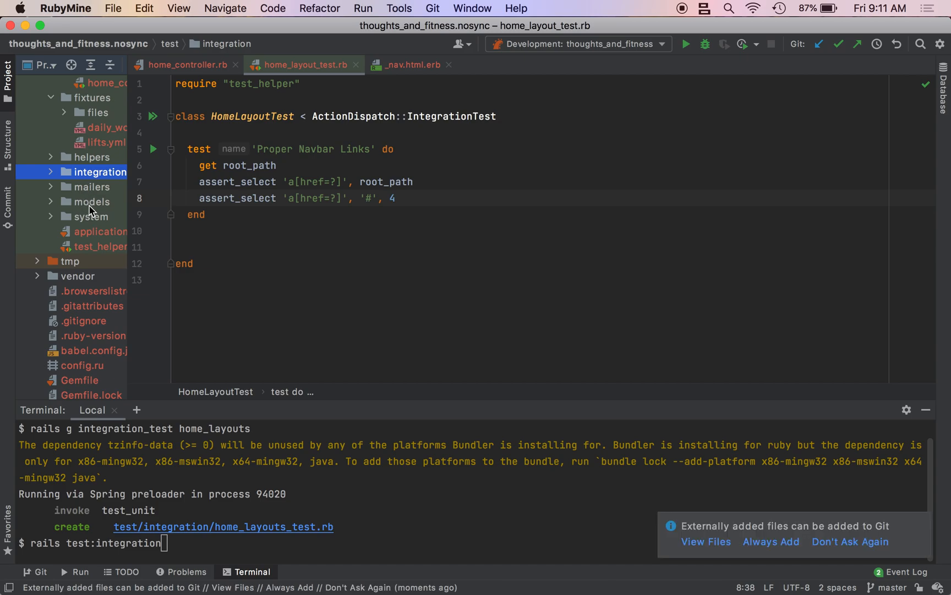
pyautogui.click(94, 200)
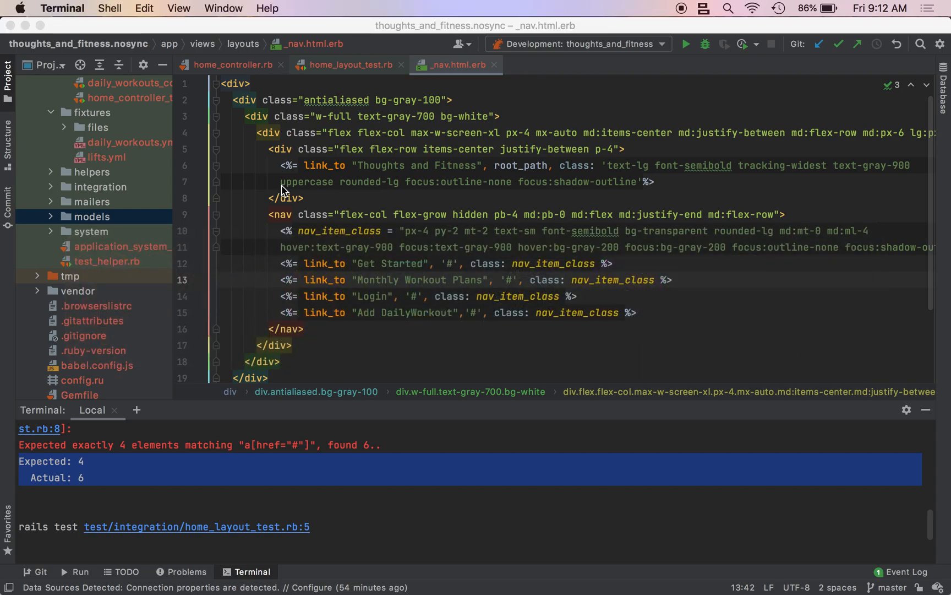
# Step: Return to home_layout_test.rb after reading the 4-expected-6-found failure
pyautogui.click(346, 64)
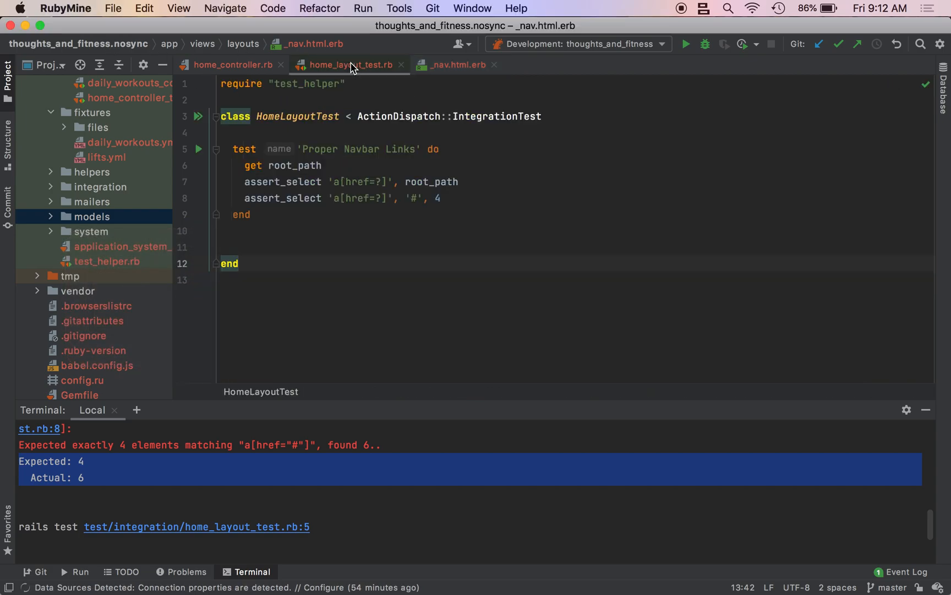
pyautogui.write('ndfitness.com')
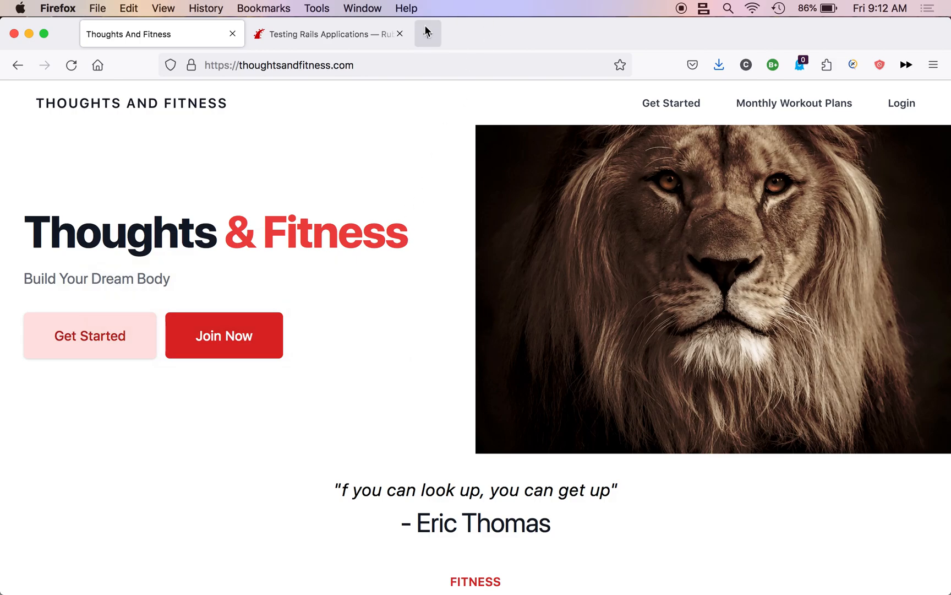
# Step: Search 'assert_select rails' and read the apidock assert_select documentation
pyautogui.write('assert_select rails')
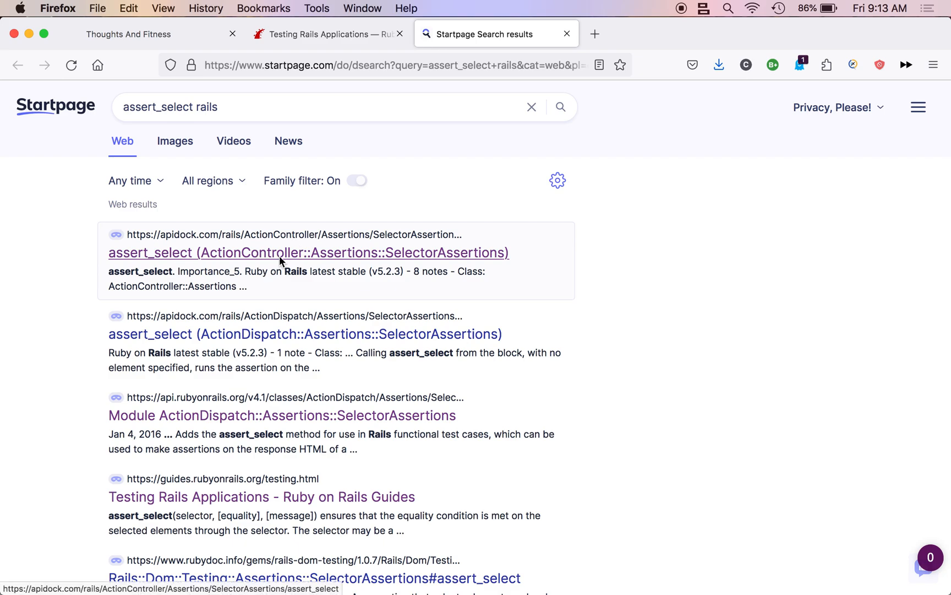
pyautogui.click(308, 252)
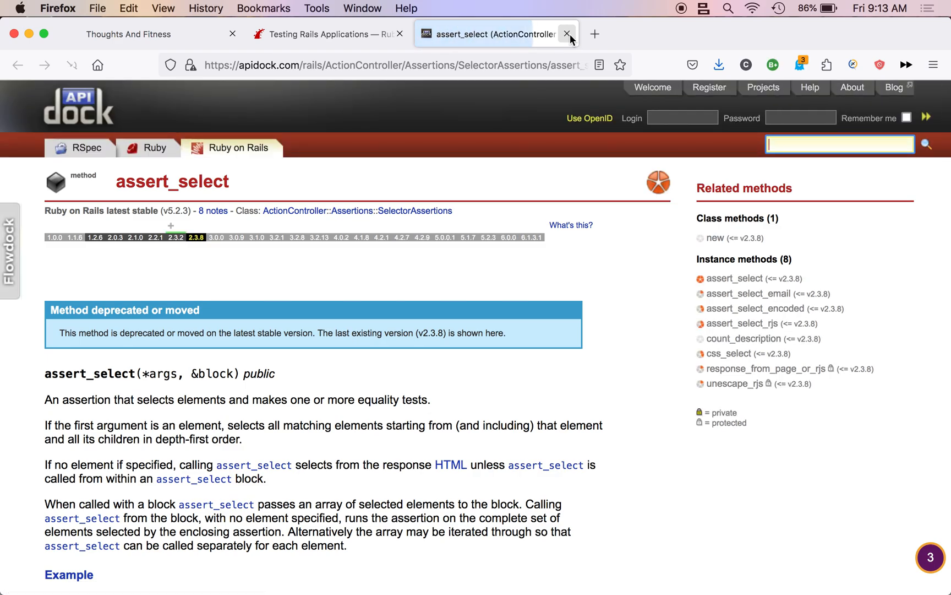
pyautogui.scroll(-3)
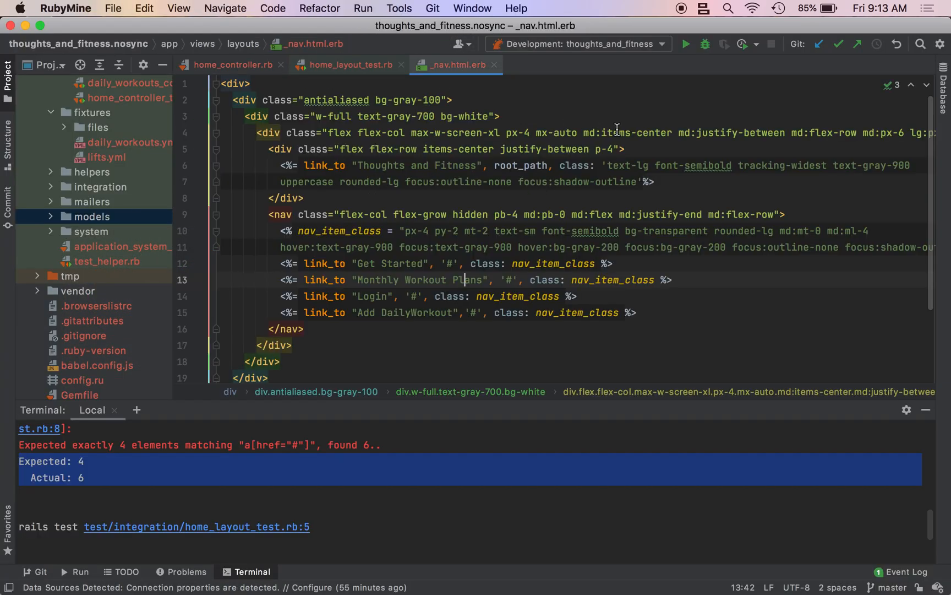
pyautogui.moveTo(722, 44)
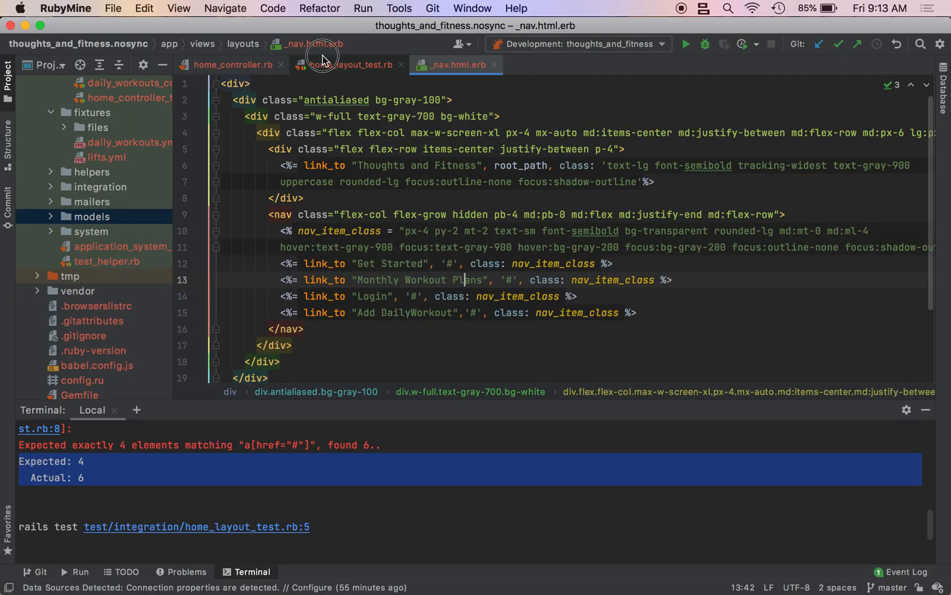
# Step: Wrap the four '#' links assertion in an assert_select 'nav' do |elem| block
pyautogui.click(348, 64)
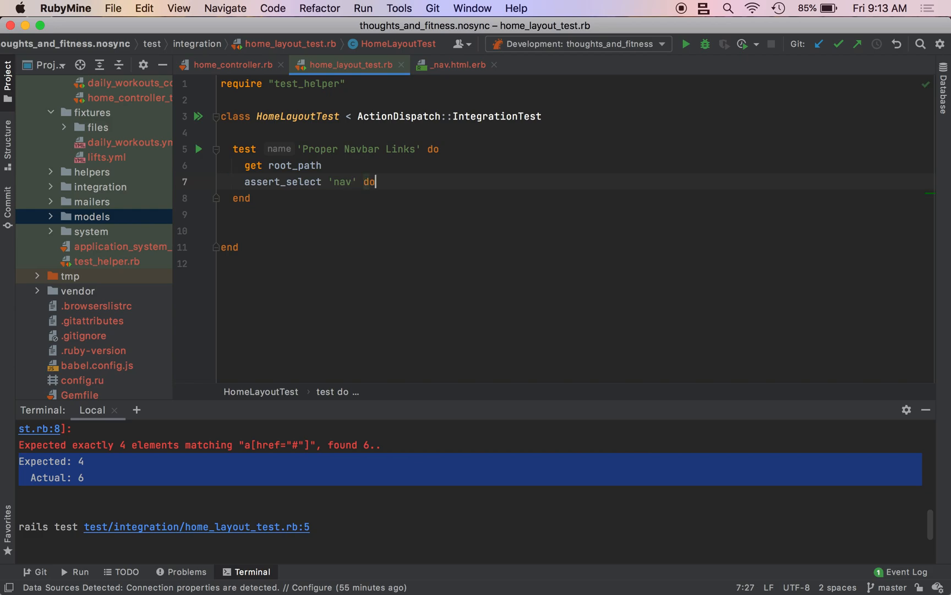
pyautogui.write('|elem|')
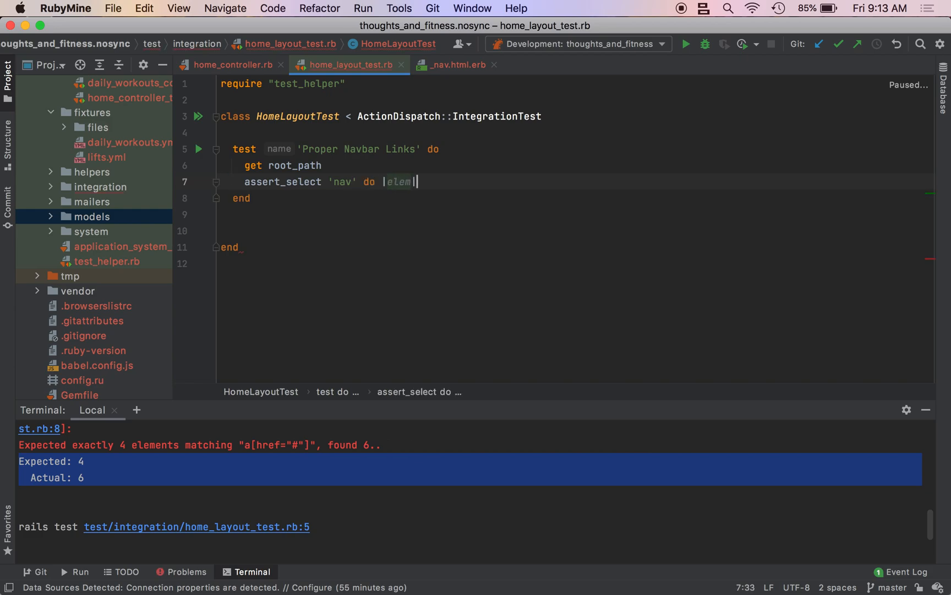
pyautogui.write('assert_sele')
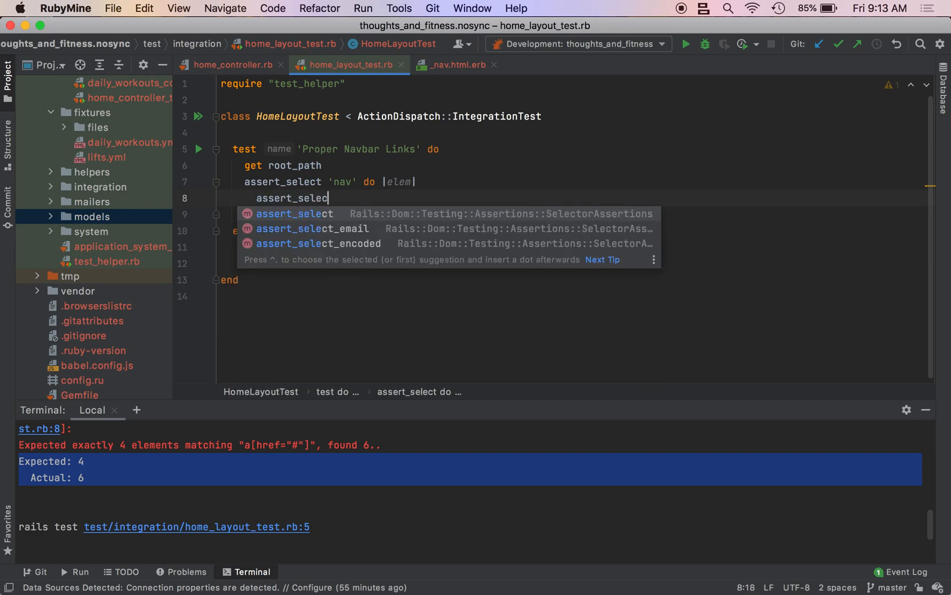
pyautogui.write('c')
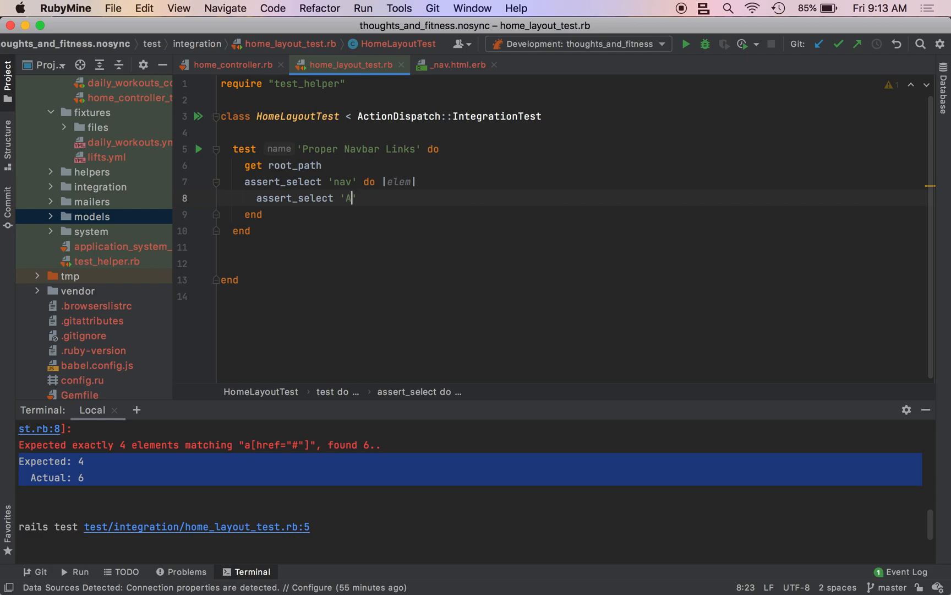
pyautogui.write('[hr')
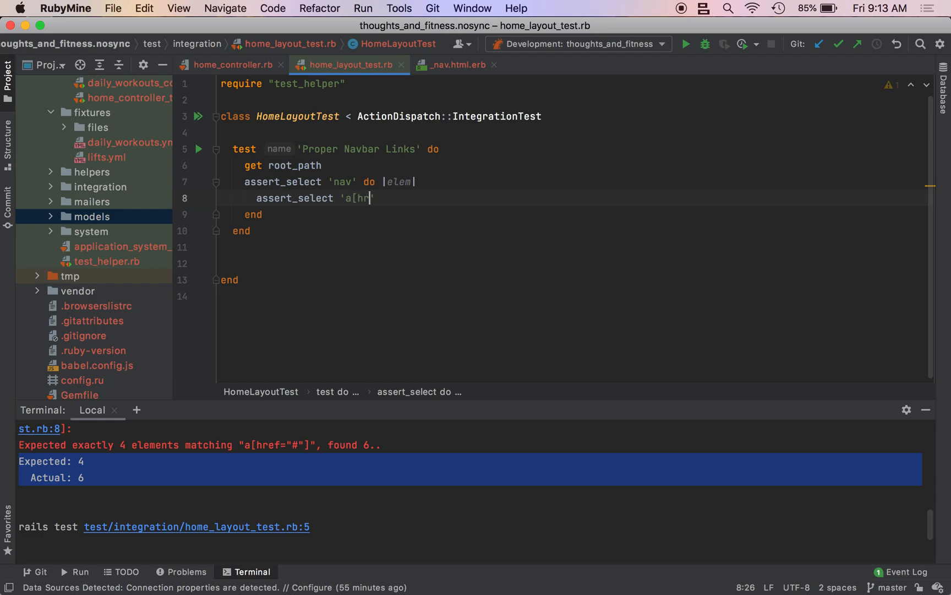
pyautogui.write('ef=?')
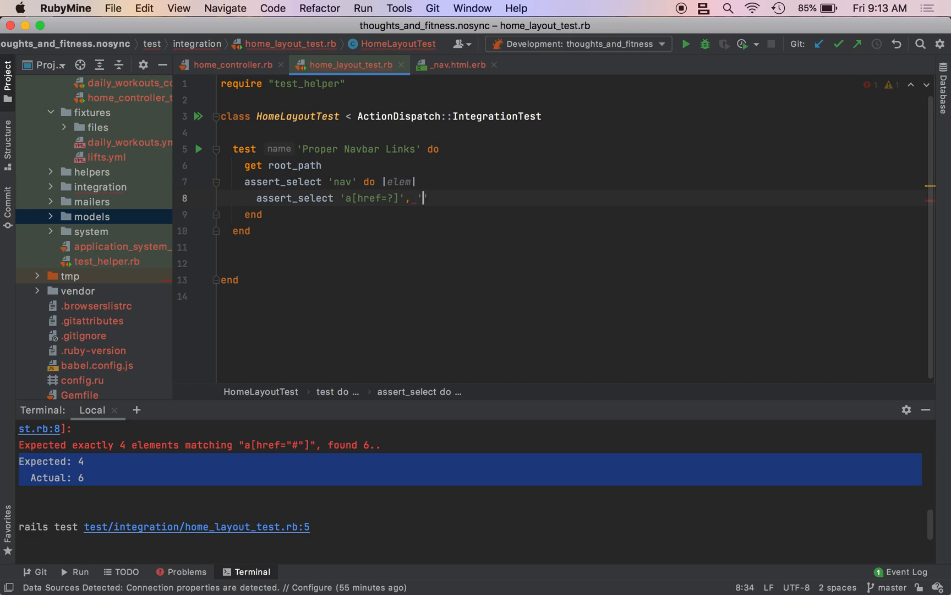
pyautogui.write("'#', 4")
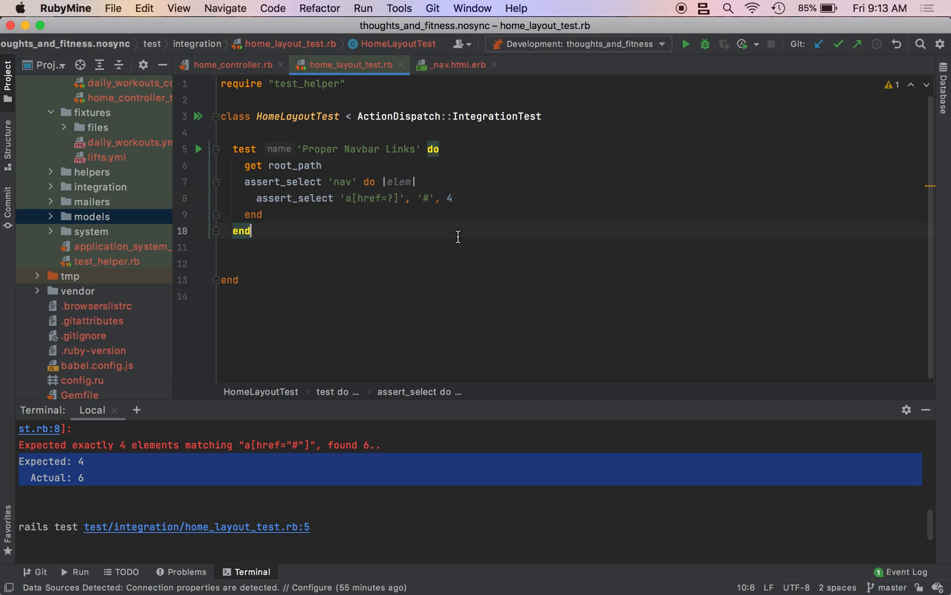
# Step: Add assert_select 'a[href=?]', root_path above the nav block
pyautogui.write('ases')
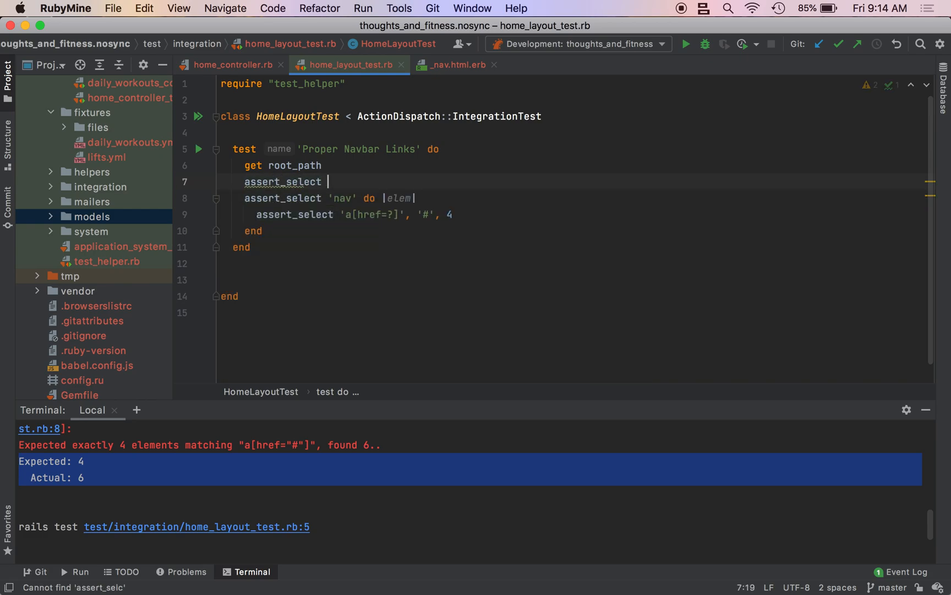
pyautogui.write("'a[href")
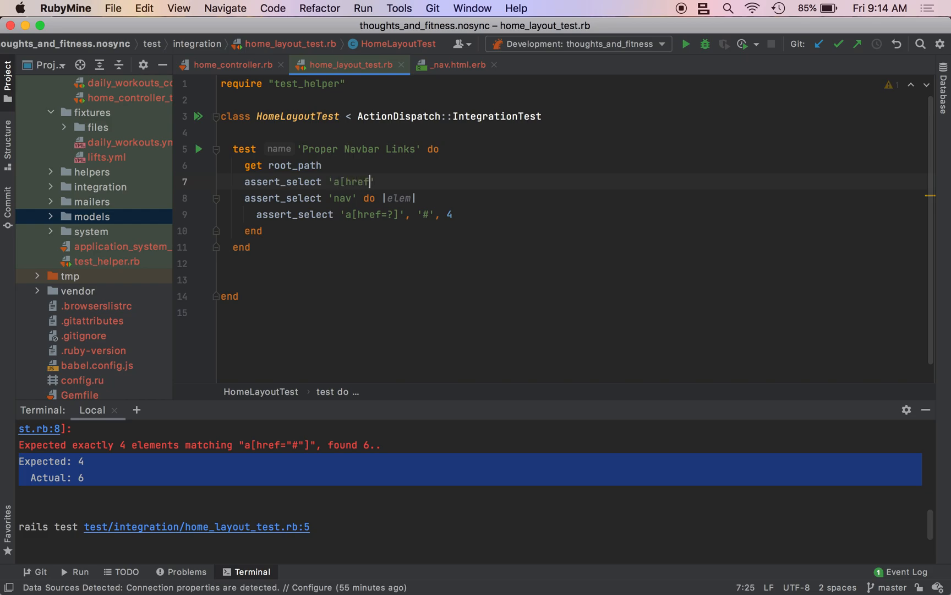
pyautogui.write("=?]'")
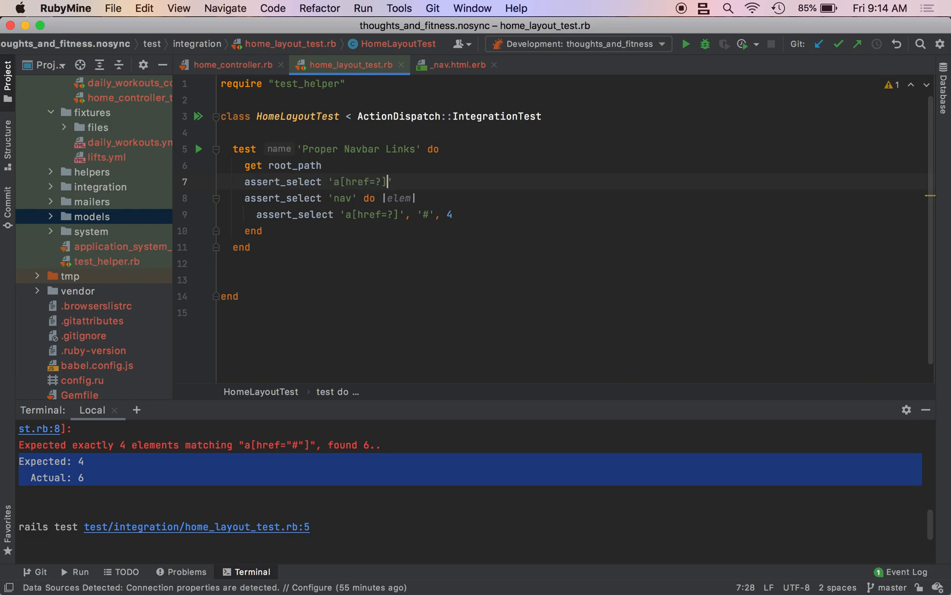
pyautogui.write(', root_path')
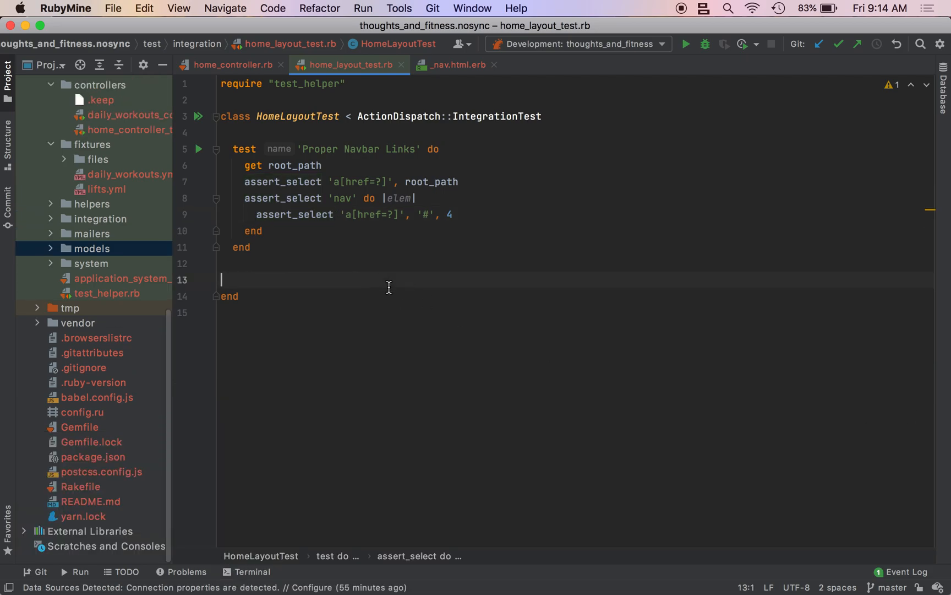
# Step: Compare the nav assertions with the navbar partial and reread the assert_select docs
pyautogui.moveTo(244, 198); pyautogui.dragTo(452, 215)
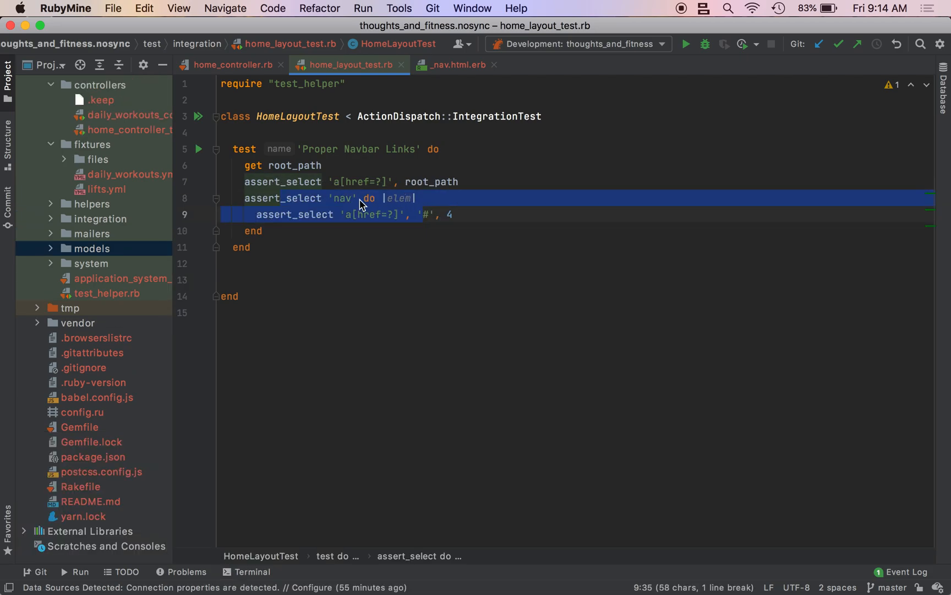
pyautogui.click(456, 65)
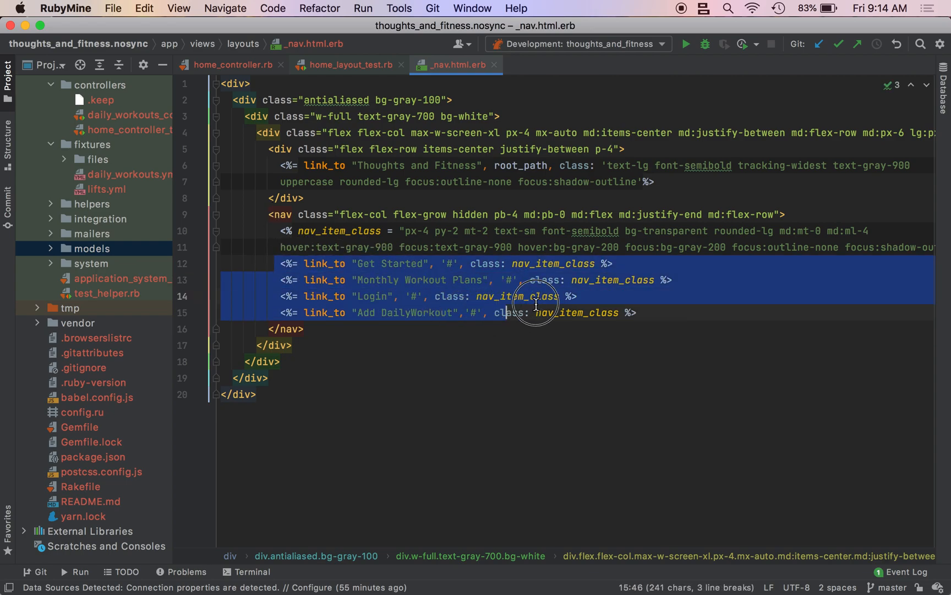
pyautogui.press('cmd+tab')
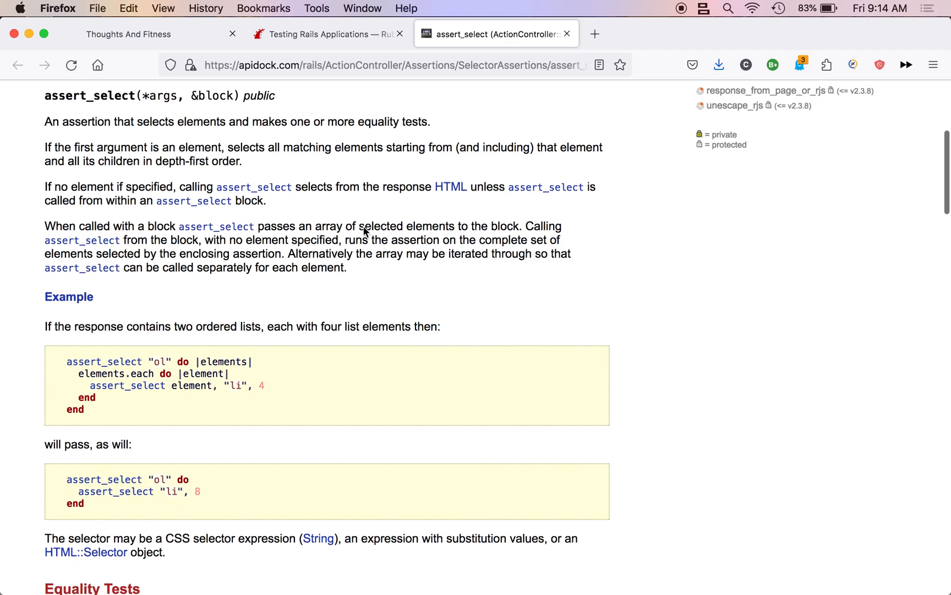
pyautogui.scroll(-3)
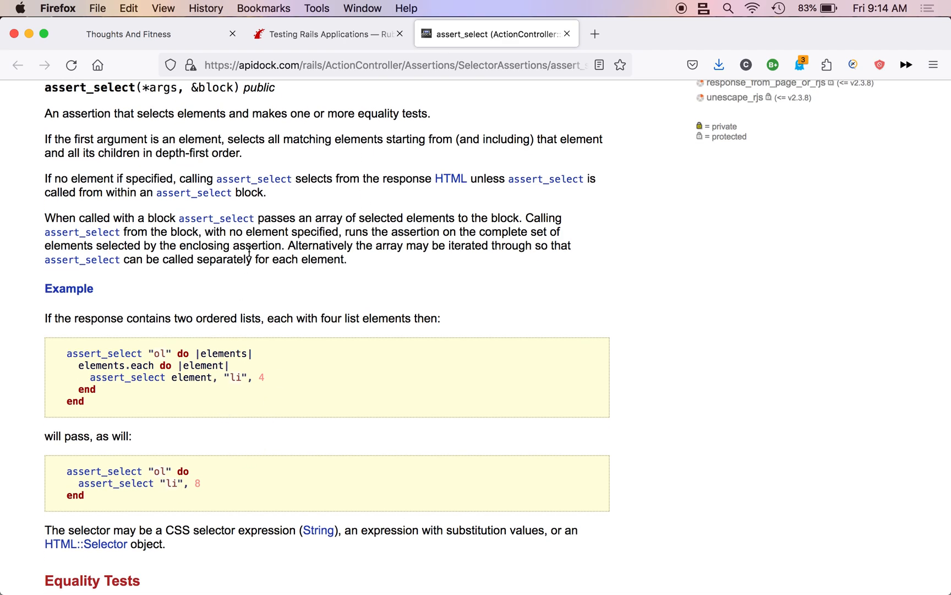
pyautogui.scroll(-3)
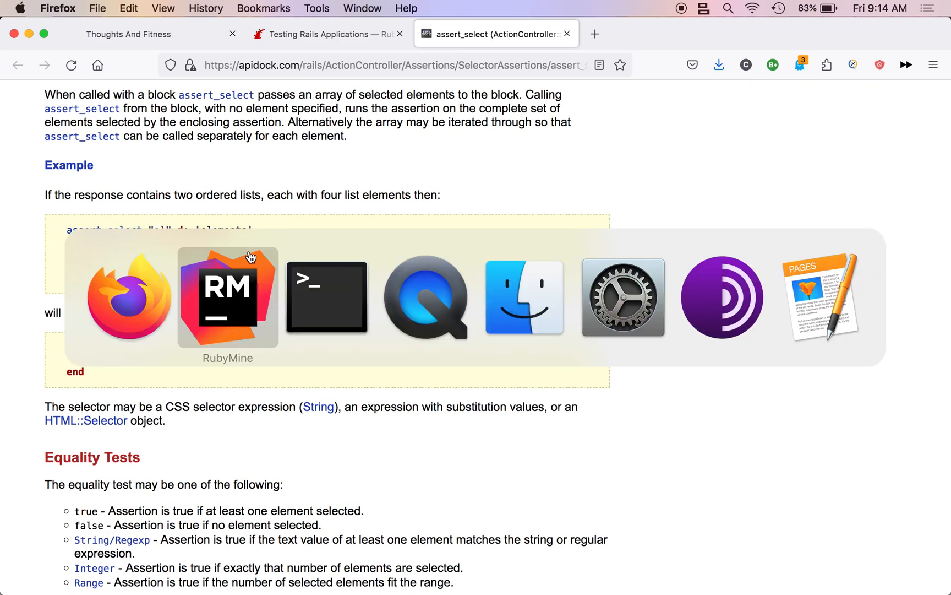
pyautogui.click(226, 298)
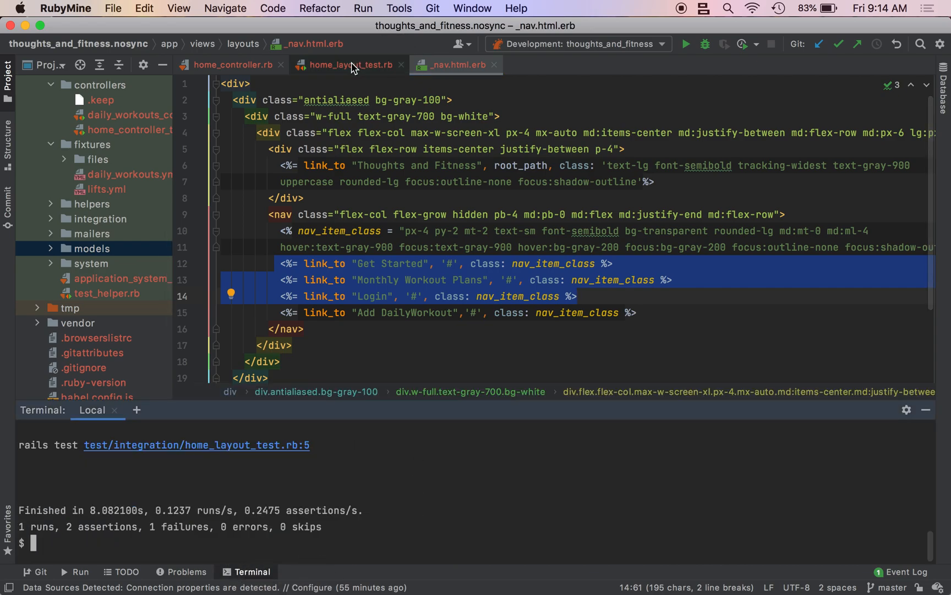
# Step: Rerun rails test:integration, now passing with 3 assertions and 0 failures
pyautogui.click(345, 64)
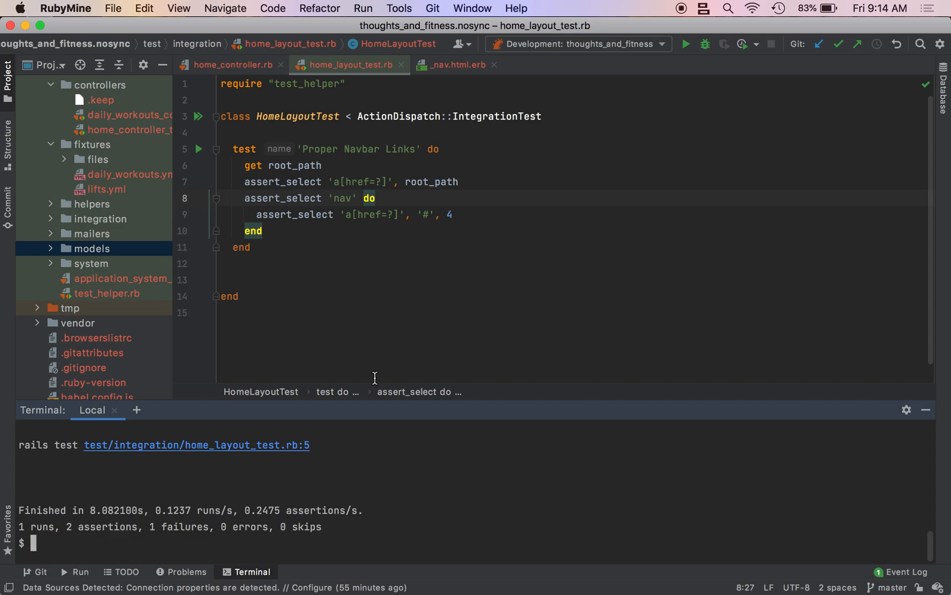
pyautogui.write('rails test:integration')
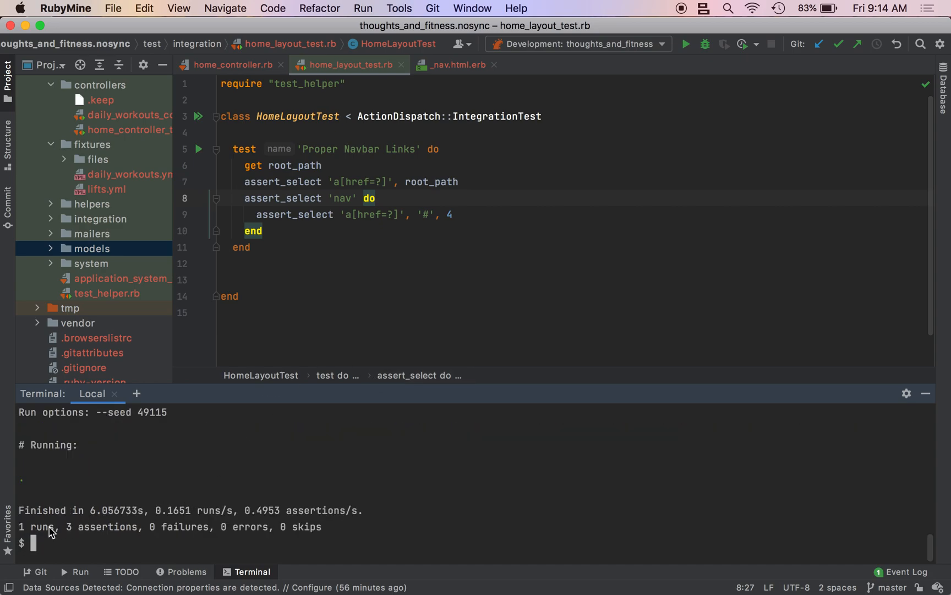
pyautogui.moveTo(364, 532)
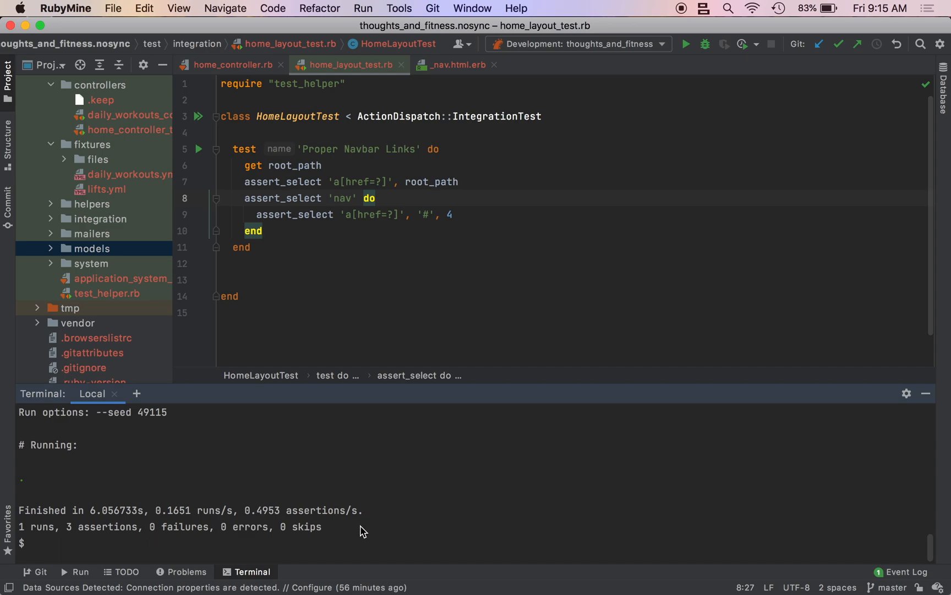
pyautogui.moveTo(395, 501)
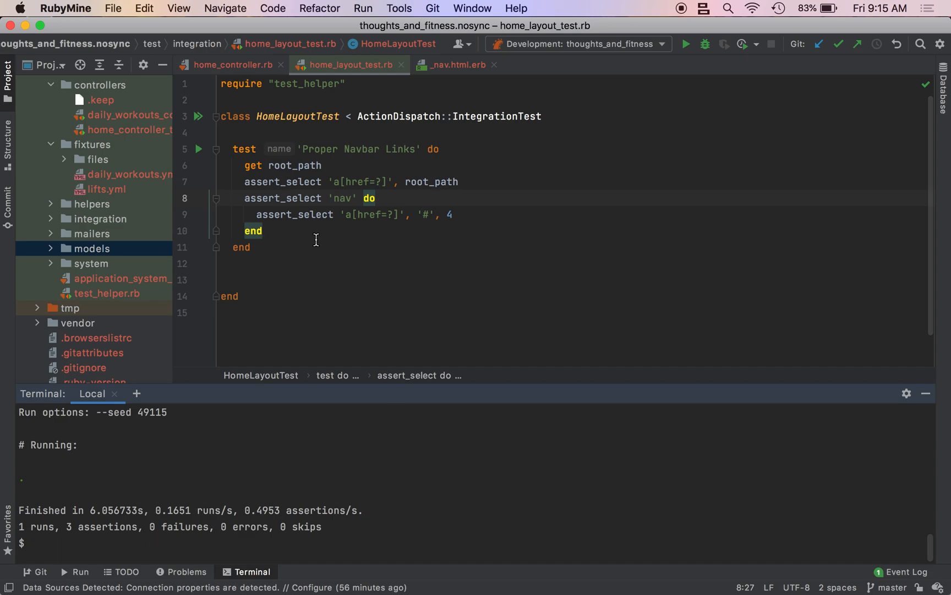
pyautogui.moveTo(454, 77)
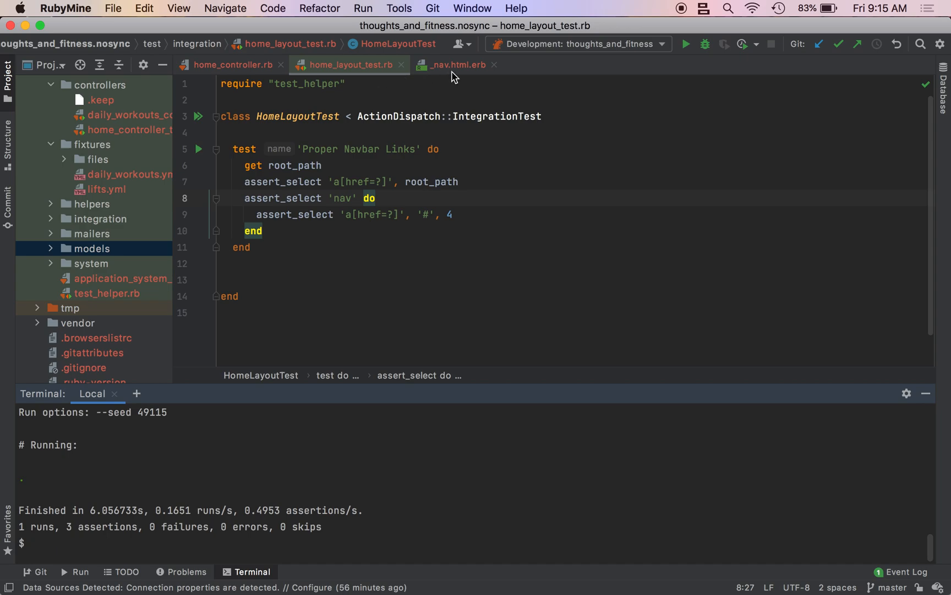
# Step: With _nav.html.erb showing, run rails test:integration in the terminal
pyautogui.click(454, 64)
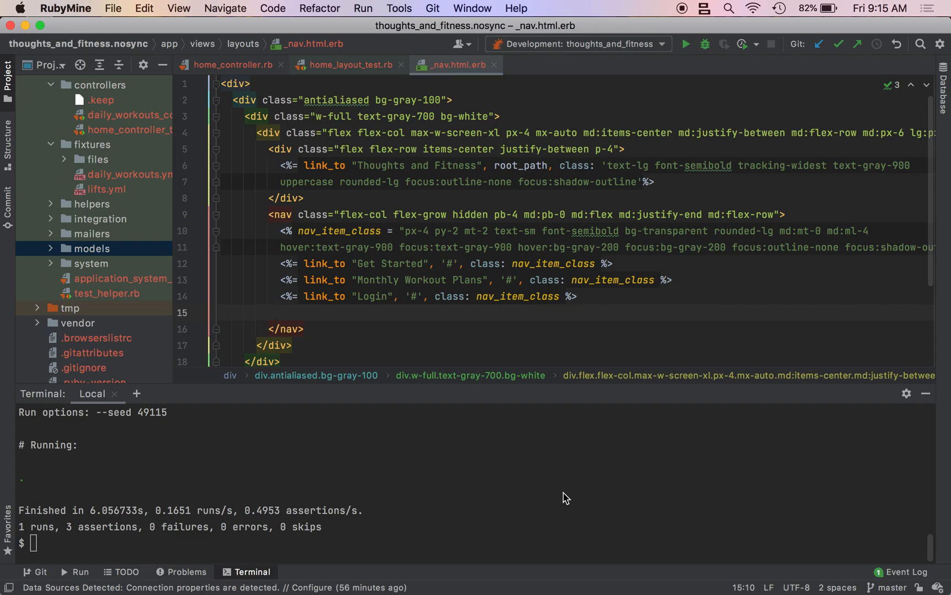
pyautogui.write('rails test:integration')
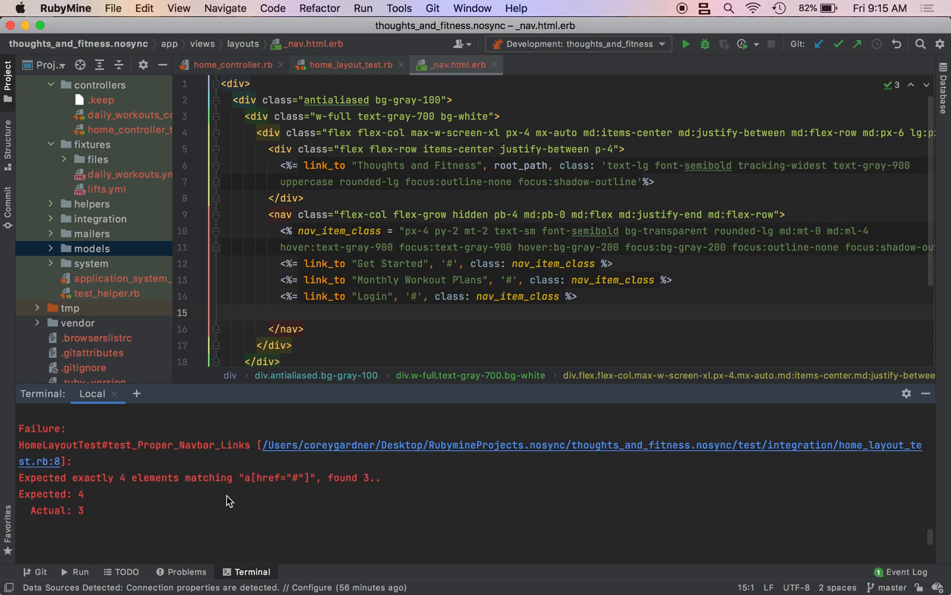
pyautogui.moveTo(51, 501)
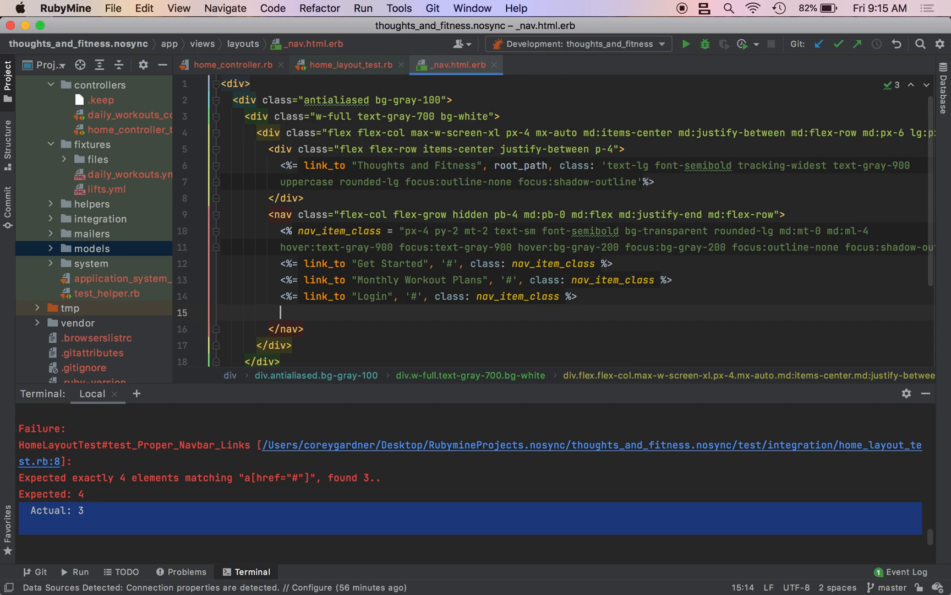
# Step: Re-add the link_to "Add DailyWorkout", '#' line with nav_item_class and start the development server
pyautogui.write('<%= link_to "Add DailyWorkout",\'#\', class: nav_item_class %>')
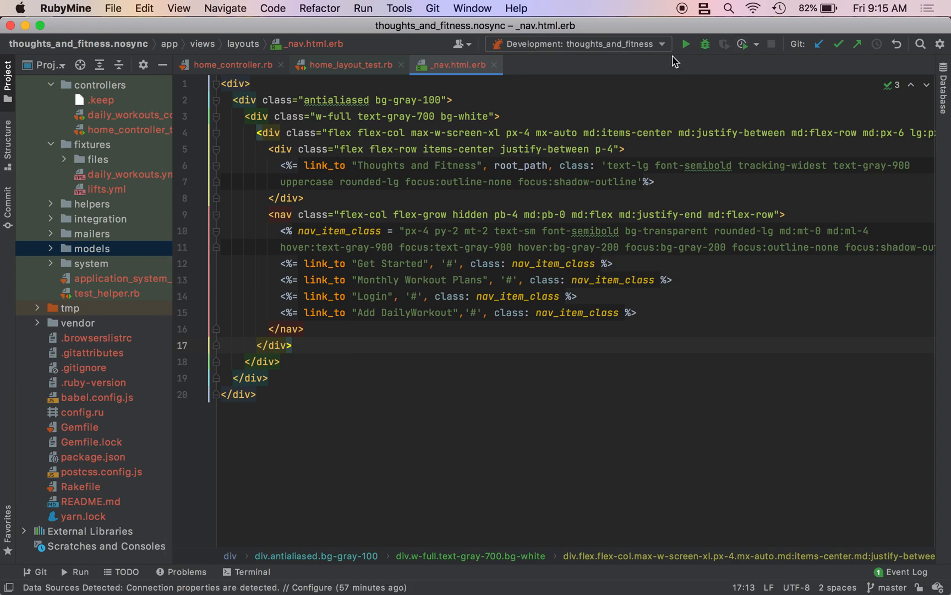
pyautogui.click(685, 44)
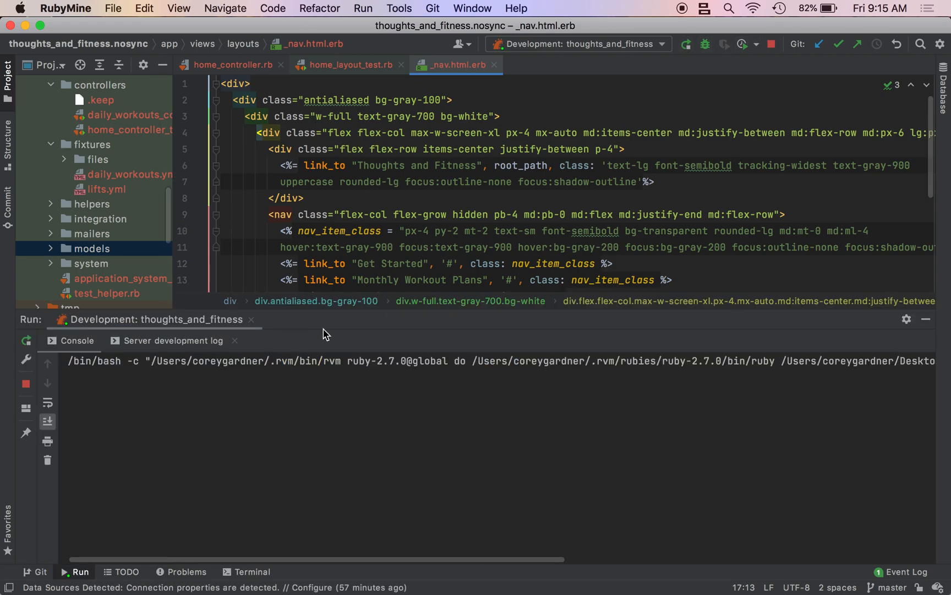
# Step: Close the nav partial and add a test 'Daily Workout Renders on Home' requesting root_path in home_layout_test.rb
pyautogui.scroll(-3)
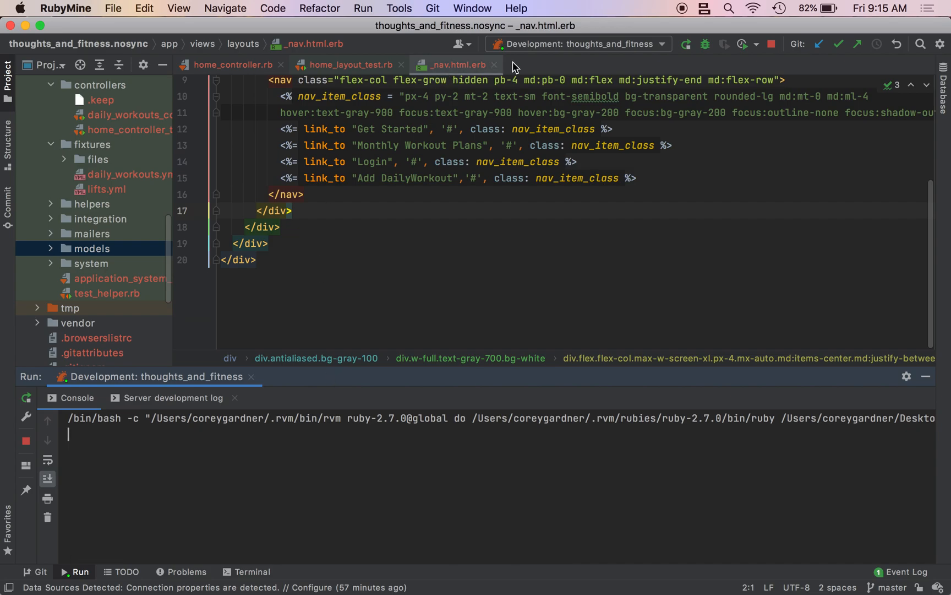
pyautogui.click(347, 65)
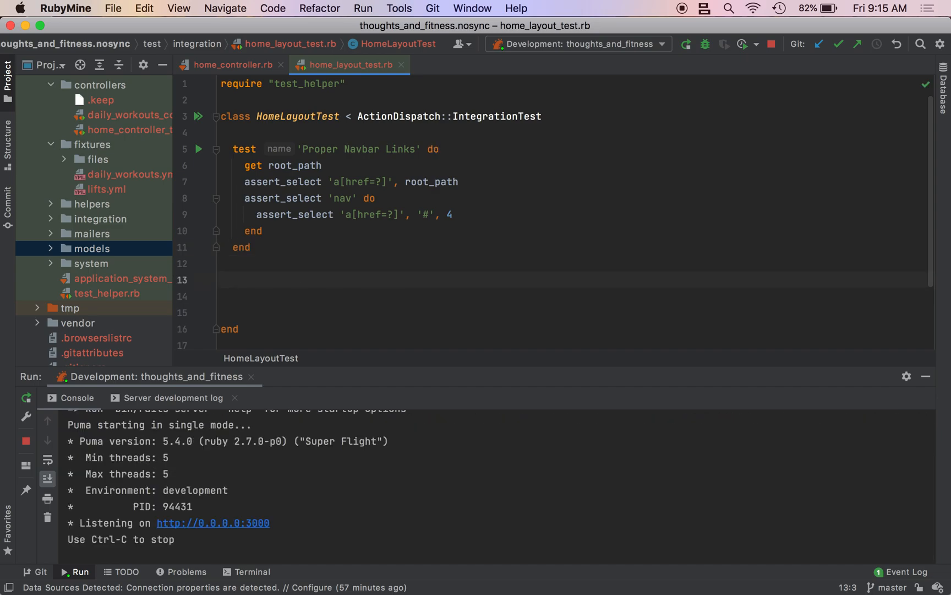
pyautogui.write("test 'Daily Workout")
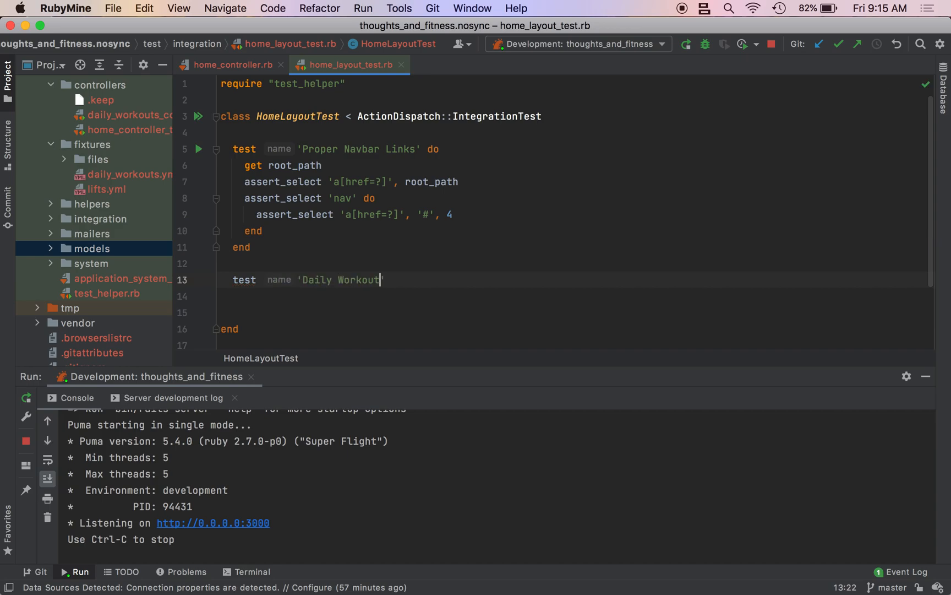
pyautogui.write('Onl')
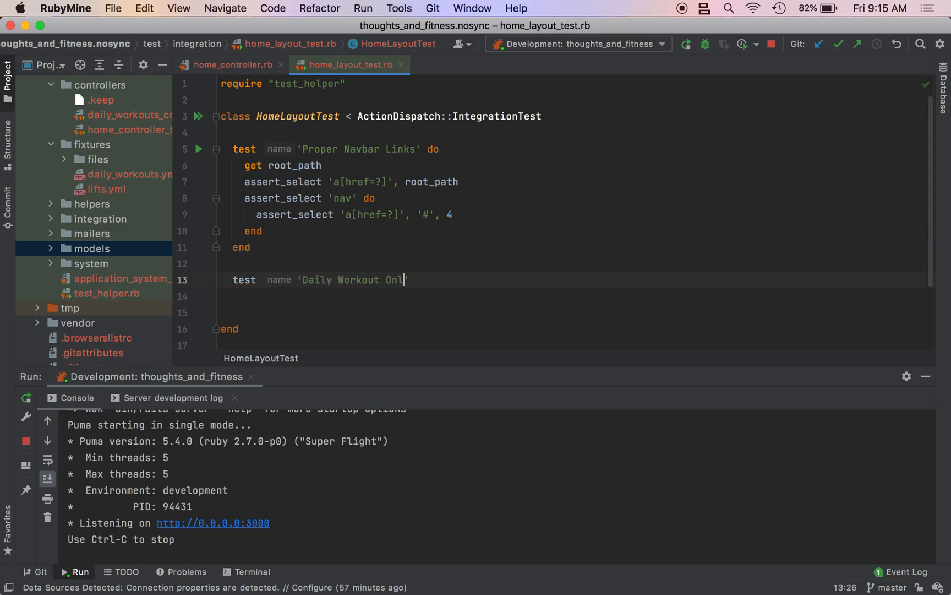
pyautogui.write('Renders on Home')
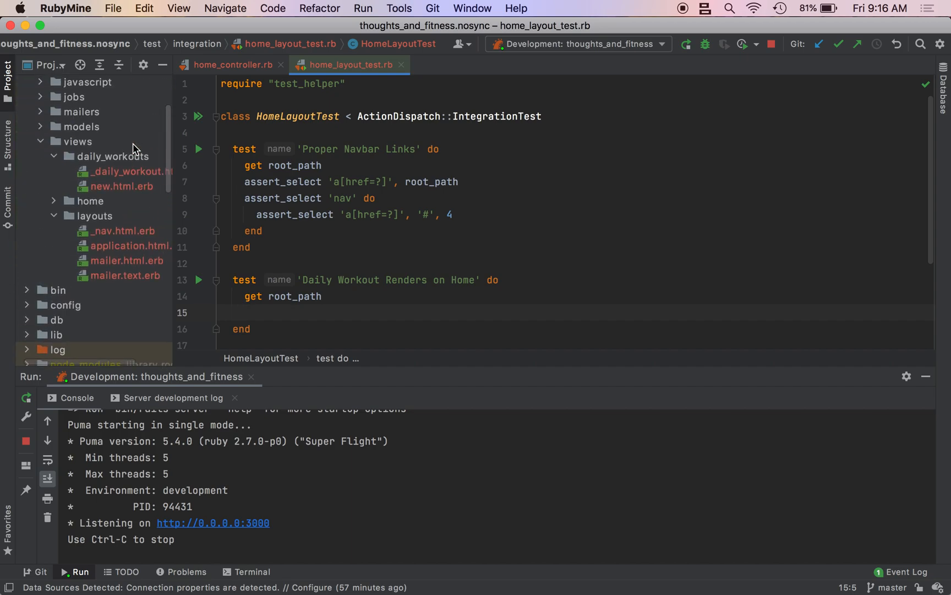
# Step: Rename _daily_workout.html.erb to _show.html.erb via Refactor > Rename, updating its one reference
pyautogui.click(129, 171)
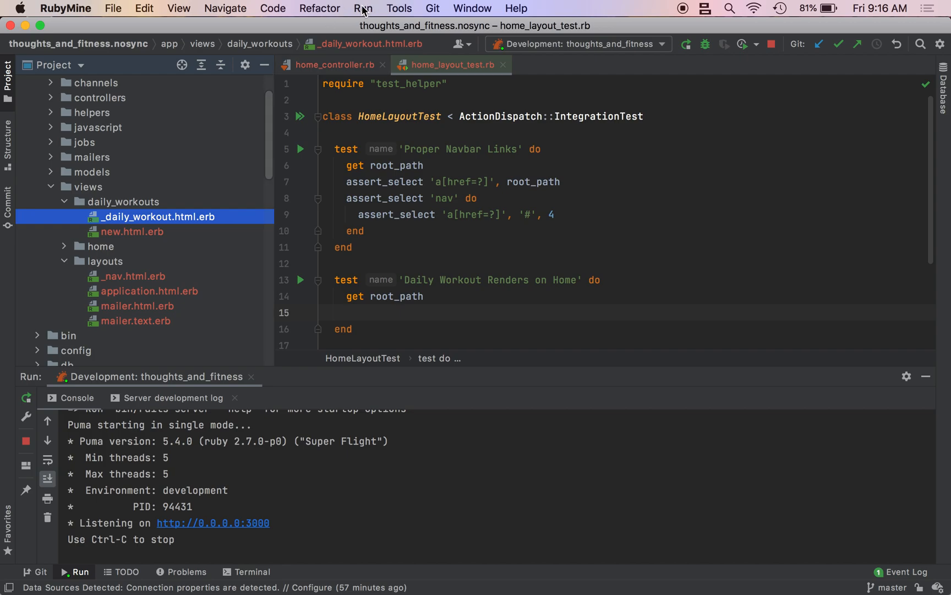
pyautogui.click(318, 8)
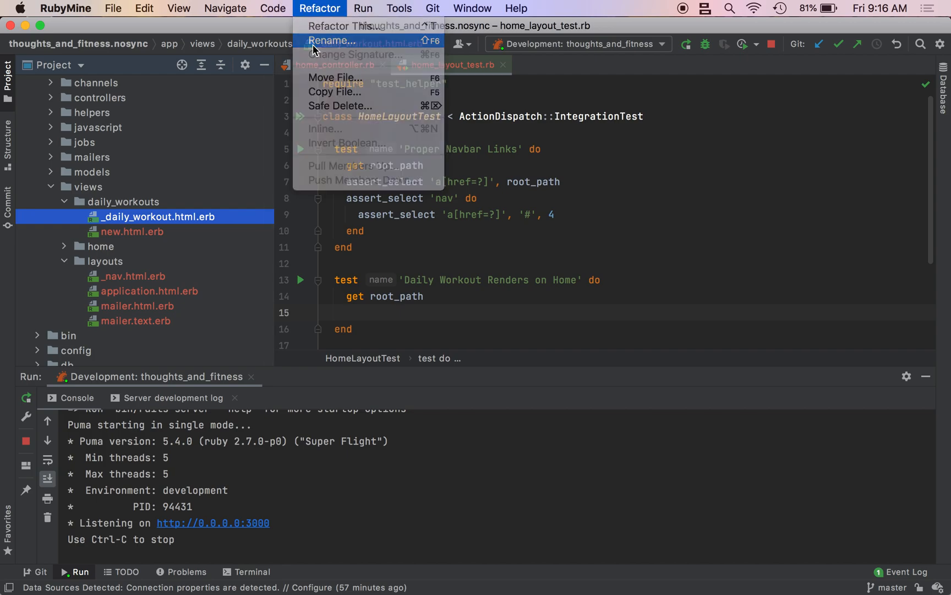
pyautogui.click(331, 41)
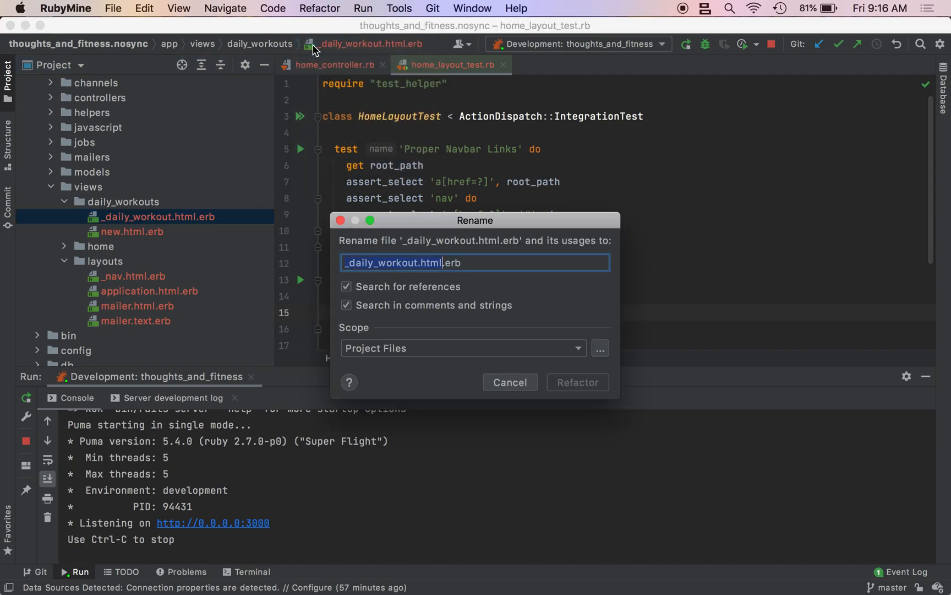
pyautogui.write('_show..erb')
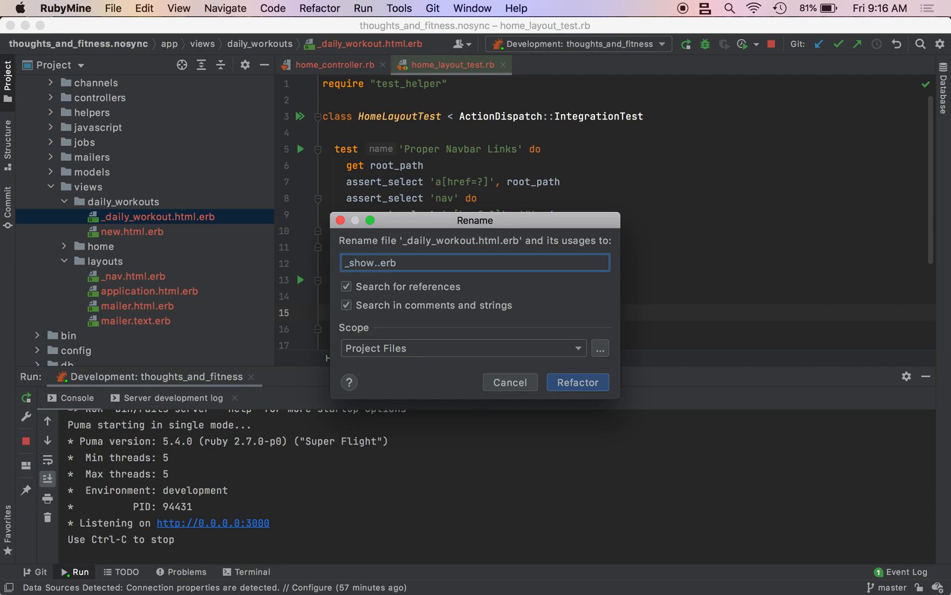
pyautogui.click(510, 382)
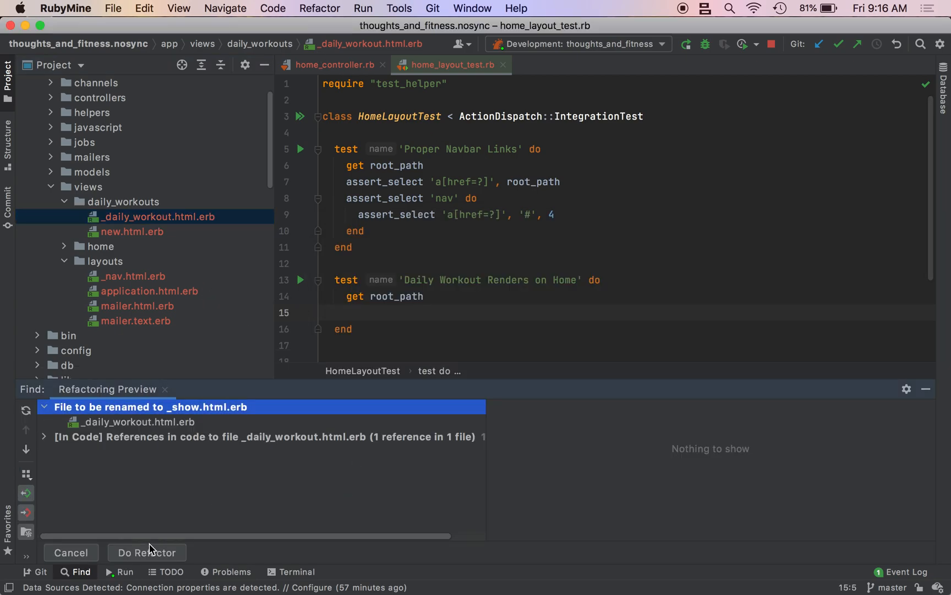
pyautogui.click(146, 552)
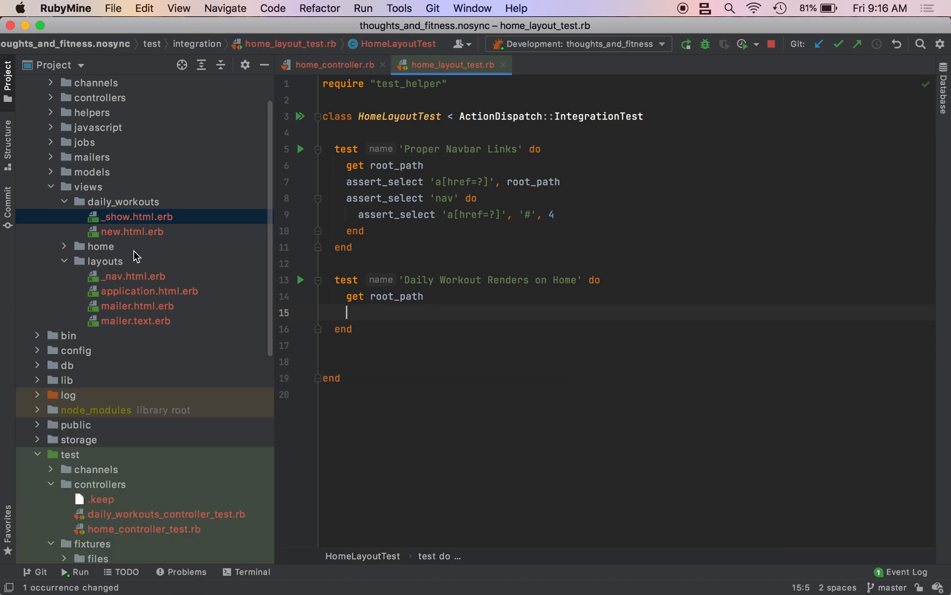
# Step: Add the missing <% end %> to the home.html.erb view
pyautogui.doubleClick(134, 260)
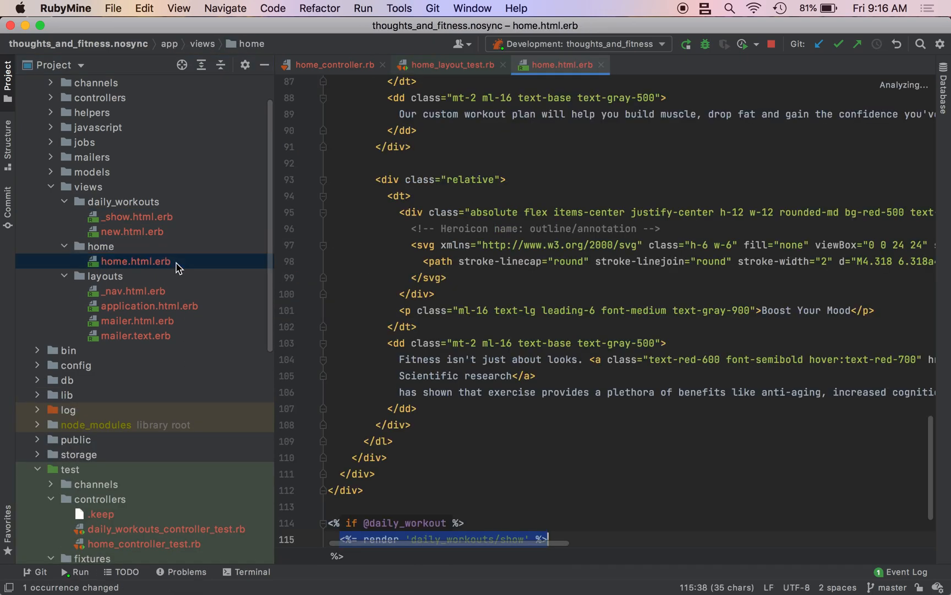
pyautogui.write('<% end %>')
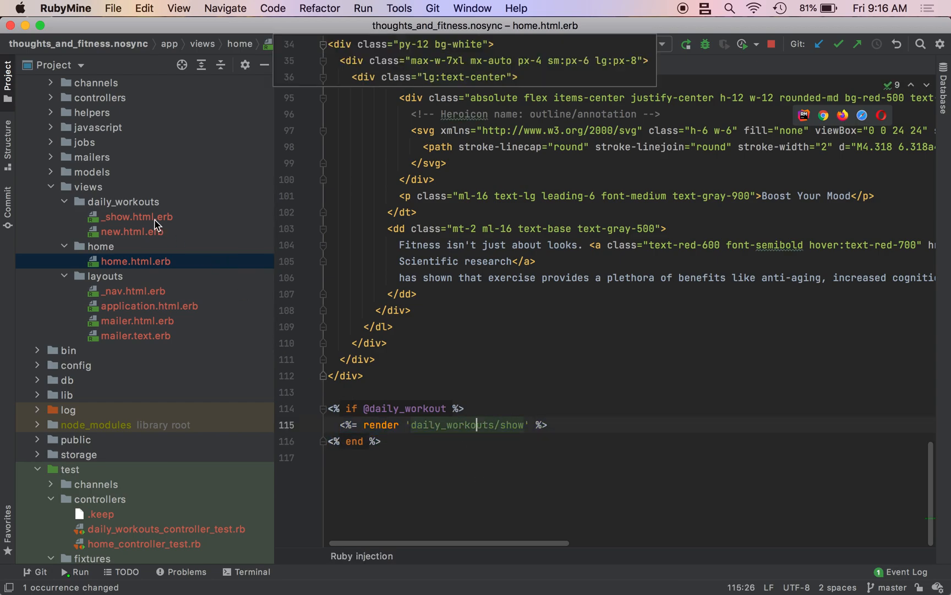
# Step: Give the _show.html.erb wrapper div the id daily-workout-container
pyautogui.doubleClick(139, 217)
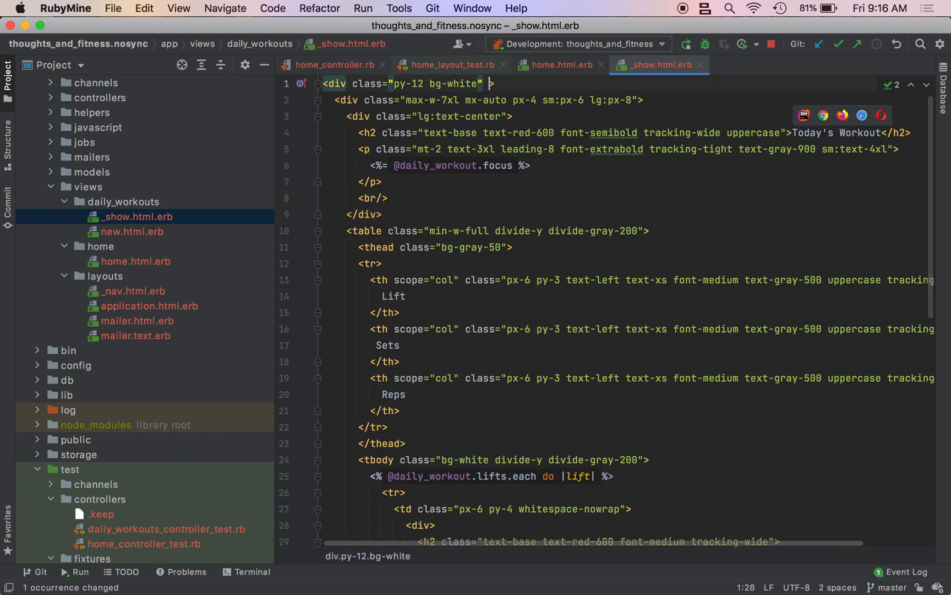
pyautogui.write('id=')
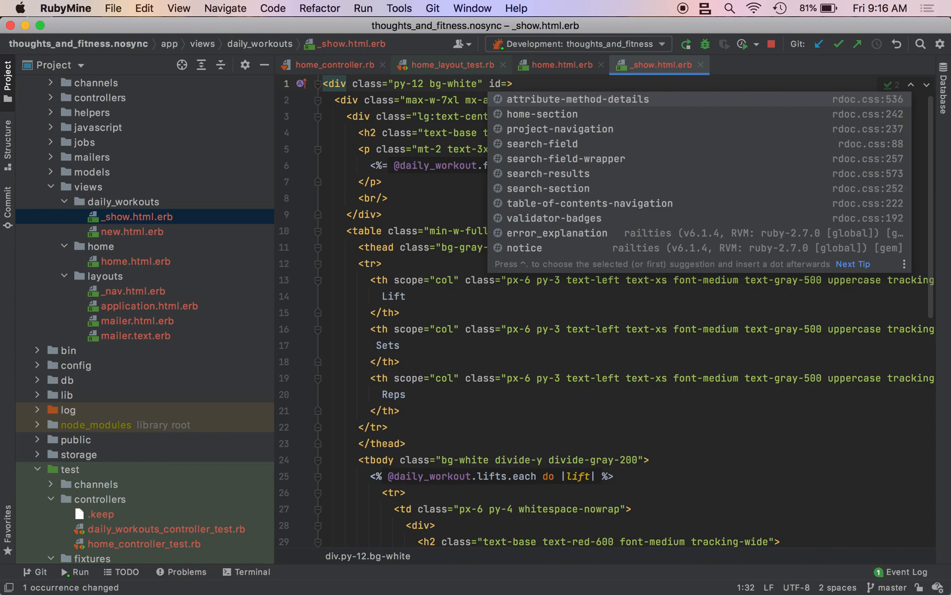
pyautogui.write("daily'")
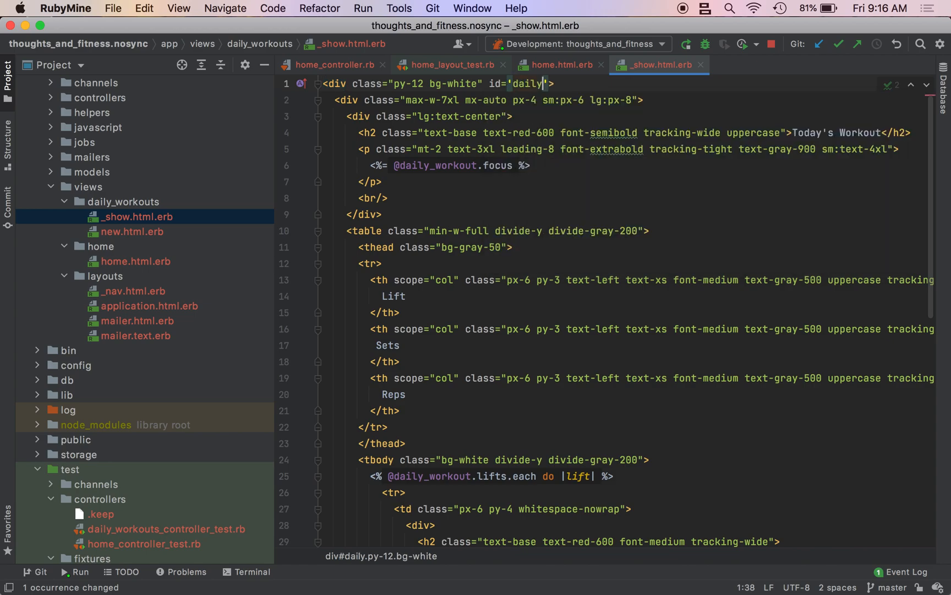
pyautogui.write('-workout-co')
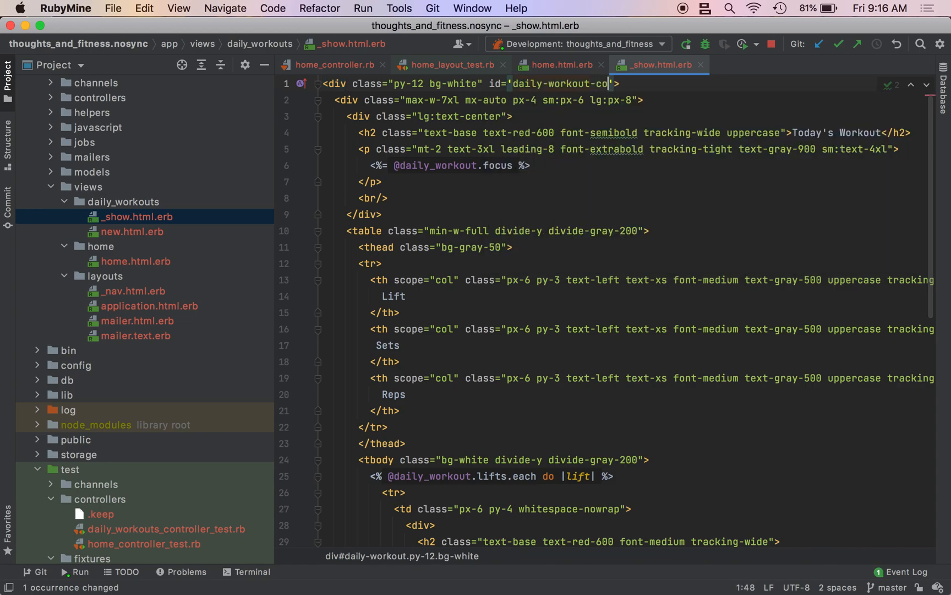
pyautogui.write('ntainer')
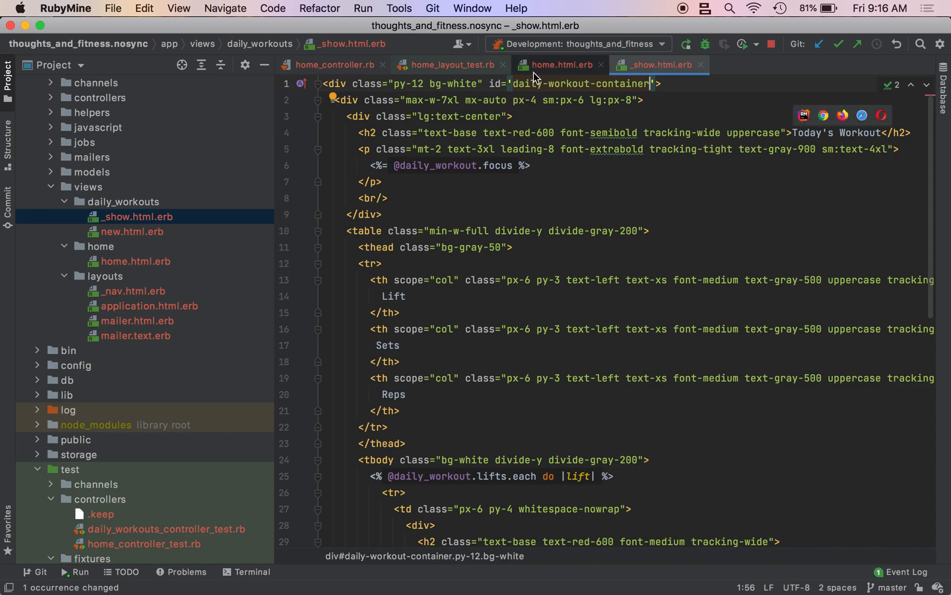
# Step: Start an assert_select line in the home render test of home_layout_test.rb
pyautogui.click(450, 65)
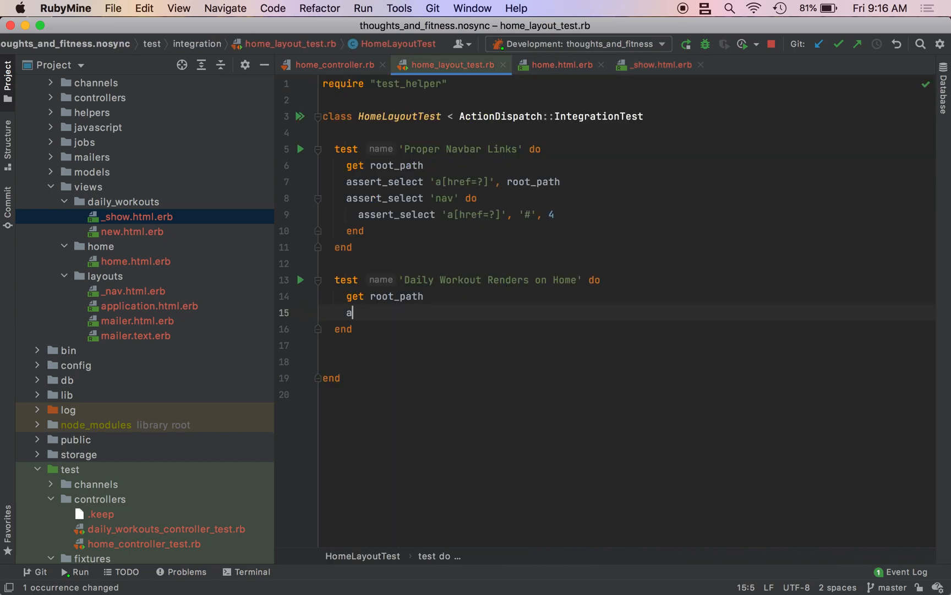
pyautogui.write('ssert')
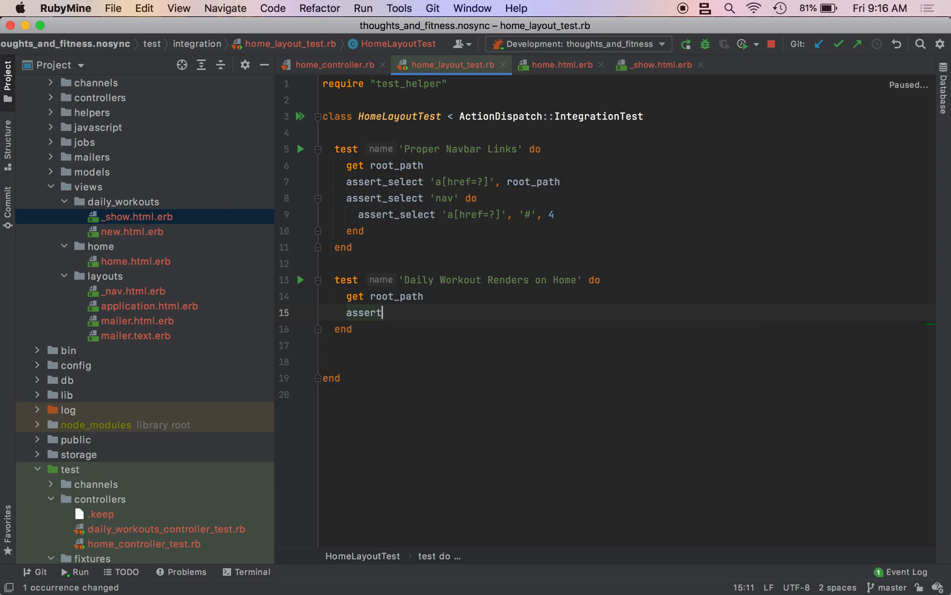
pyautogui.write('_select')
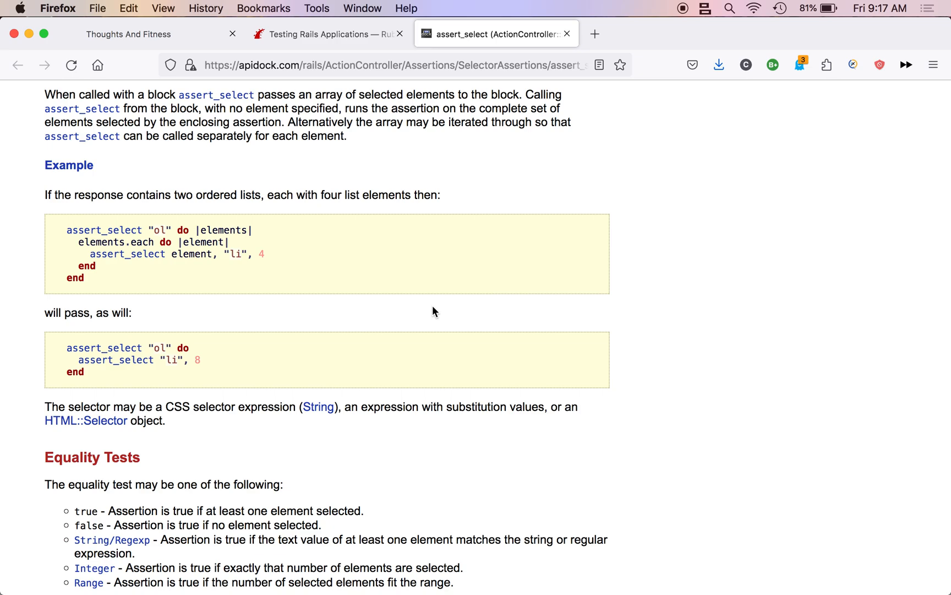
pyautogui.scroll(-3)
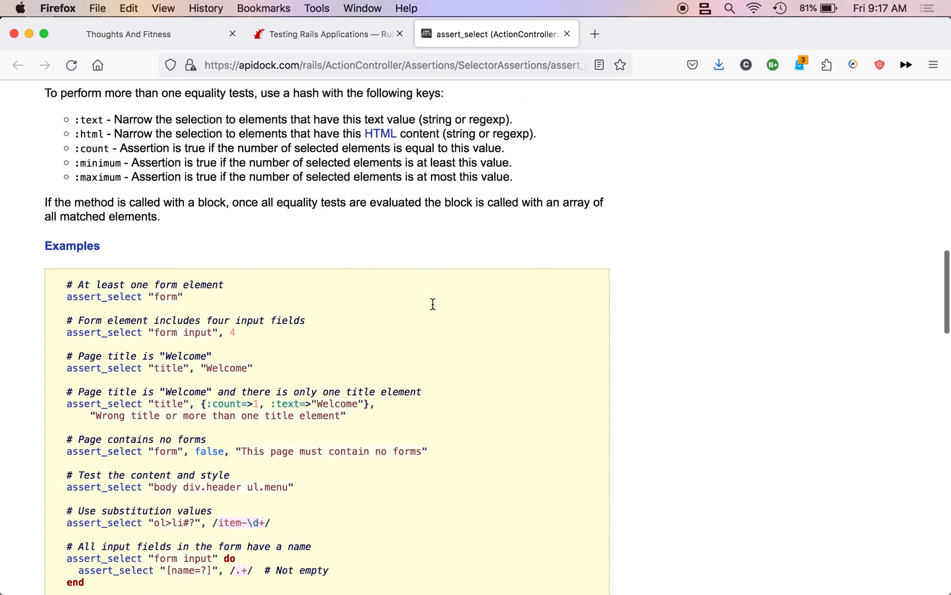
pyautogui.scroll(-3)
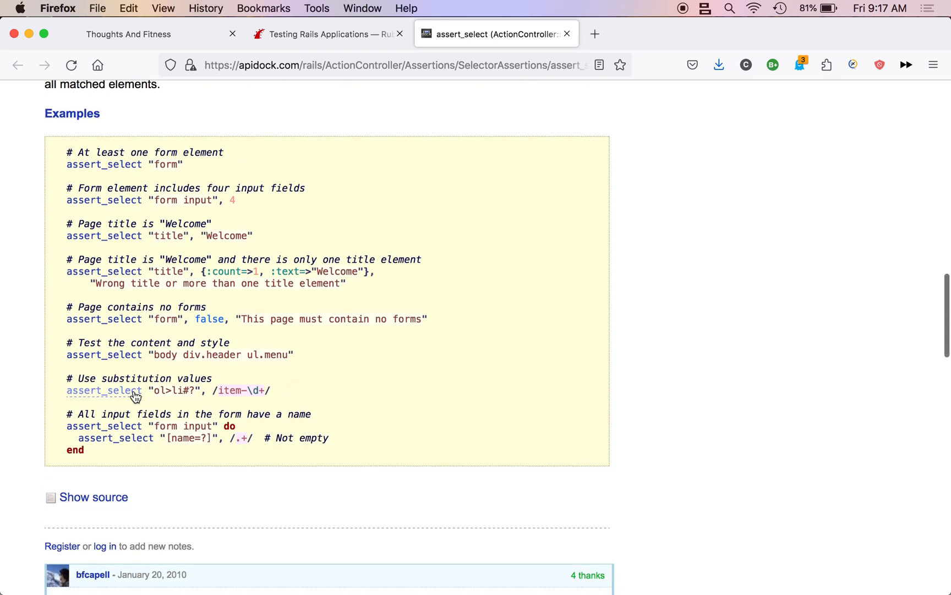
pyautogui.moveTo(412, 379)
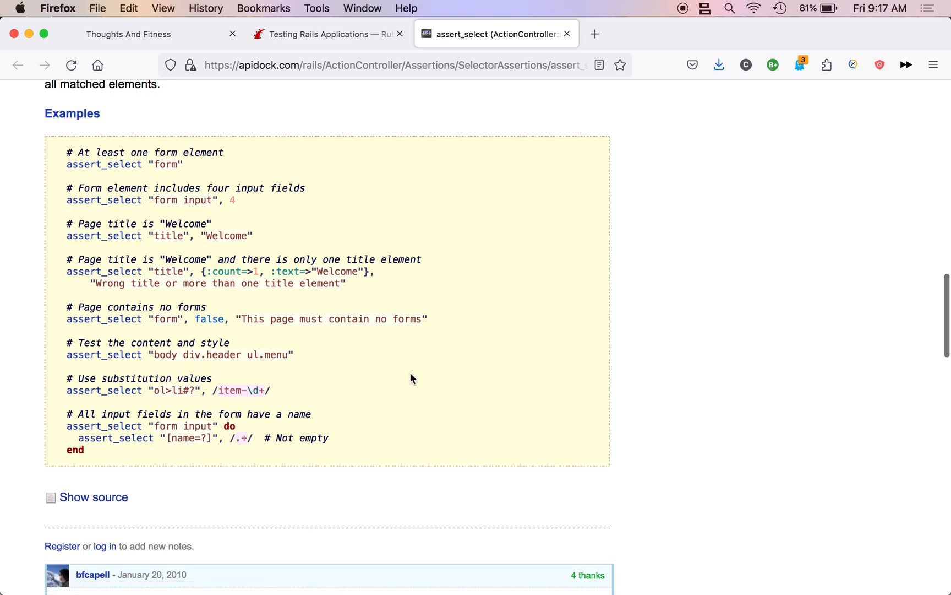
pyautogui.scroll(-3)
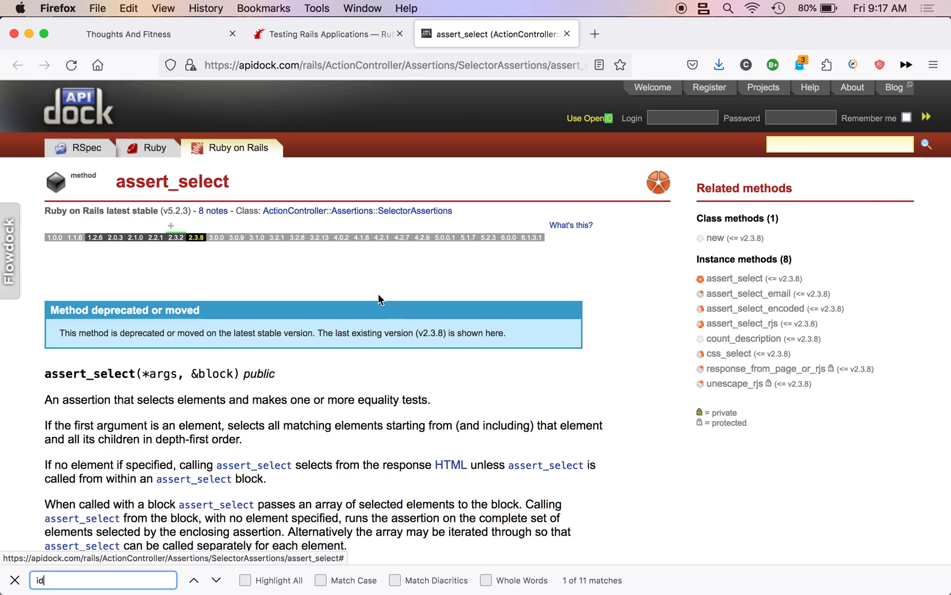
pyautogui.scroll(-3)
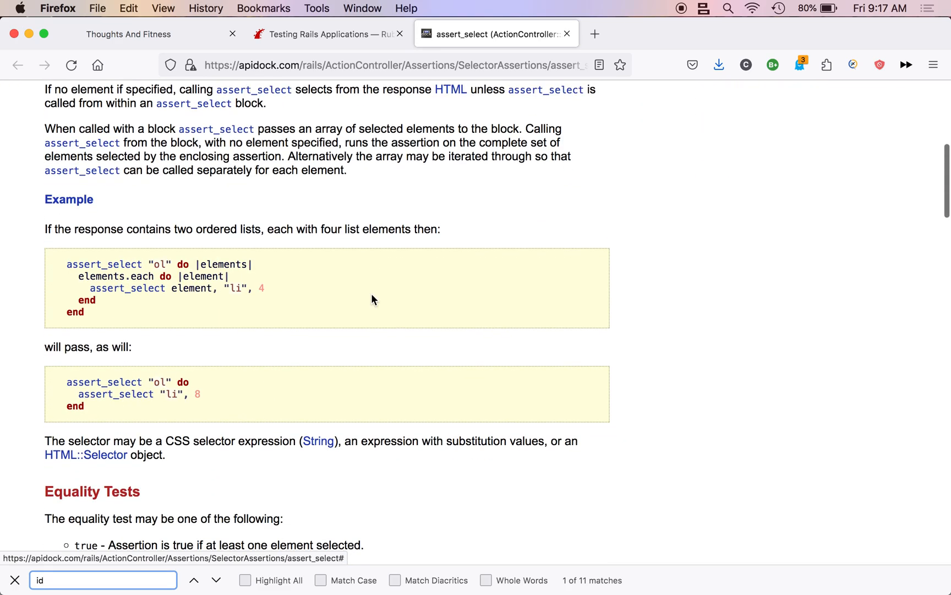
pyautogui.scroll(-3)
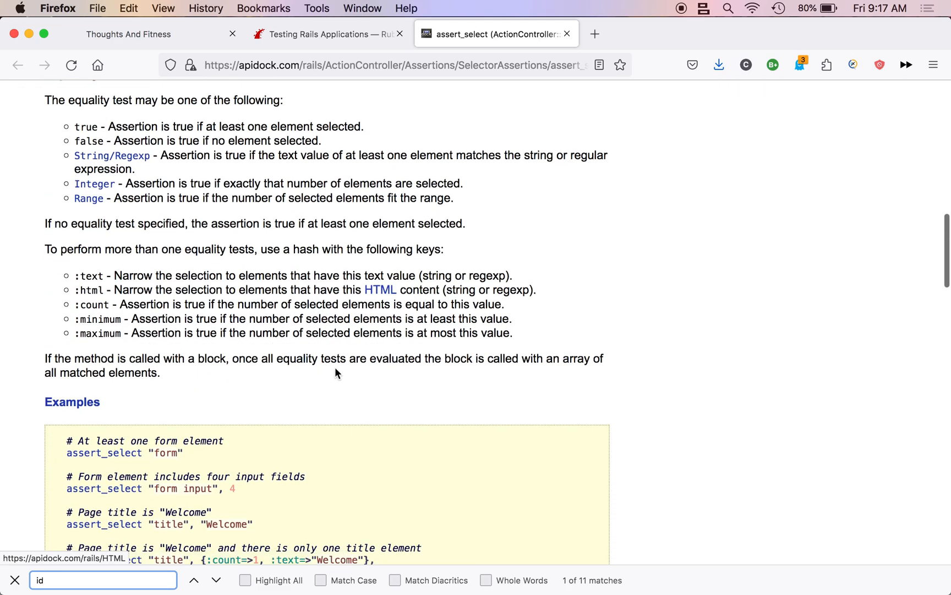
pyautogui.scroll(-3)
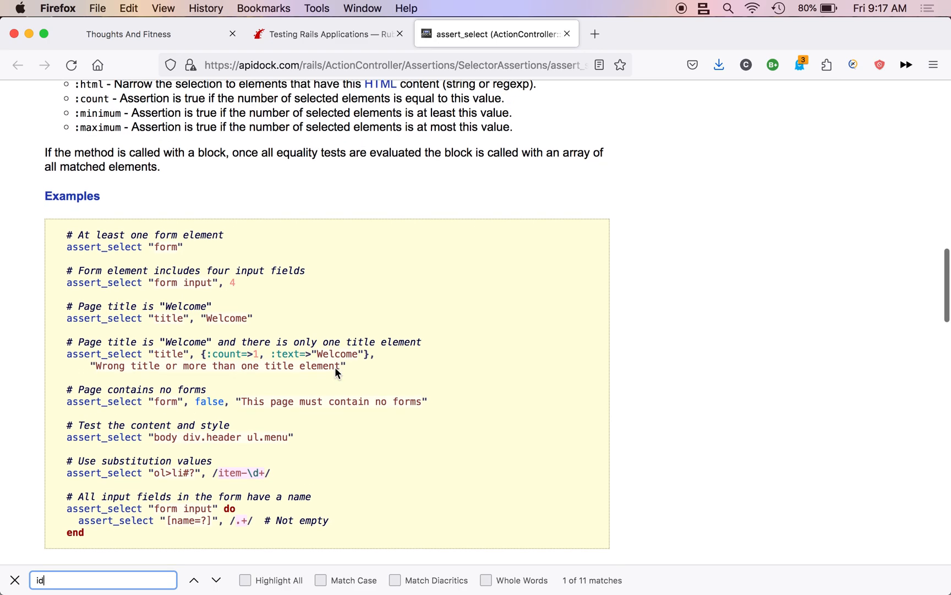
pyautogui.scroll(-3)
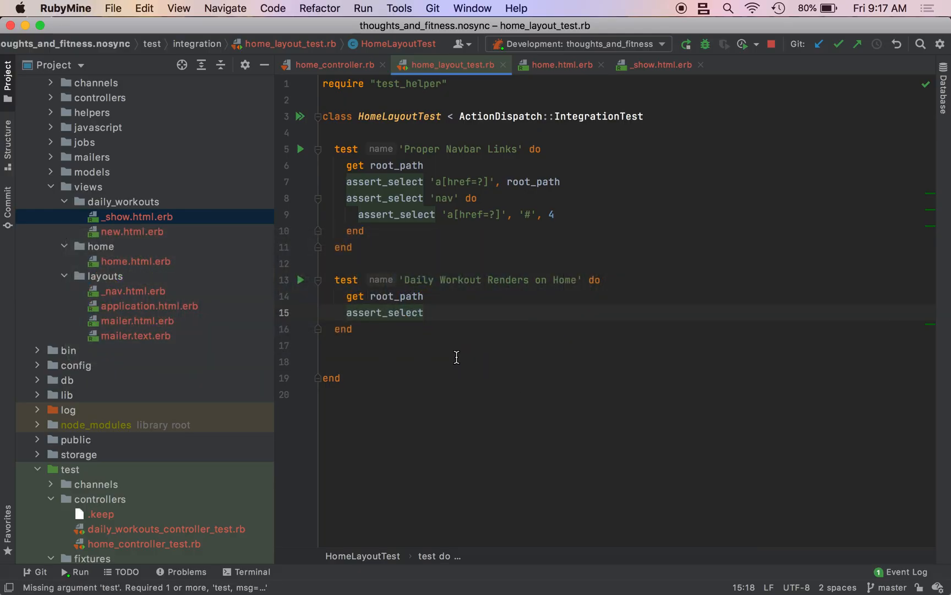
# Step: Begin the selector as '# and recheck the container id across home_controller.rb, _show.html.erb and home.html.erb
pyautogui.write("'")
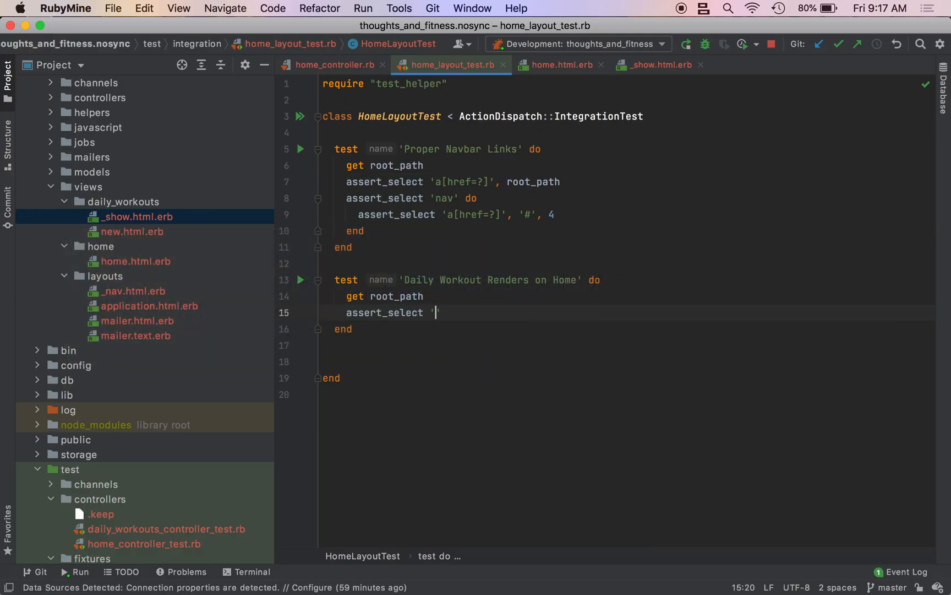
pyautogui.write('#')
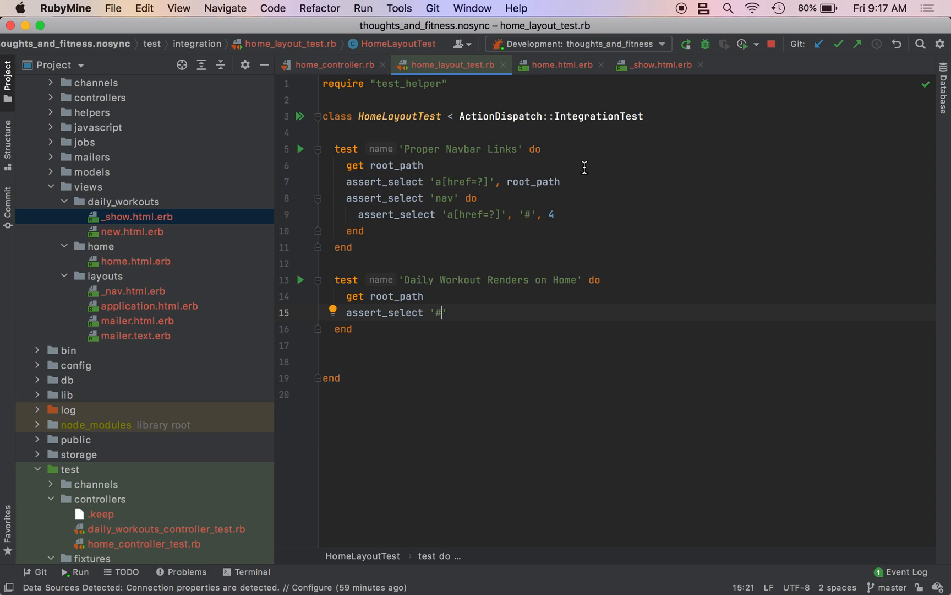
pyautogui.click(331, 65)
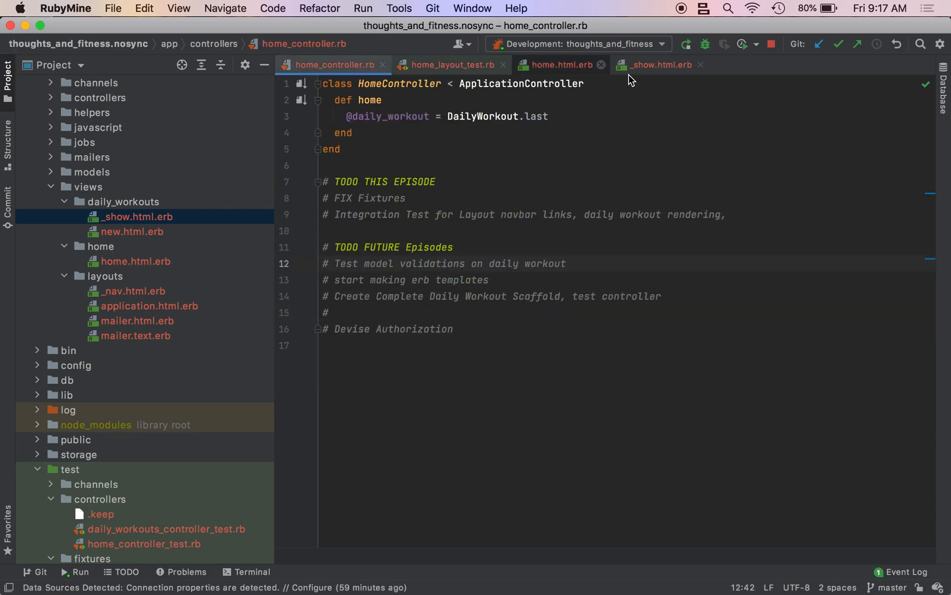
pyautogui.click(658, 65)
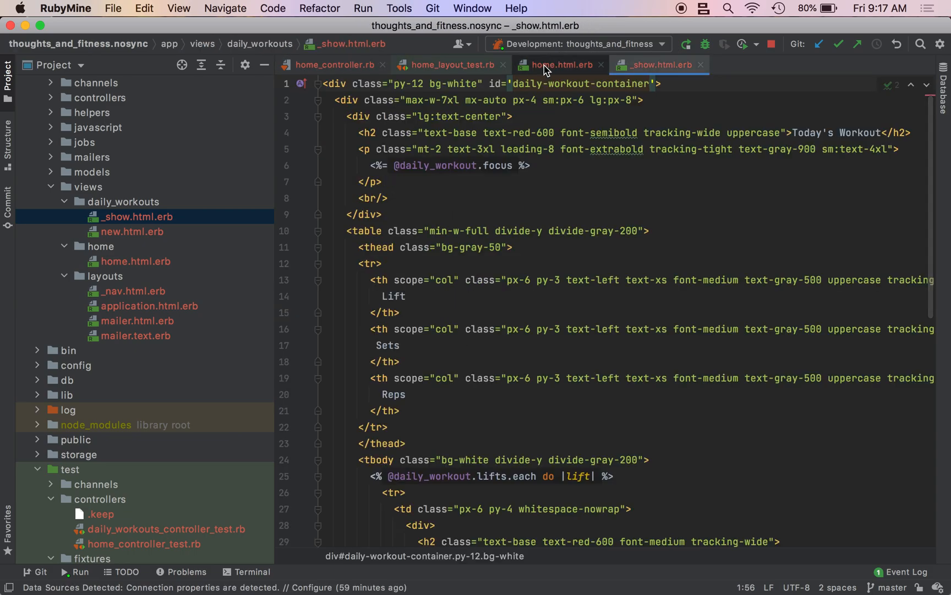
pyautogui.doubleClick(583, 84)
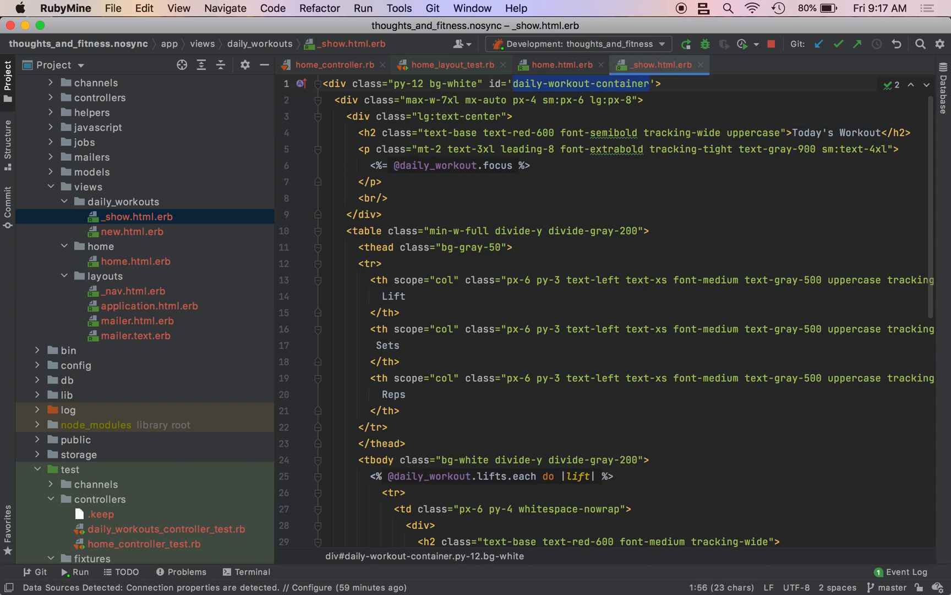
pyautogui.click(556, 64)
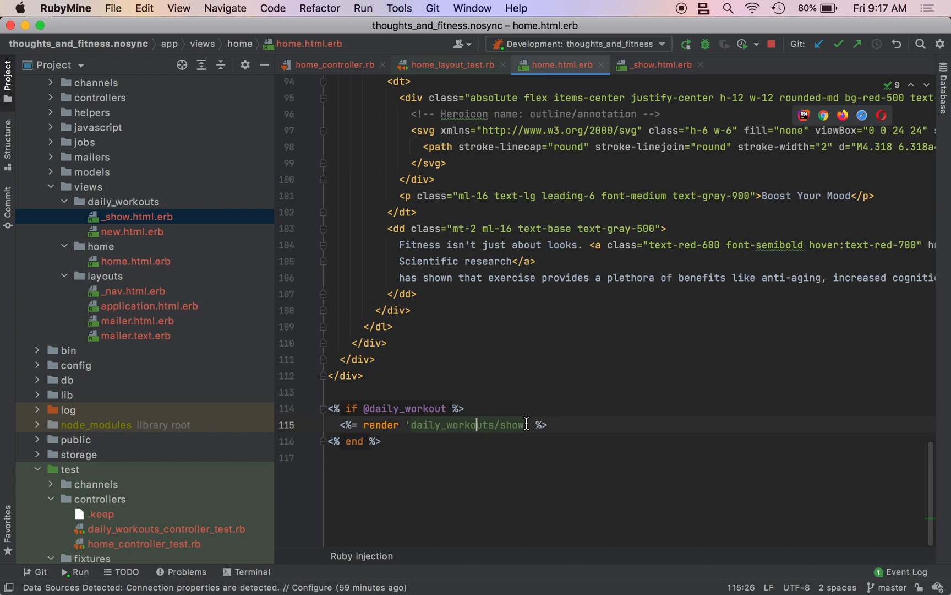
pyautogui.click(451, 65)
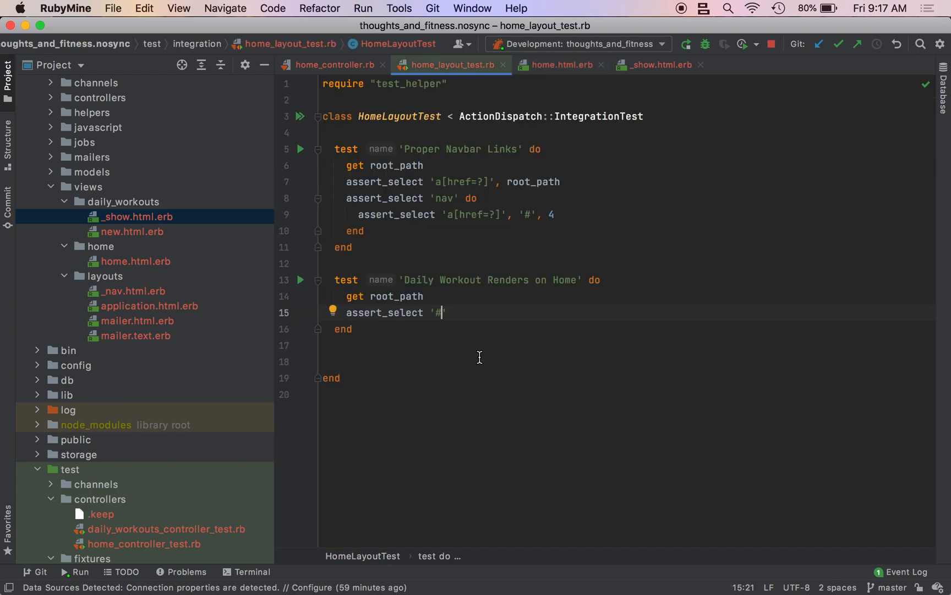
# Step: Complete assert_select '#daily-workout-container' and run rails test:integration, passing with 0 failures
pyautogui.write('daily-workout-container')
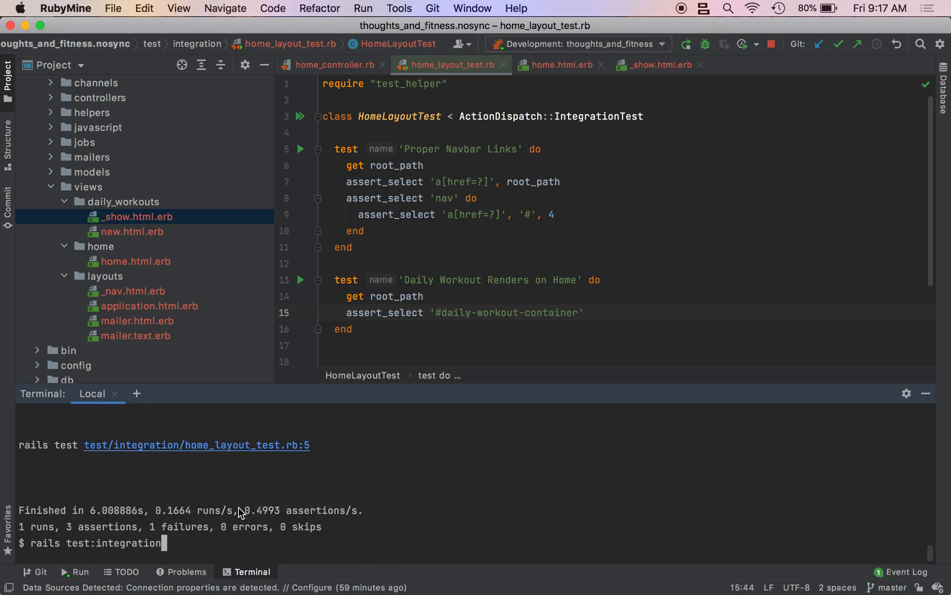
pyautogui.press('Return')
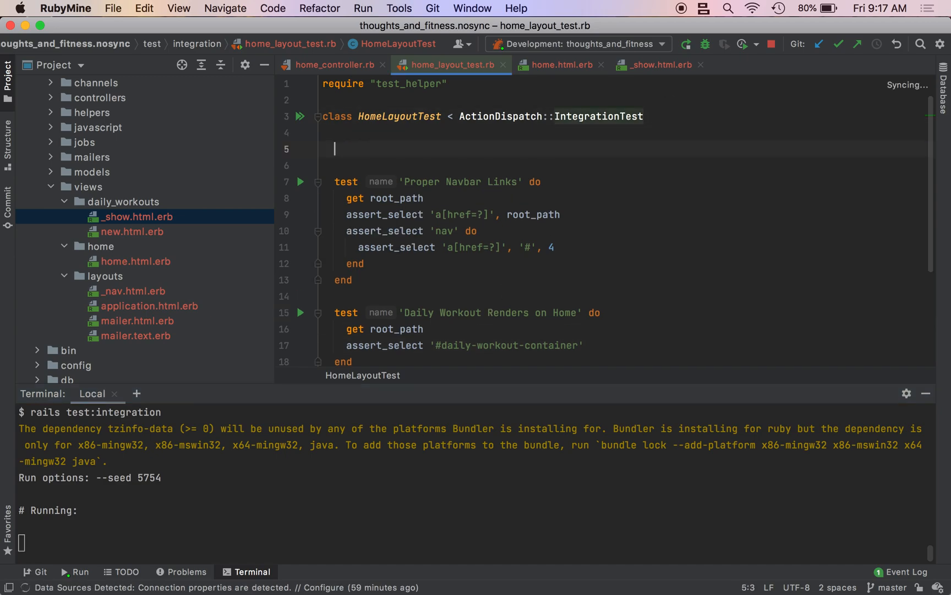
# Step: Start an empty def setup method above the tests and check the assertions count in the results
pyautogui.write('def')
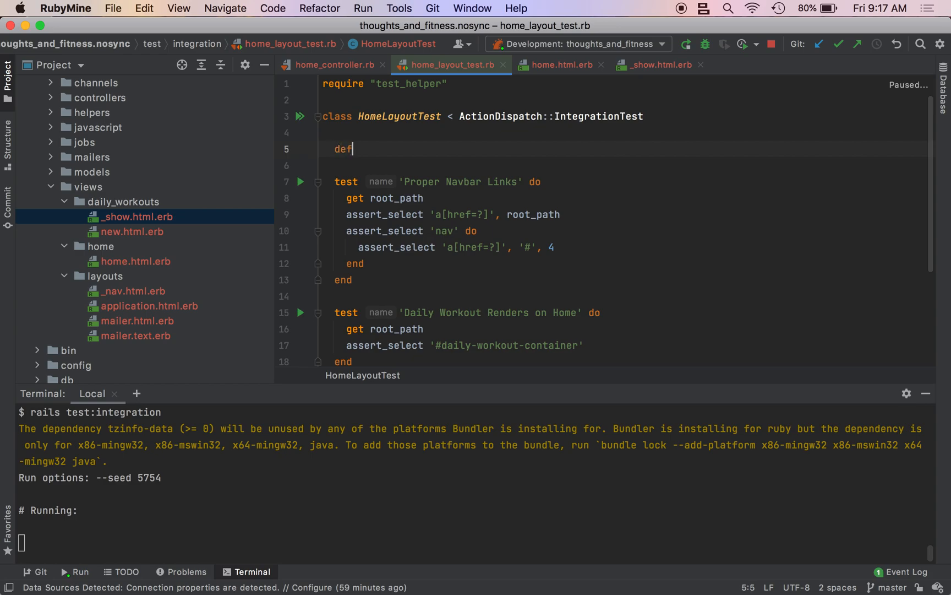
pyautogui.write('setup')
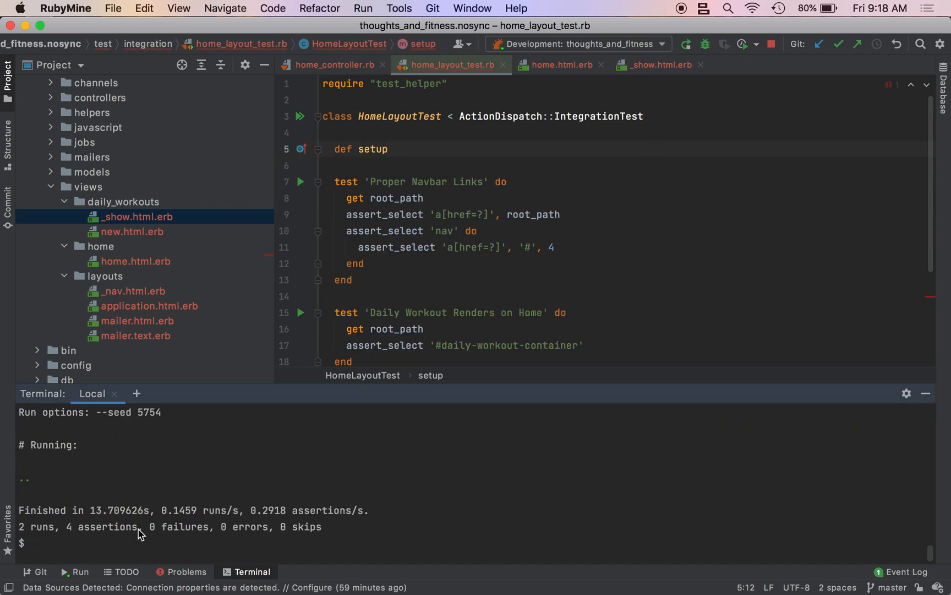
pyautogui.doubleClick(108, 526)
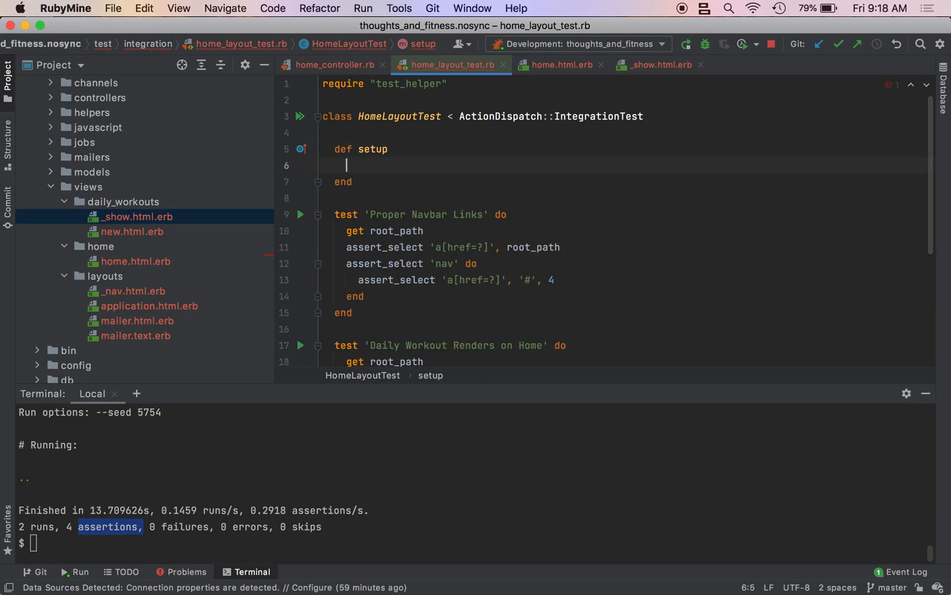
pyautogui.write('@')
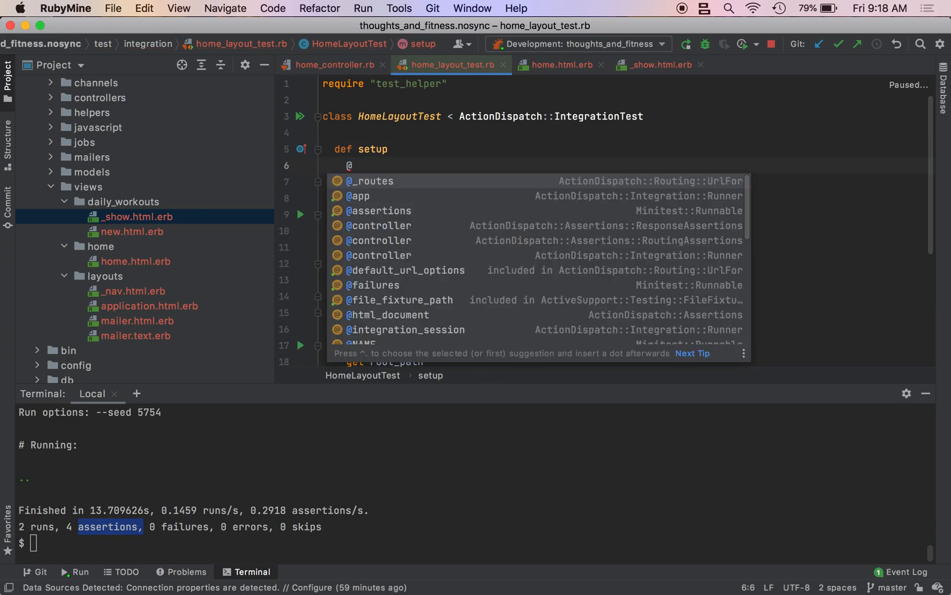
pyautogui.write('daily_workout = Daily')
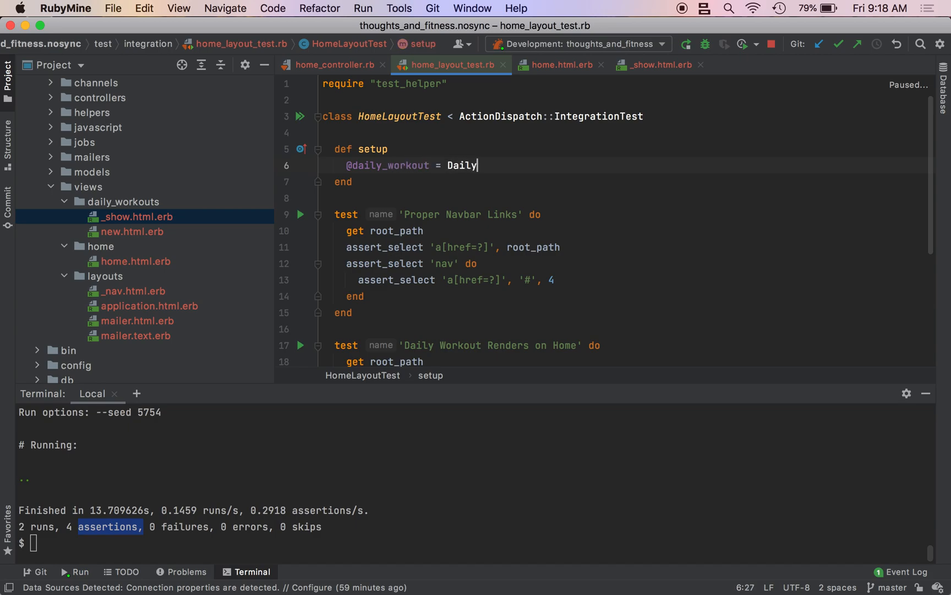
pyautogui.write('Workout.last')
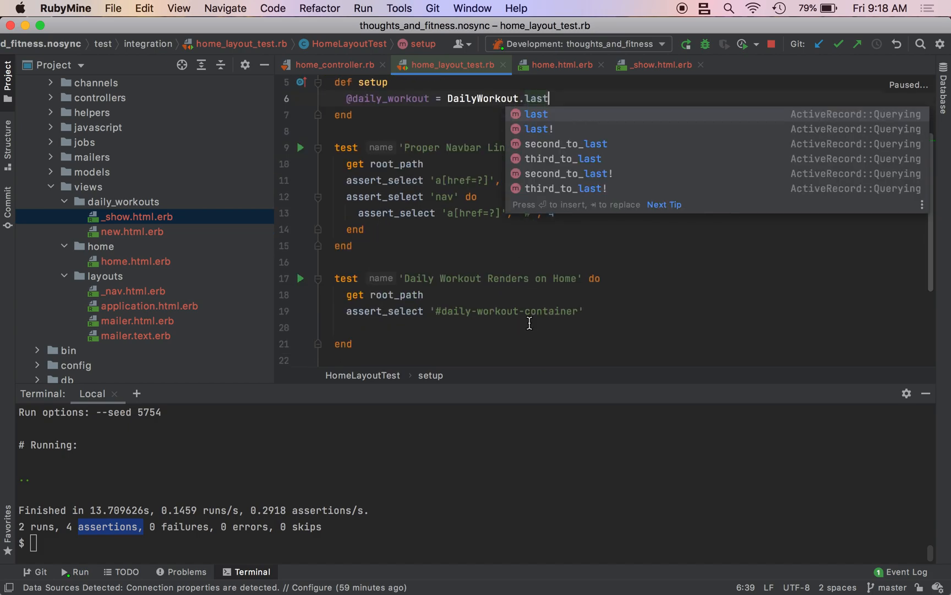
pyautogui.write('asse')
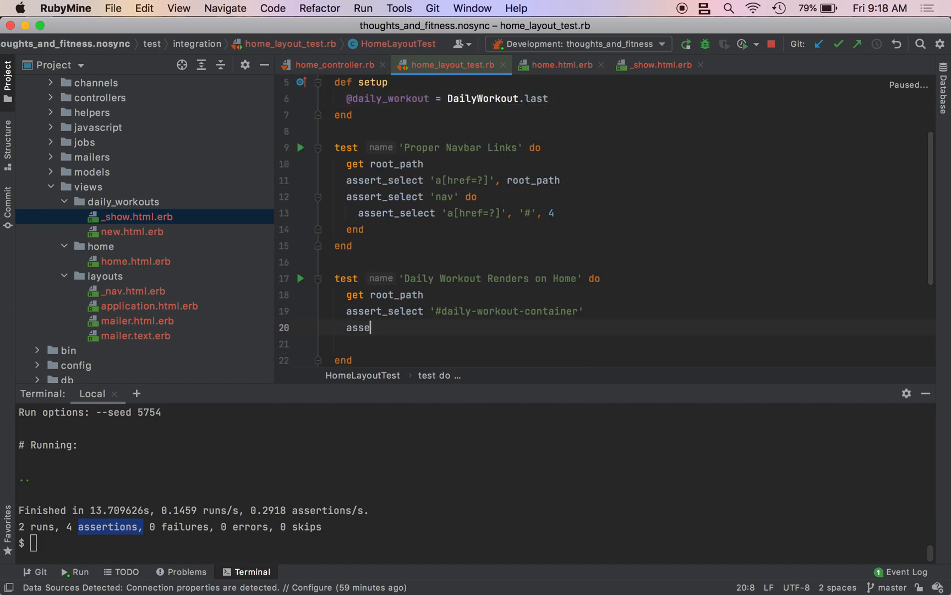
pyautogui.write('rt_select')
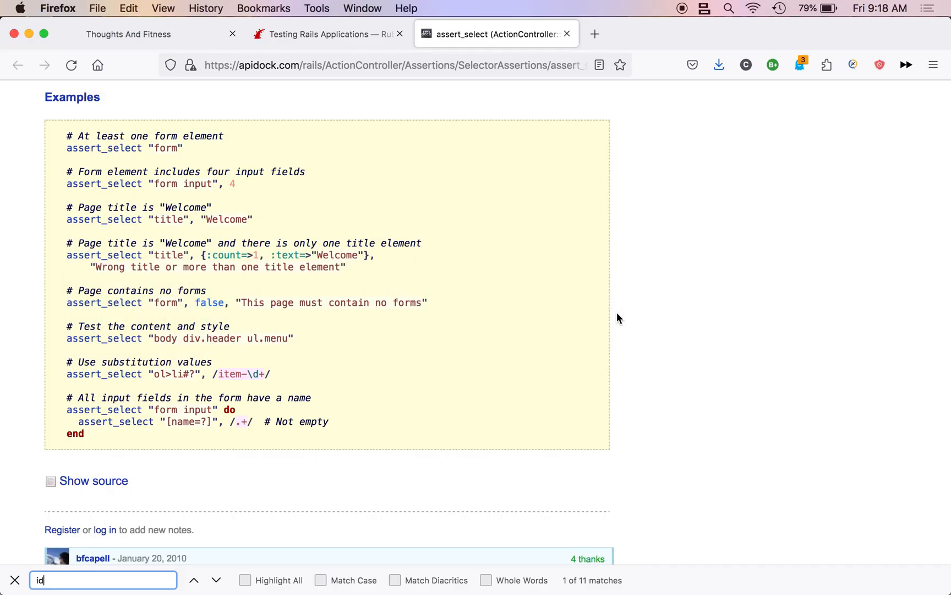
pyautogui.moveTo(467, 209)
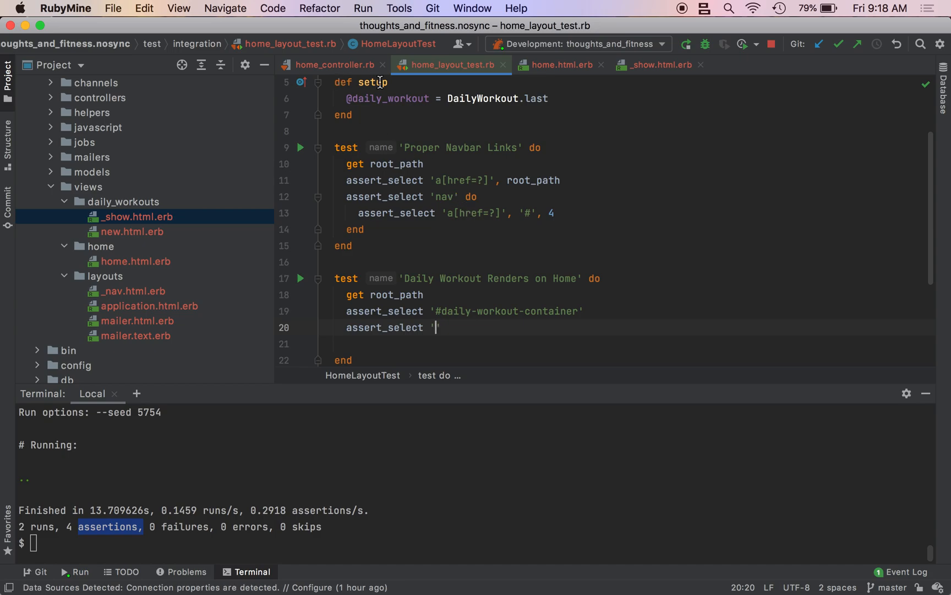
# Step: Check home.html.erb then open _show.html.erb to start an id on the focus paragraph
pyautogui.click(659, 65)
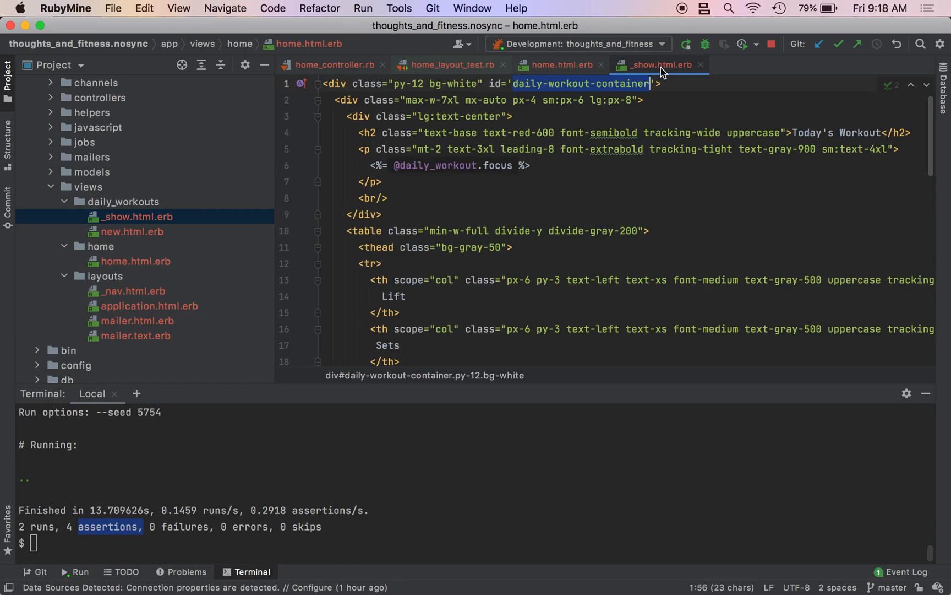
pyautogui.click(655, 64)
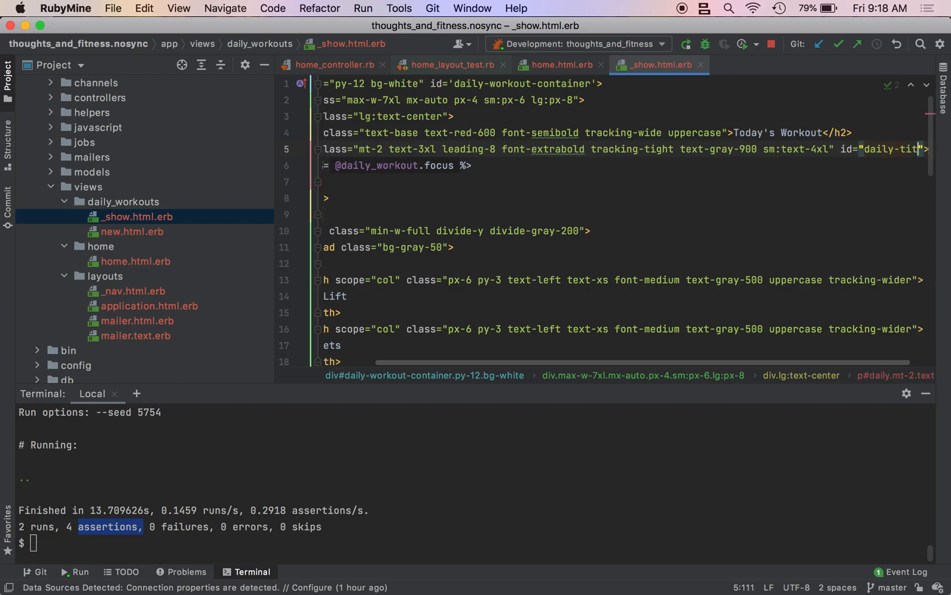
# Step: Type the '#daily selector in the test, then reopen _show.html.erb and remove the id from the focus <p>
pyautogui.click(559, 64)
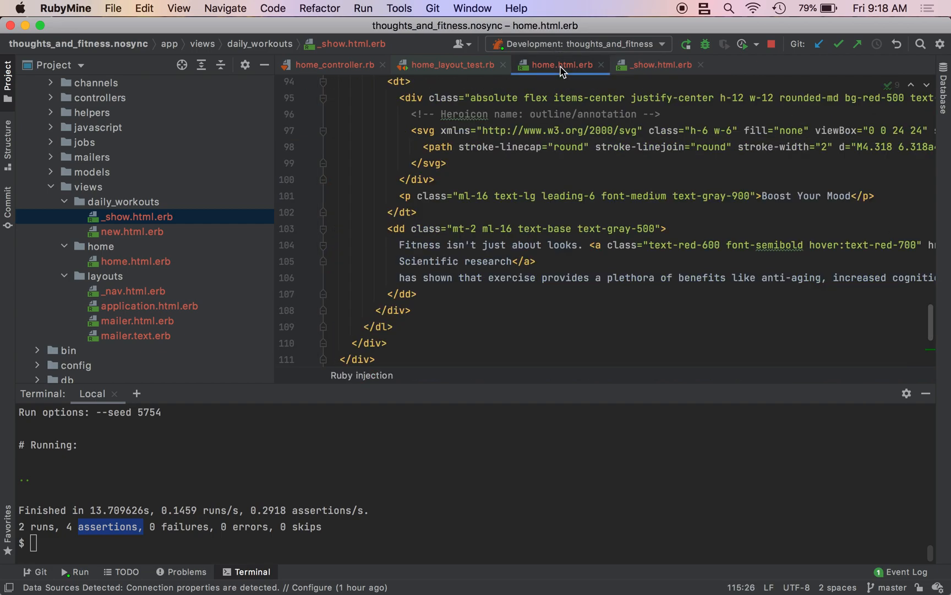
pyautogui.click(450, 64)
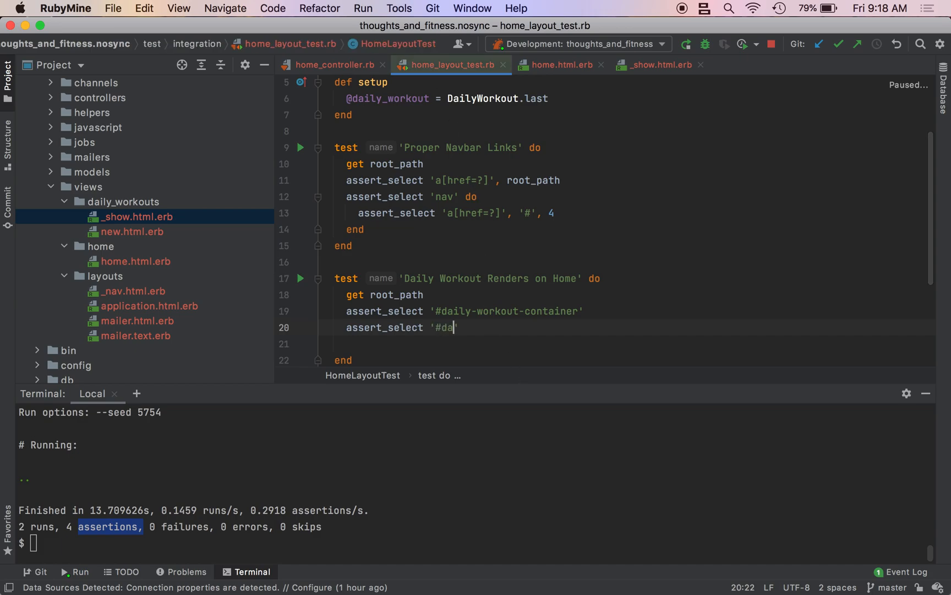
pyautogui.press('cmd+tab')
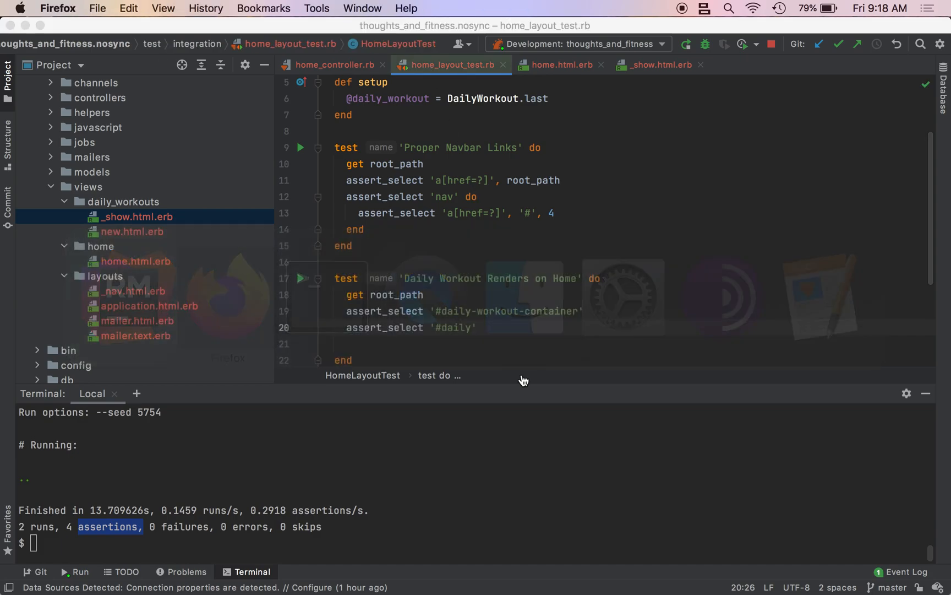
pyautogui.click(653, 77)
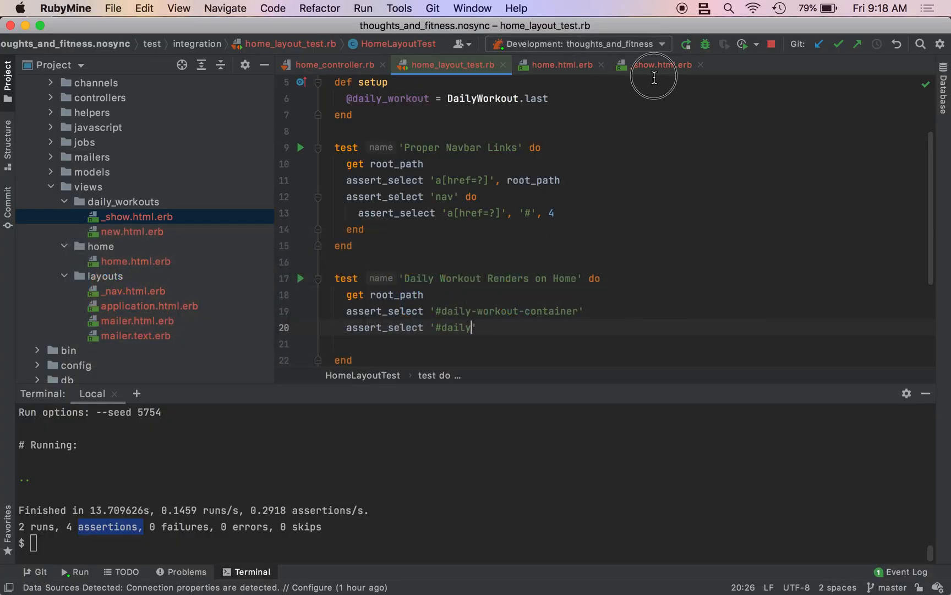
pyautogui.click(660, 64)
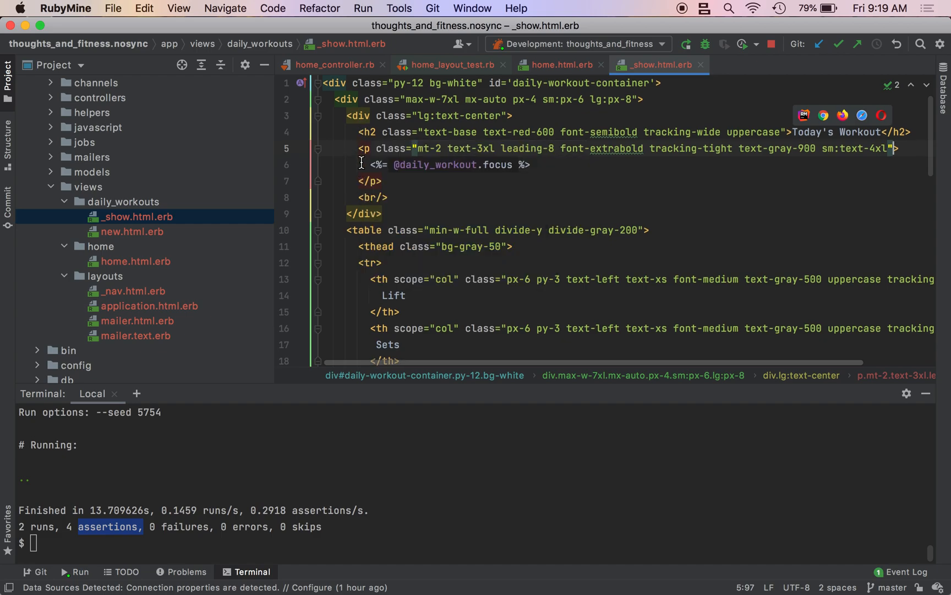
pyautogui.moveTo(408, 137)
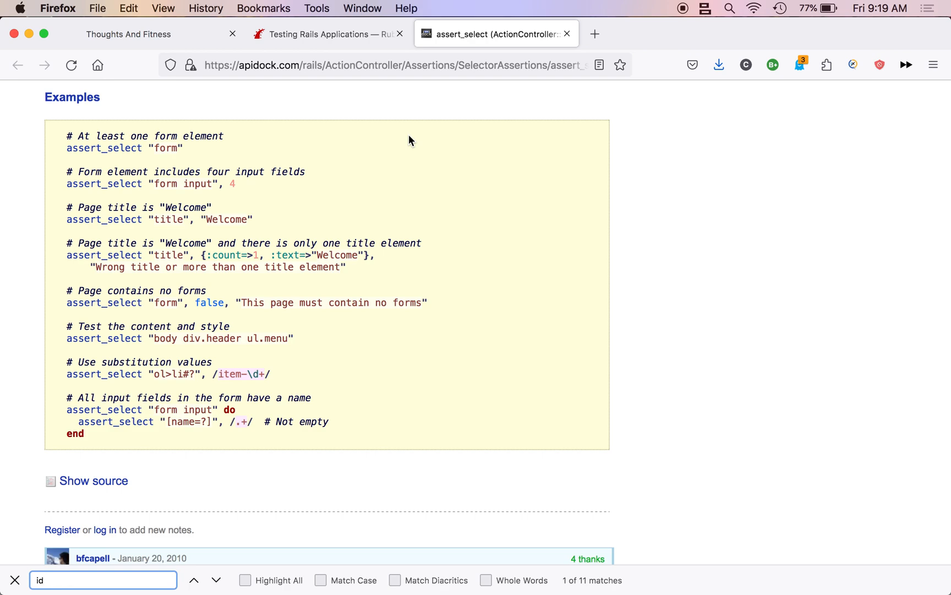
pyautogui.moveTo(188, 126)
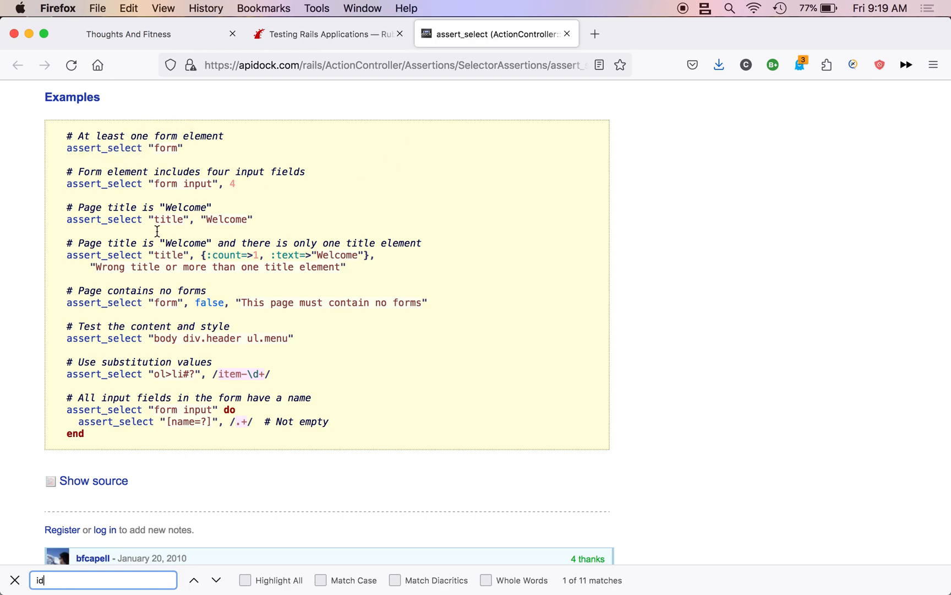
pyautogui.doubleClick(168, 219)
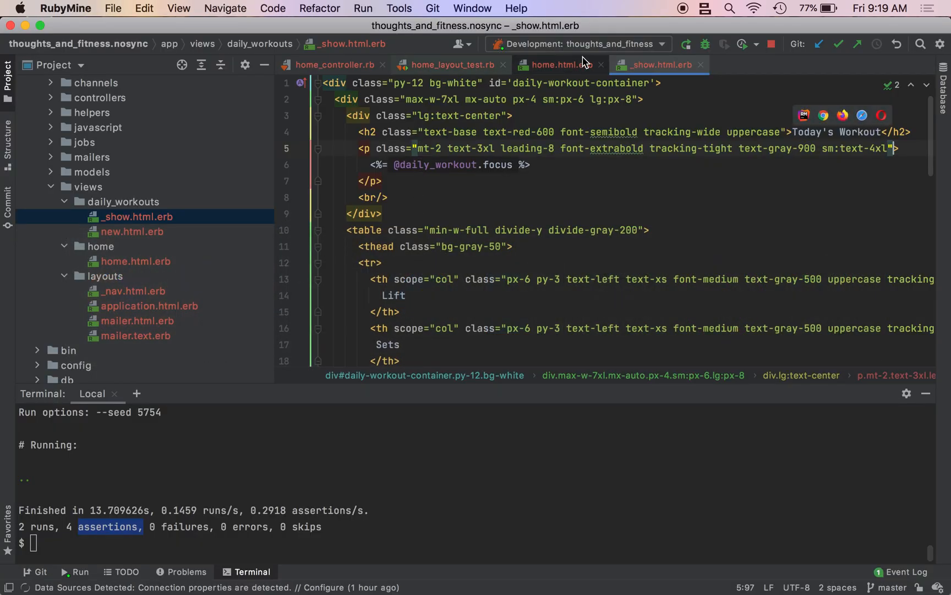
pyautogui.click(450, 65)
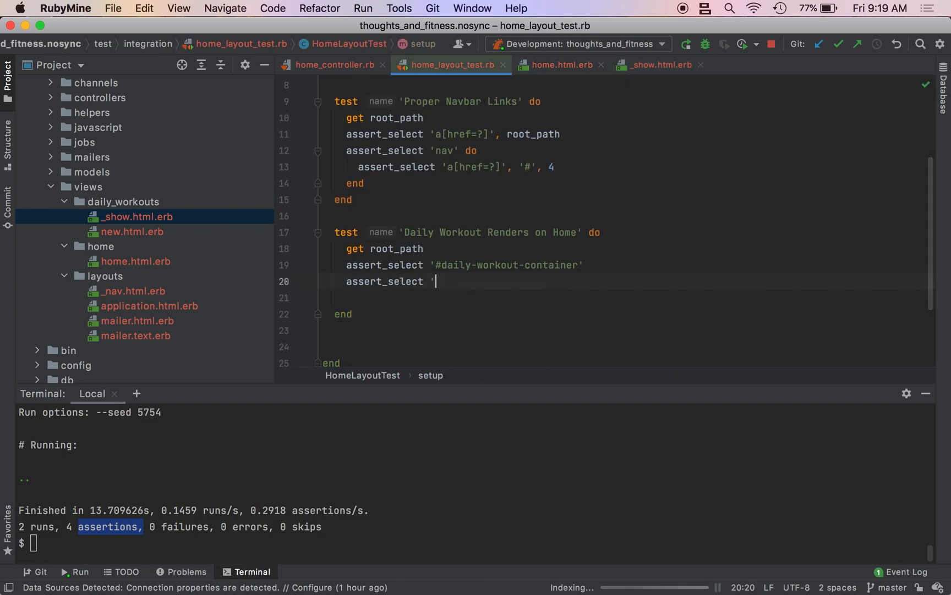
pyautogui.write("p'")
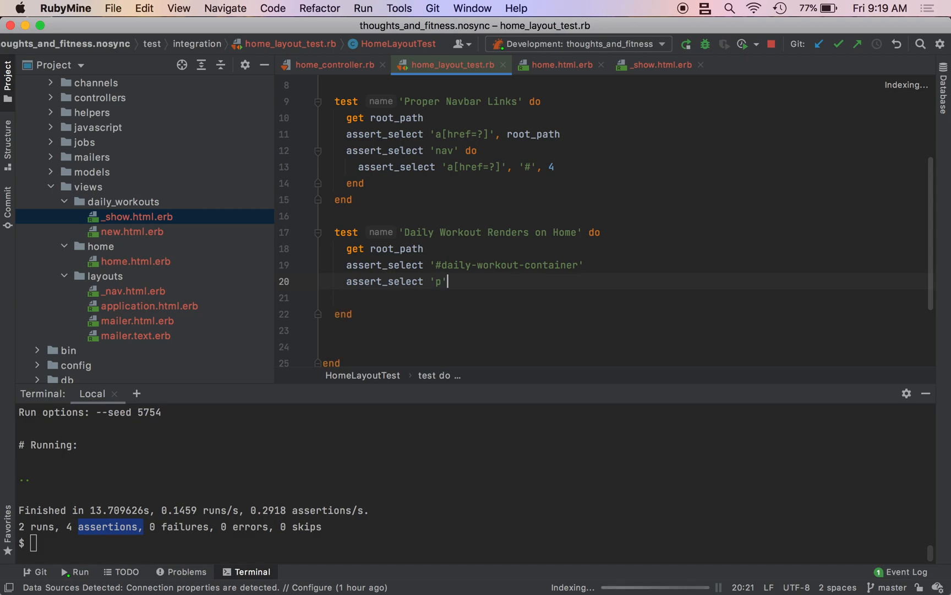
pyautogui.write(', @')
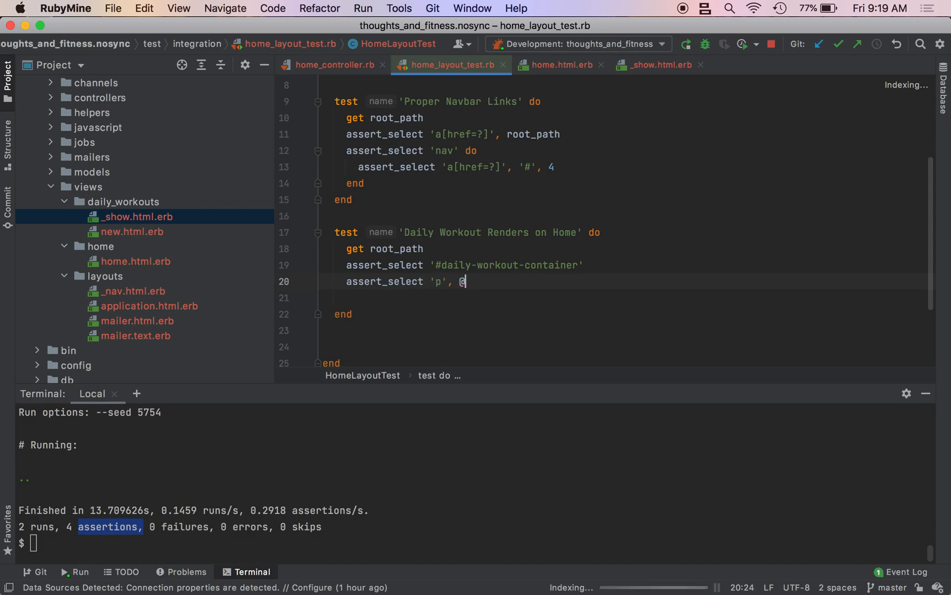
pyautogui.write('daily')
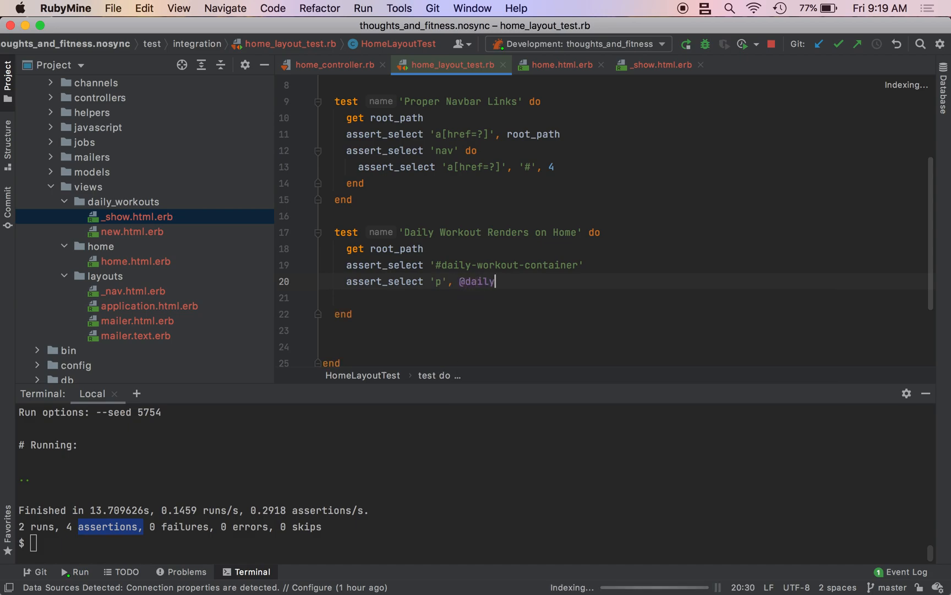
pyautogui.write('_wor')
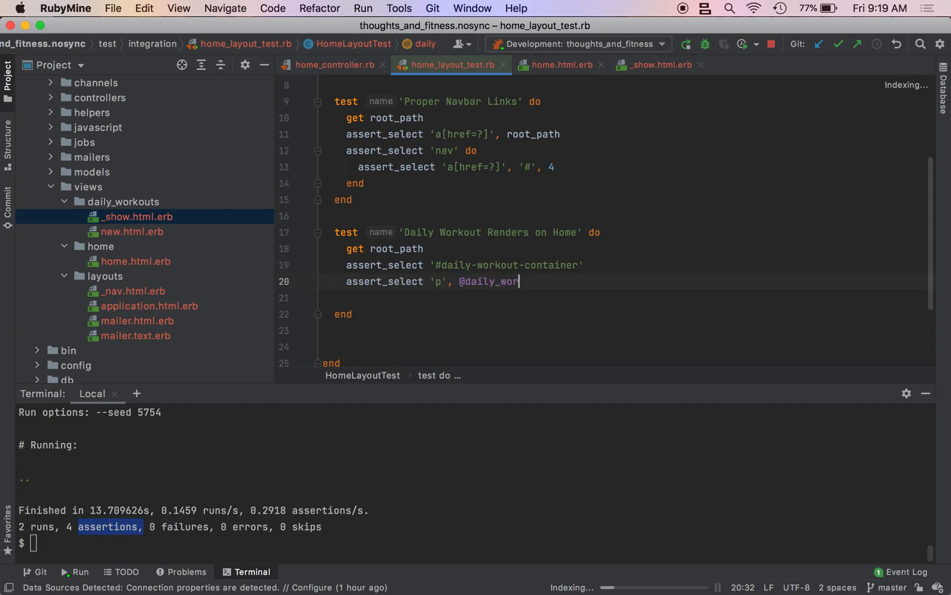
pyautogui.write('kout.focus')
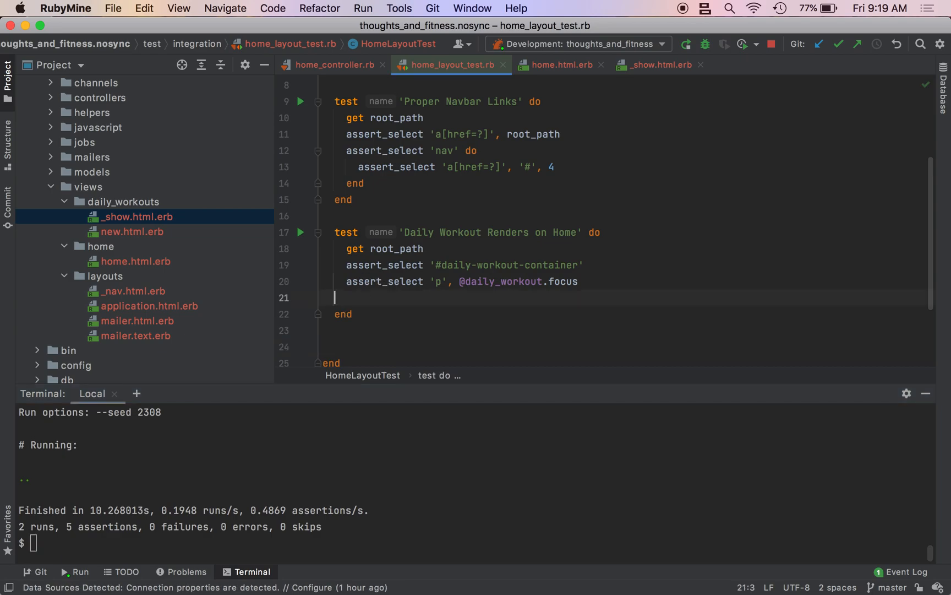
# Step: Add DailyWorkout.delete_all and DailyWorkout.reload below the focus assertion, then select both lines
pyautogui.write('DailyWorkout.all')
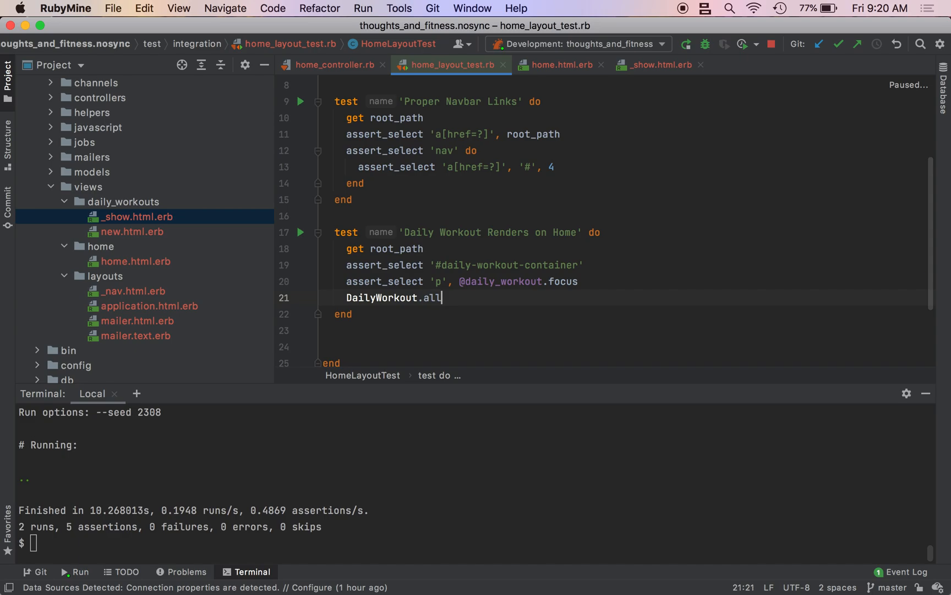
pyautogui.write('.delete_')
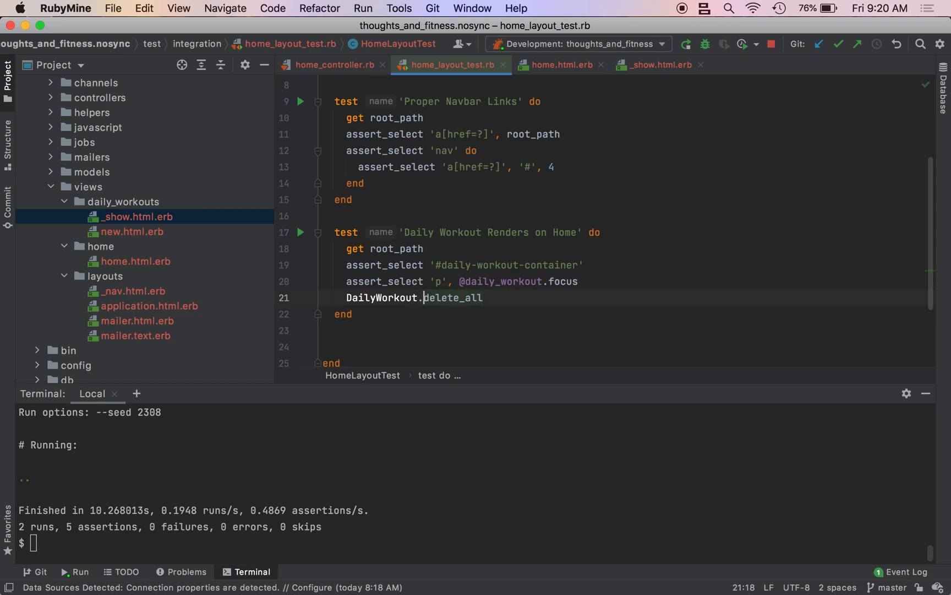
pyautogui.write('Dail')
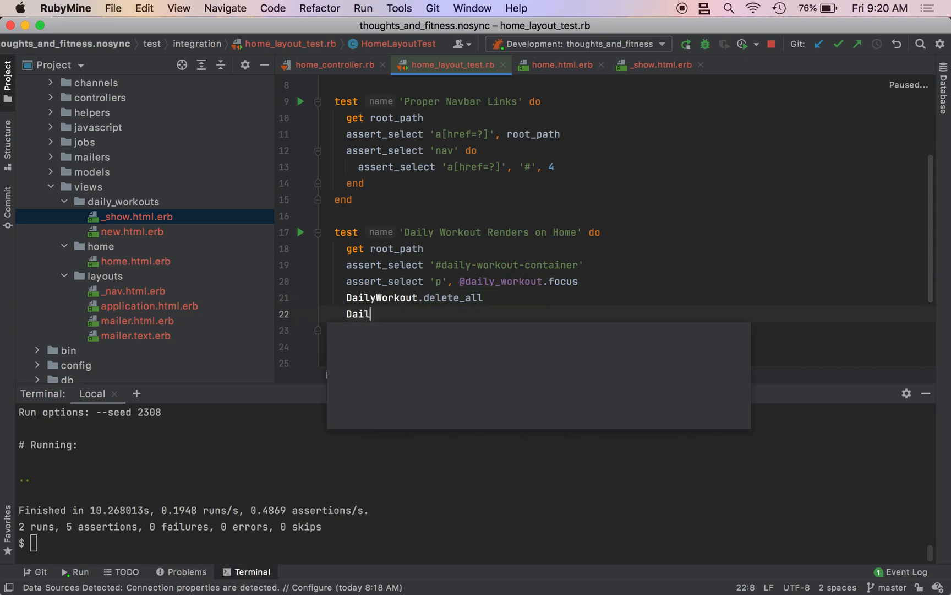
pyautogui.write('yWorkout.re')
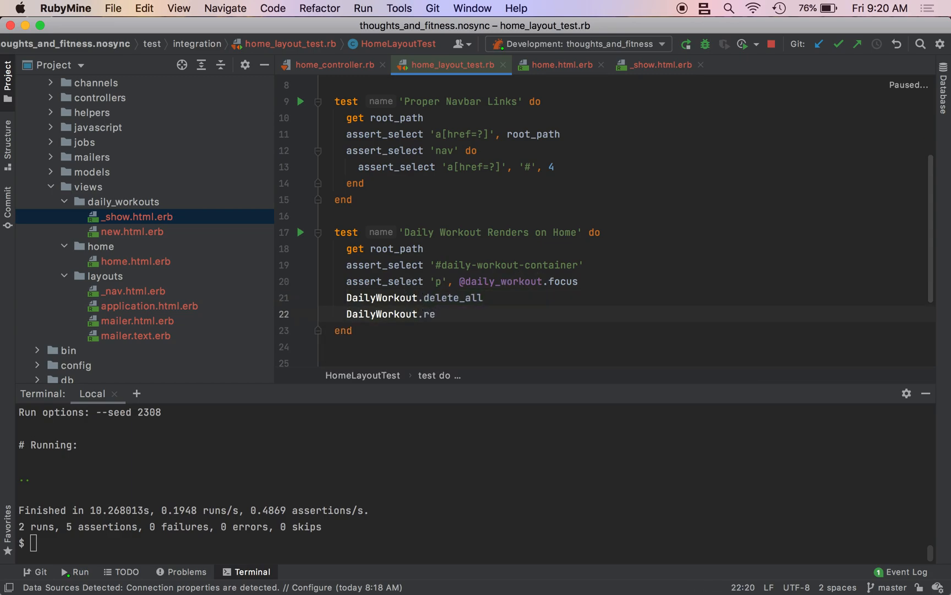
pyautogui.write('load')
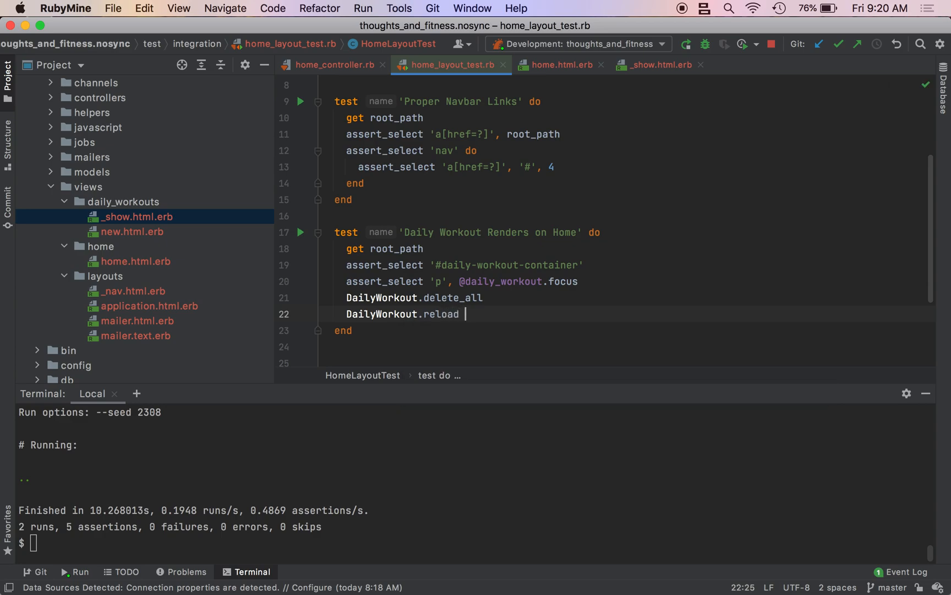
pyautogui.press('Backspace')
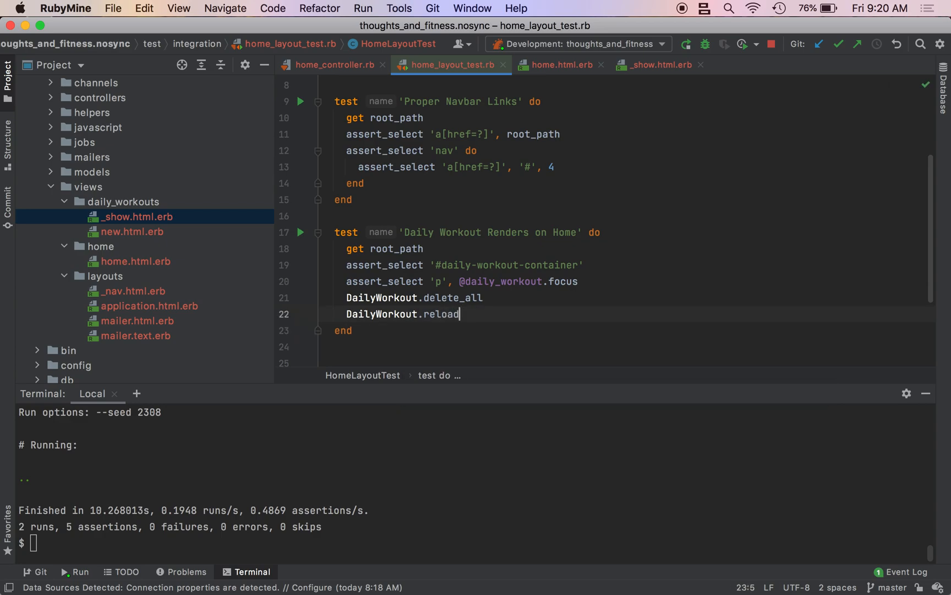
pyautogui.moveTo(345, 297); pyautogui.dragTo(460, 314)
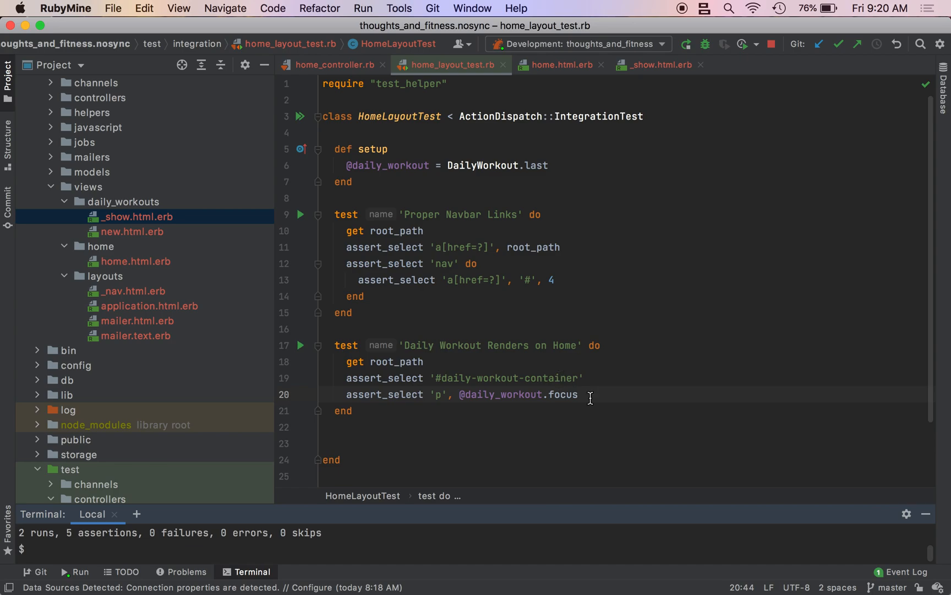
pyautogui.moveTo(462, 229)
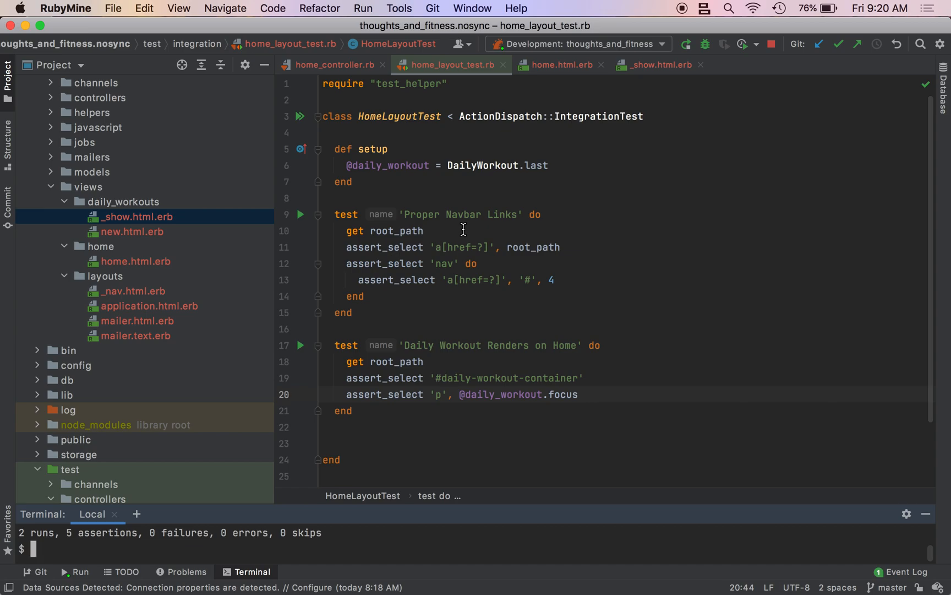
pyautogui.moveTo(628, 104)
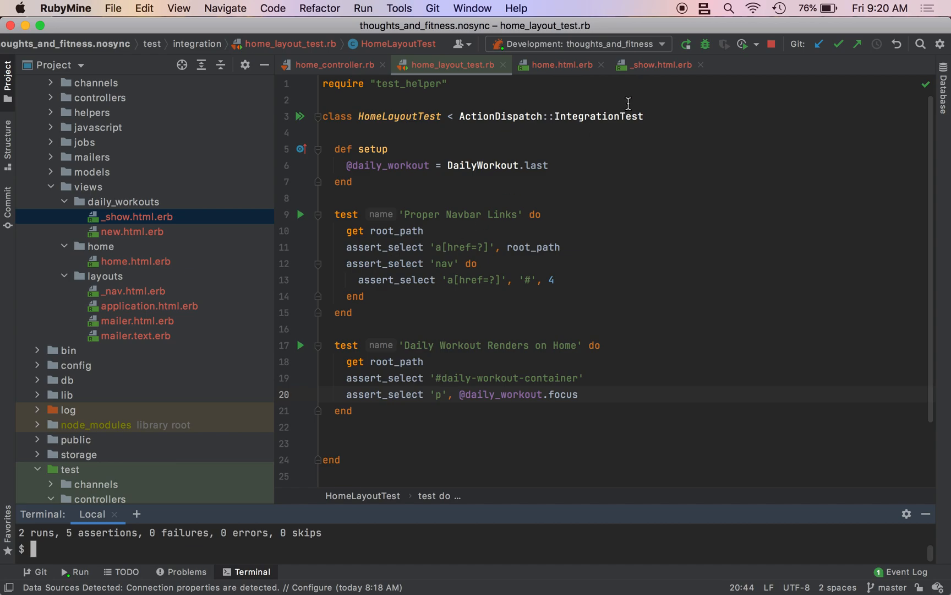